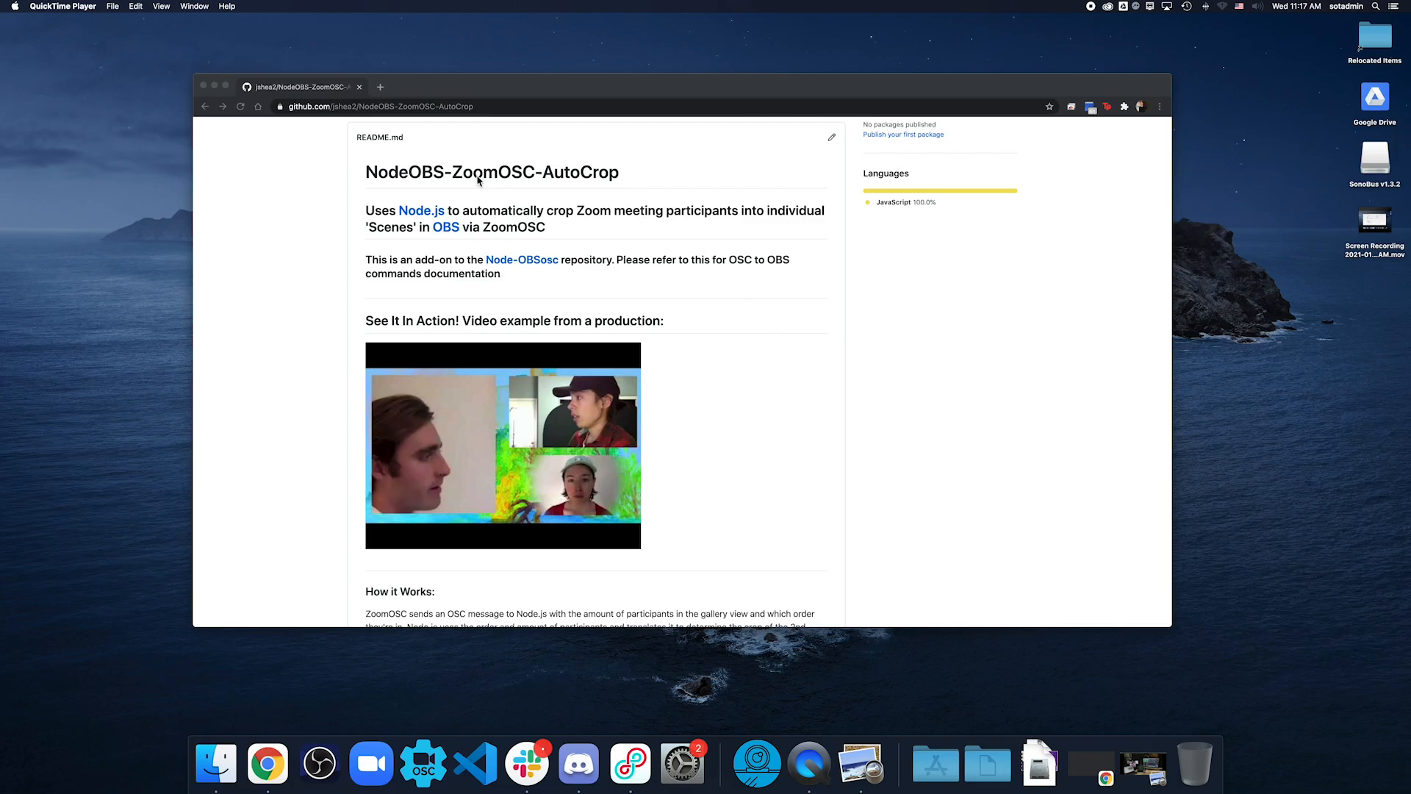
pyautogui.moveTo(368, 177)
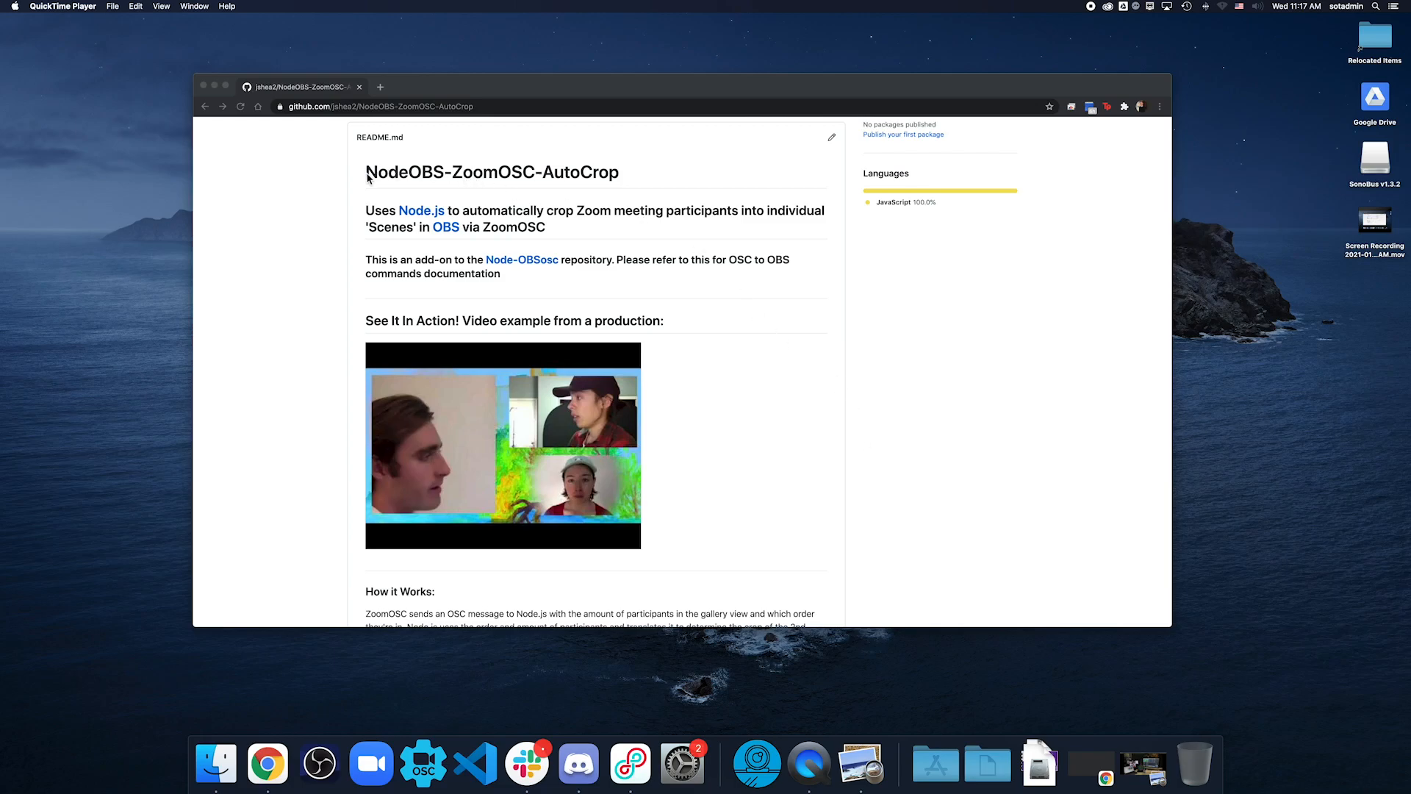
pyautogui.moveTo(474, 185)
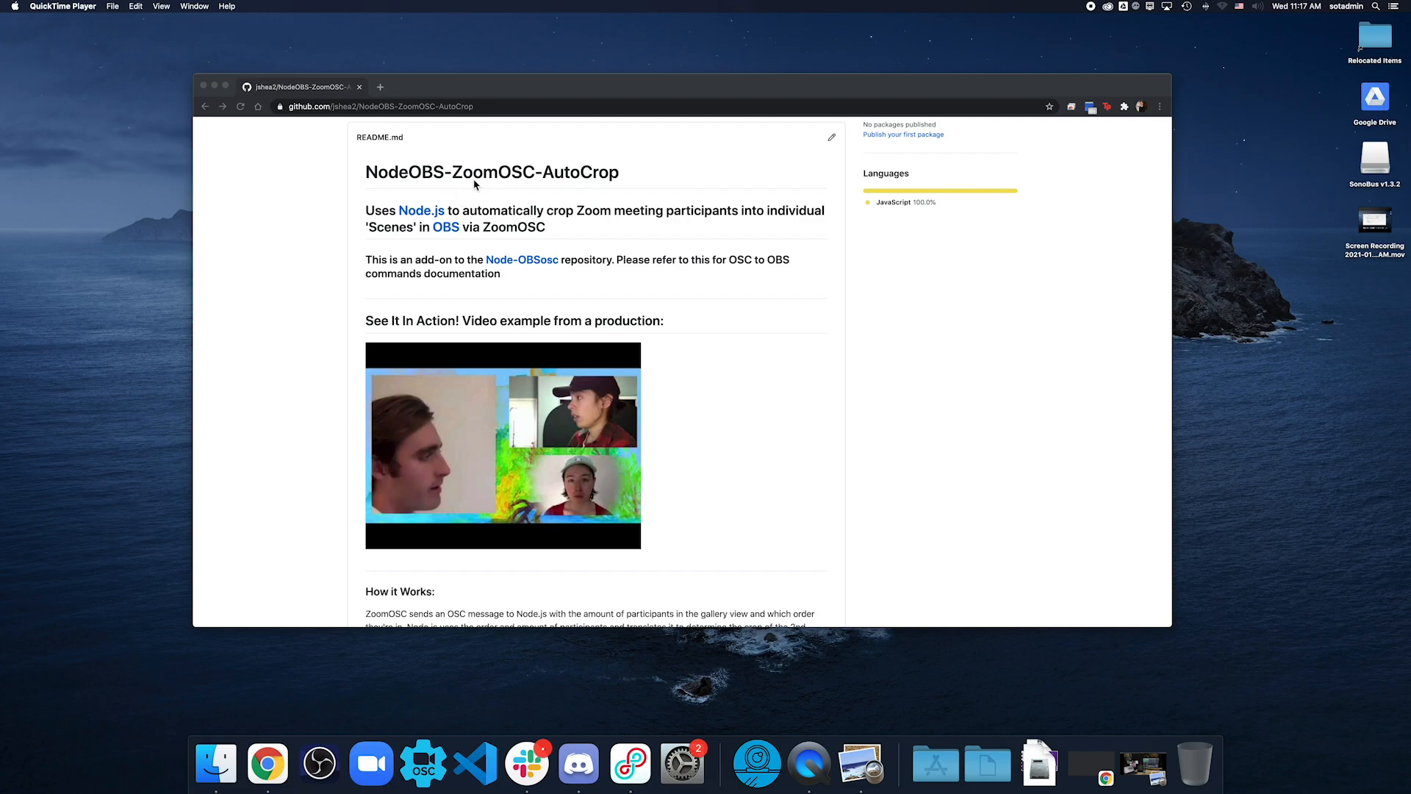
pyautogui.moveTo(644, 192)
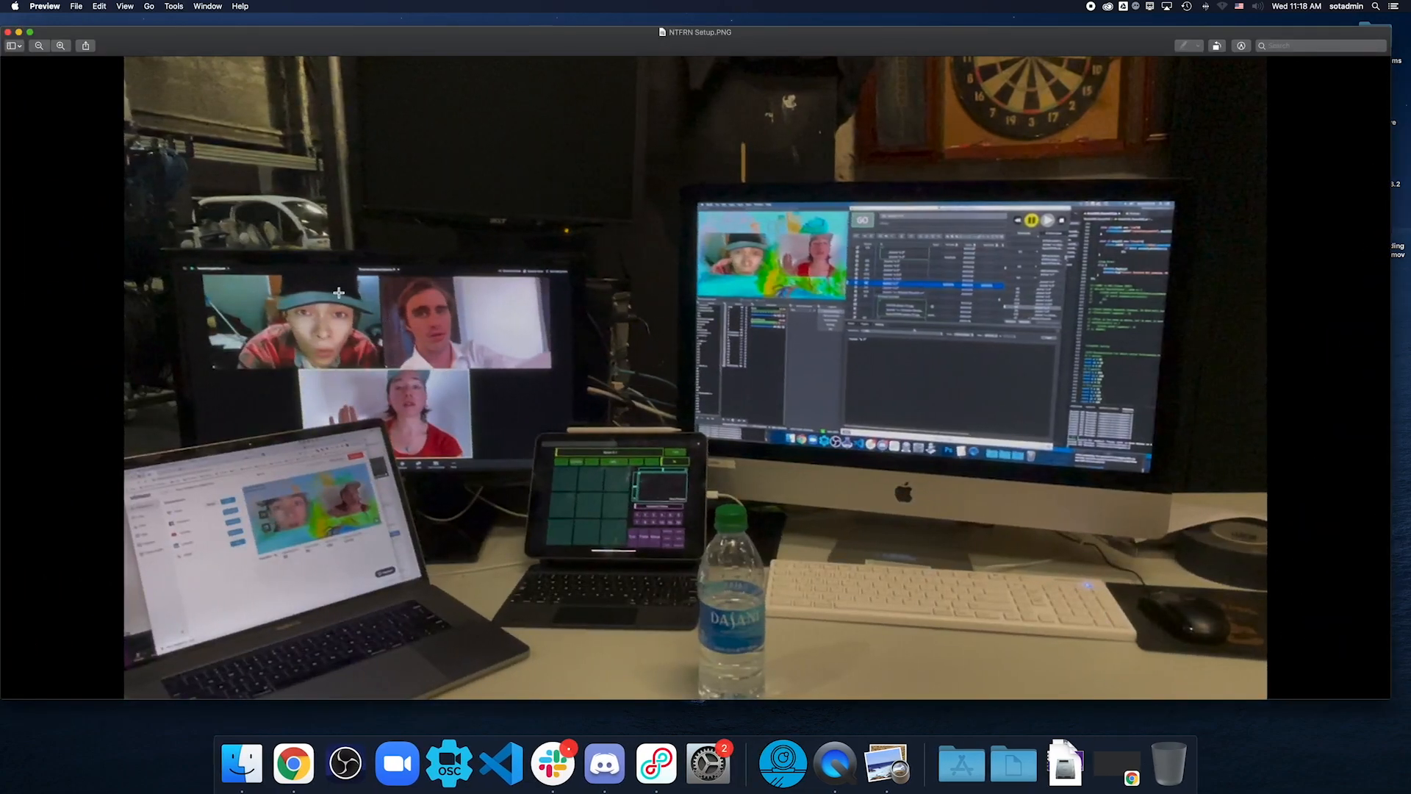
pyautogui.moveTo(513, 416)
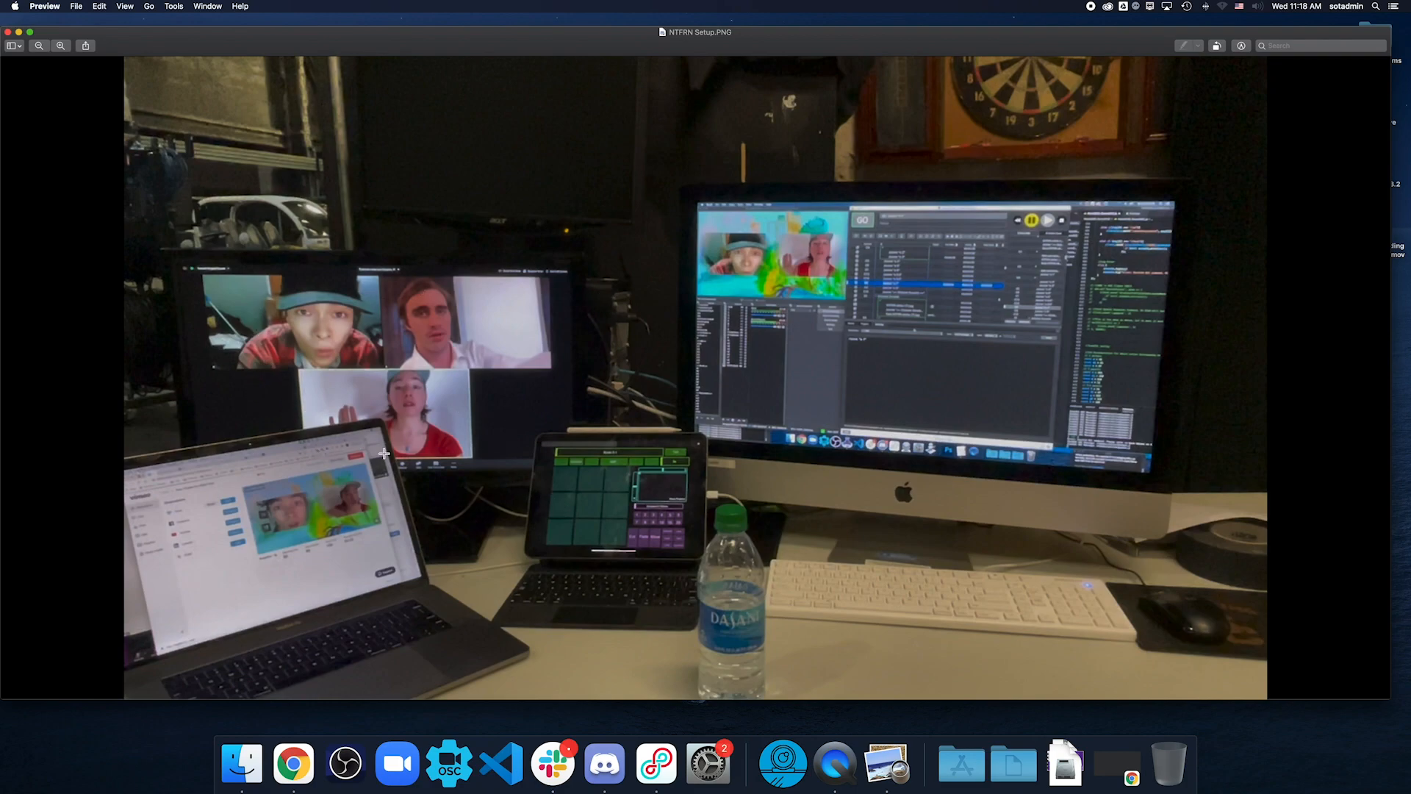
pyautogui.moveTo(428, 389)
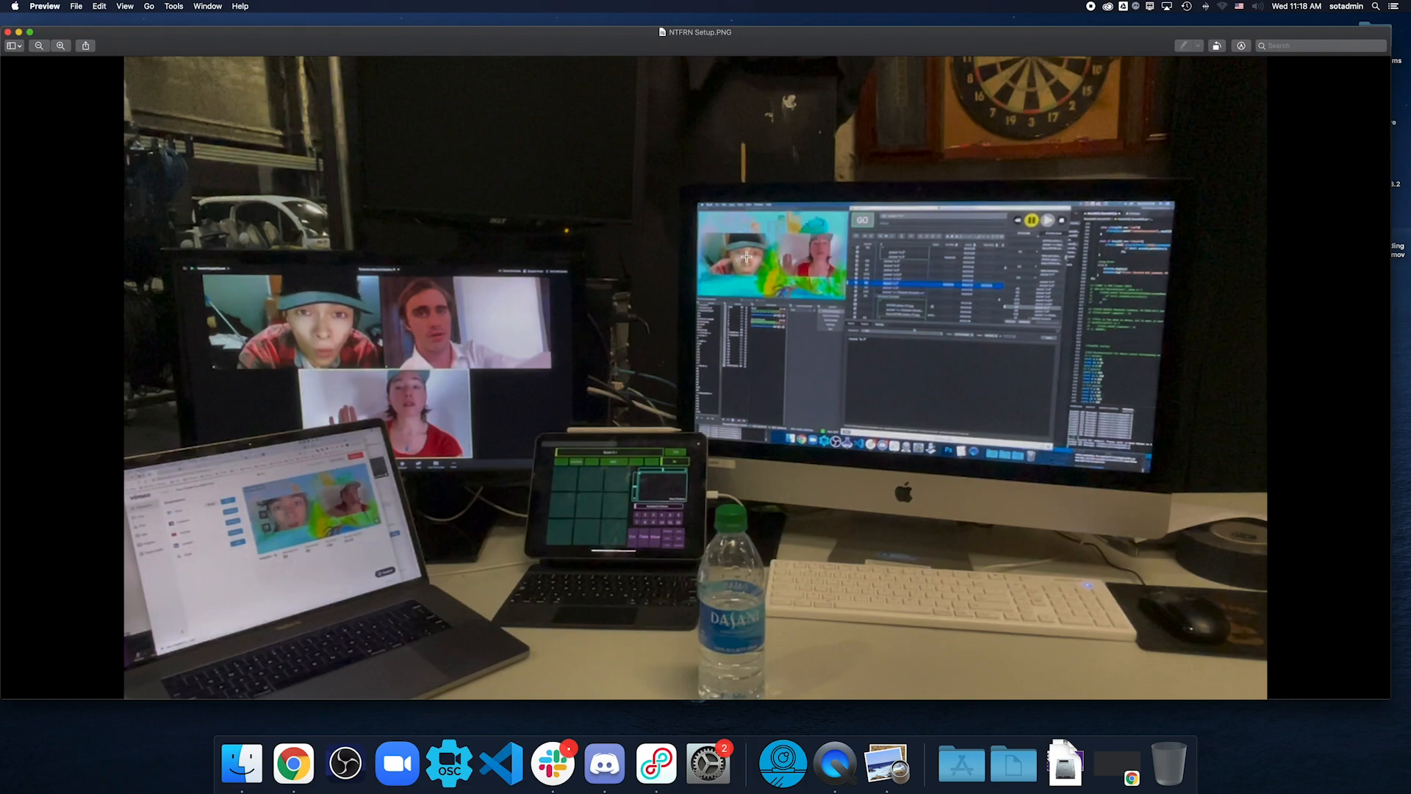
pyautogui.moveTo(730, 281)
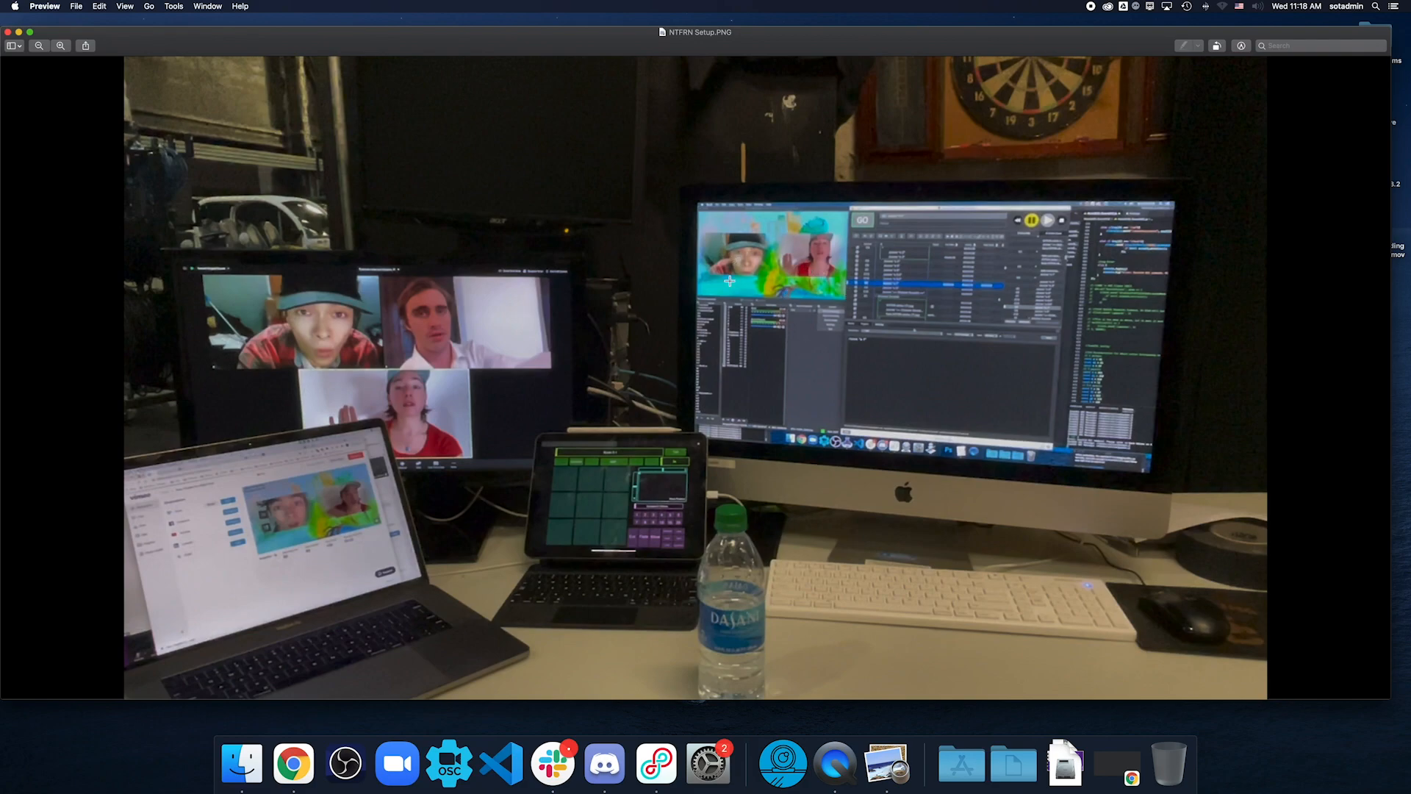
pyautogui.moveTo(218, 278)
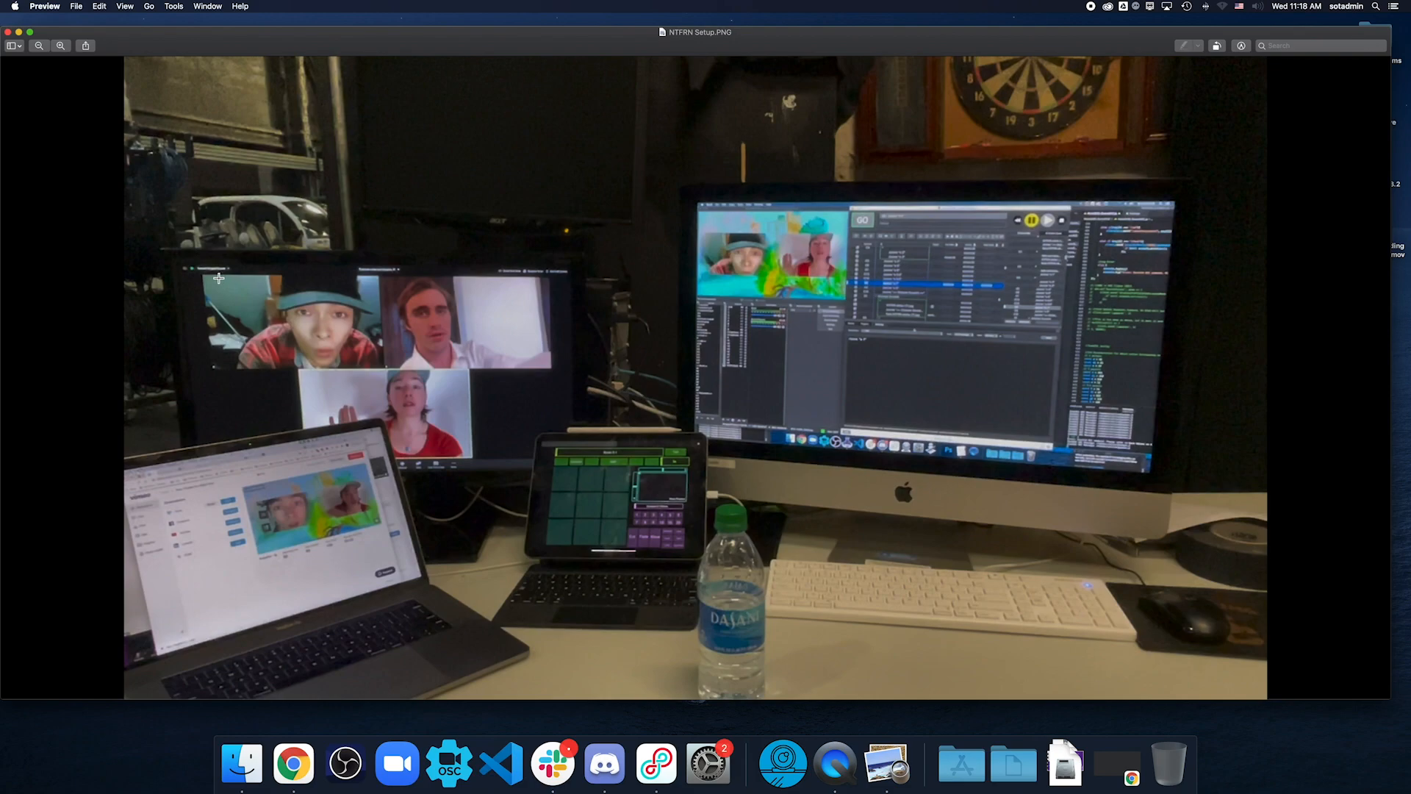
pyautogui.moveTo(252, 301)
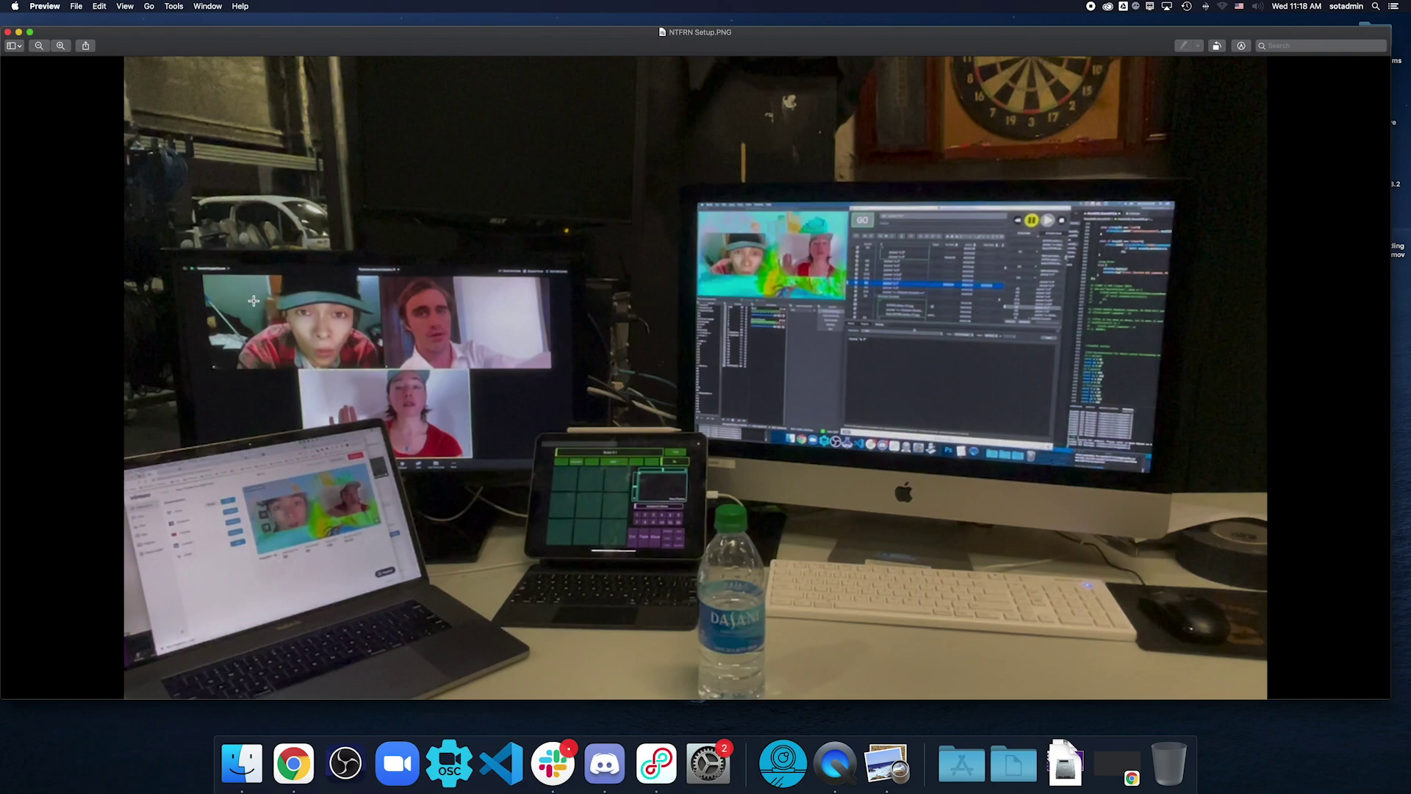
pyautogui.moveTo(456, 324)
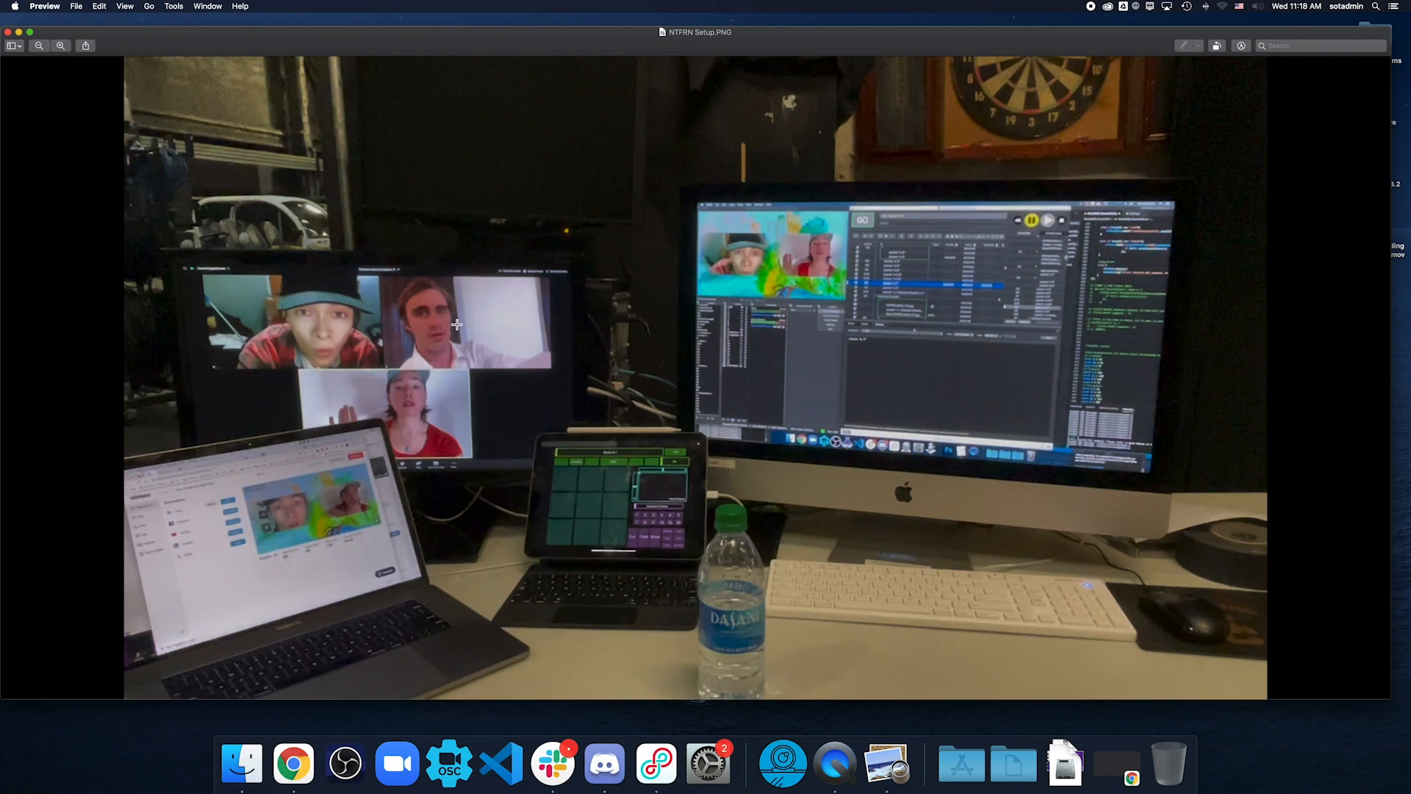
pyautogui.moveTo(292, 371)
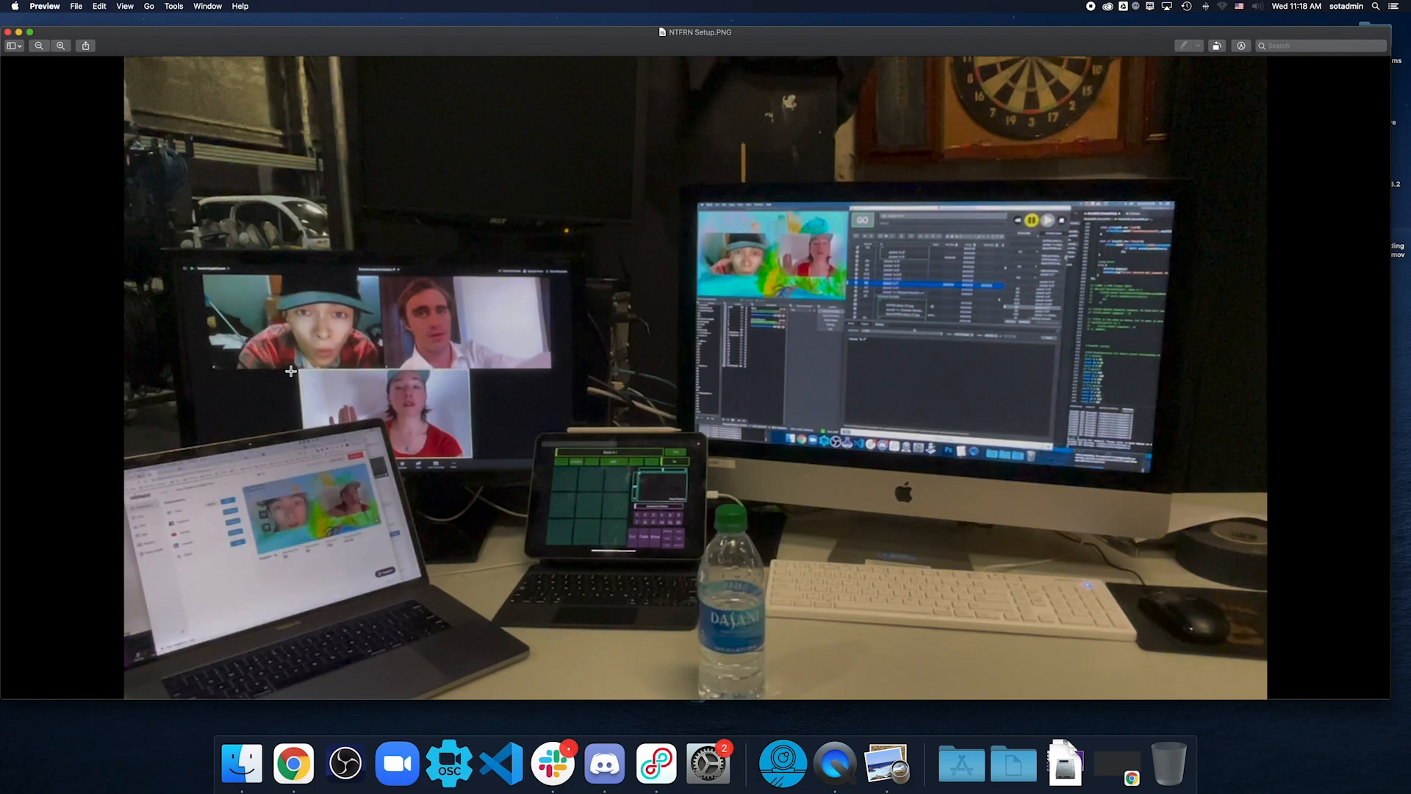
pyautogui.moveTo(864, 374)
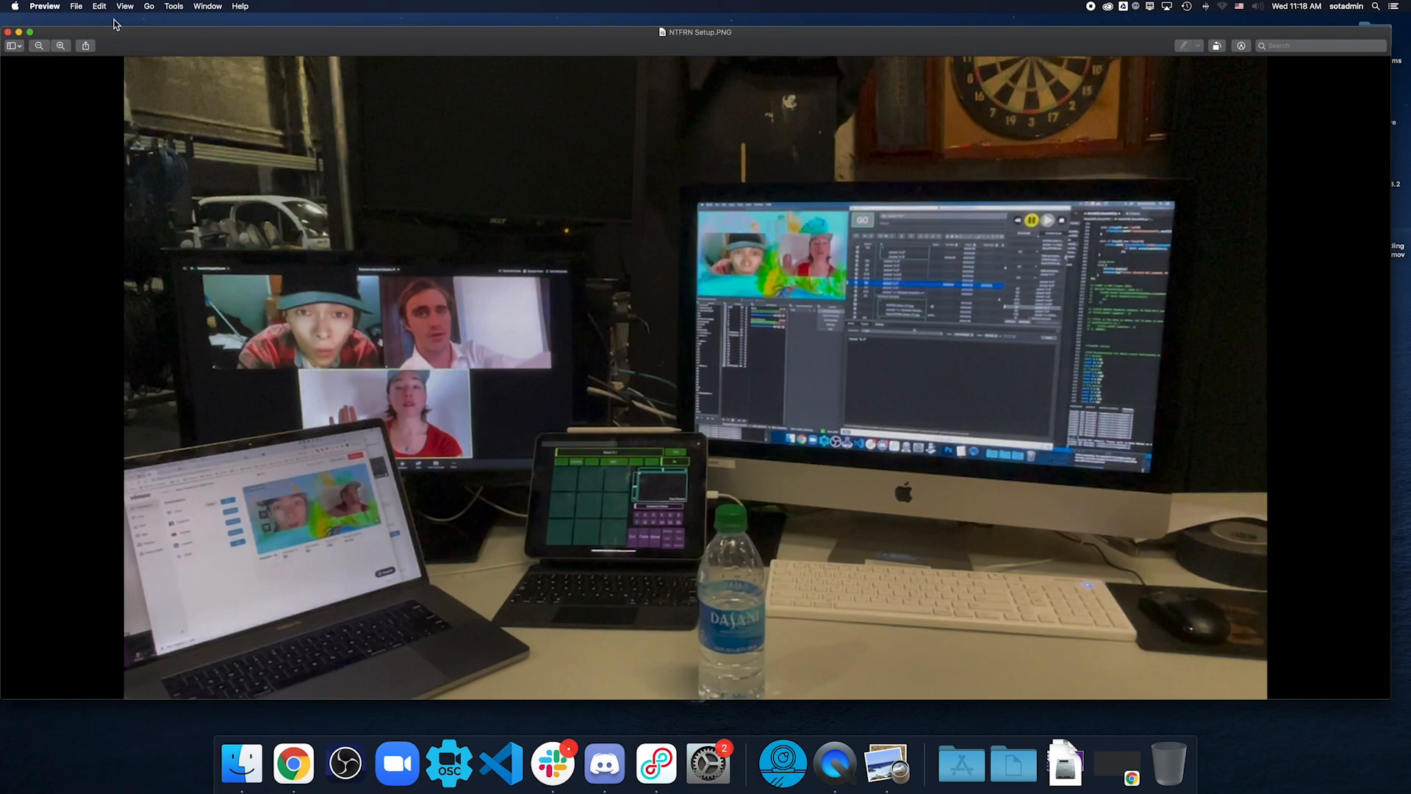
pyautogui.moveTo(11, 33)
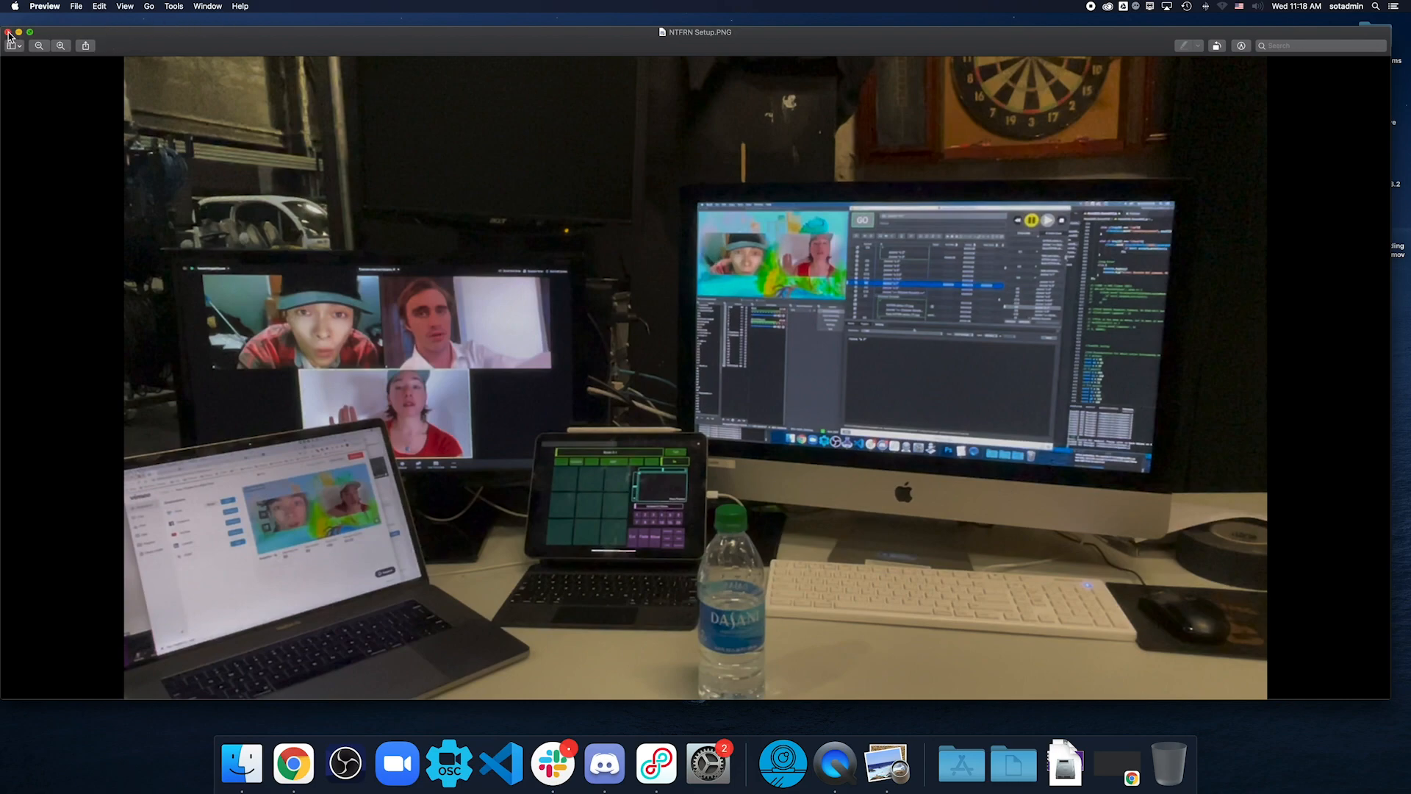
# Dismiss the setup photo and scroll through the README's requirements and installation steps.
pyautogui.click(293, 762)
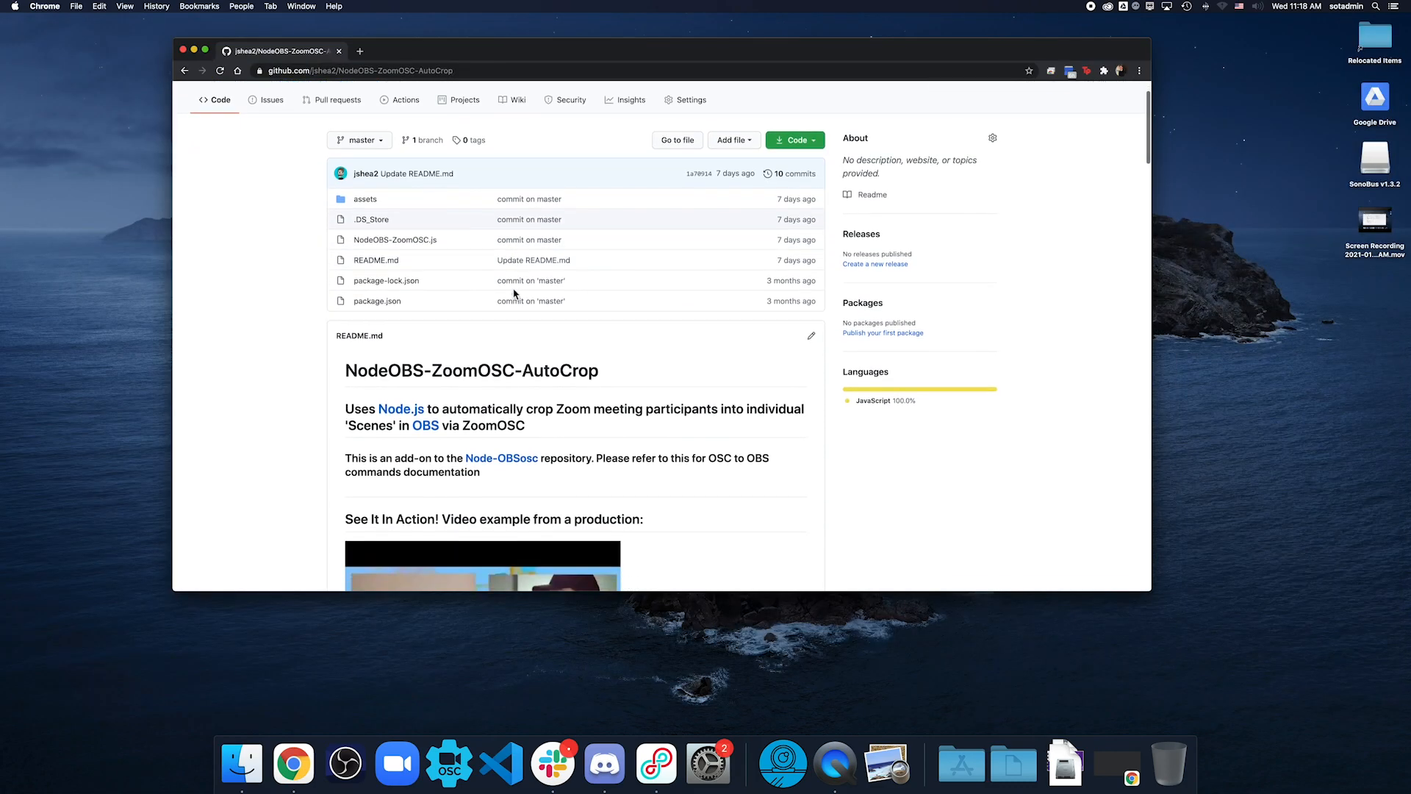
pyautogui.scroll(-3)
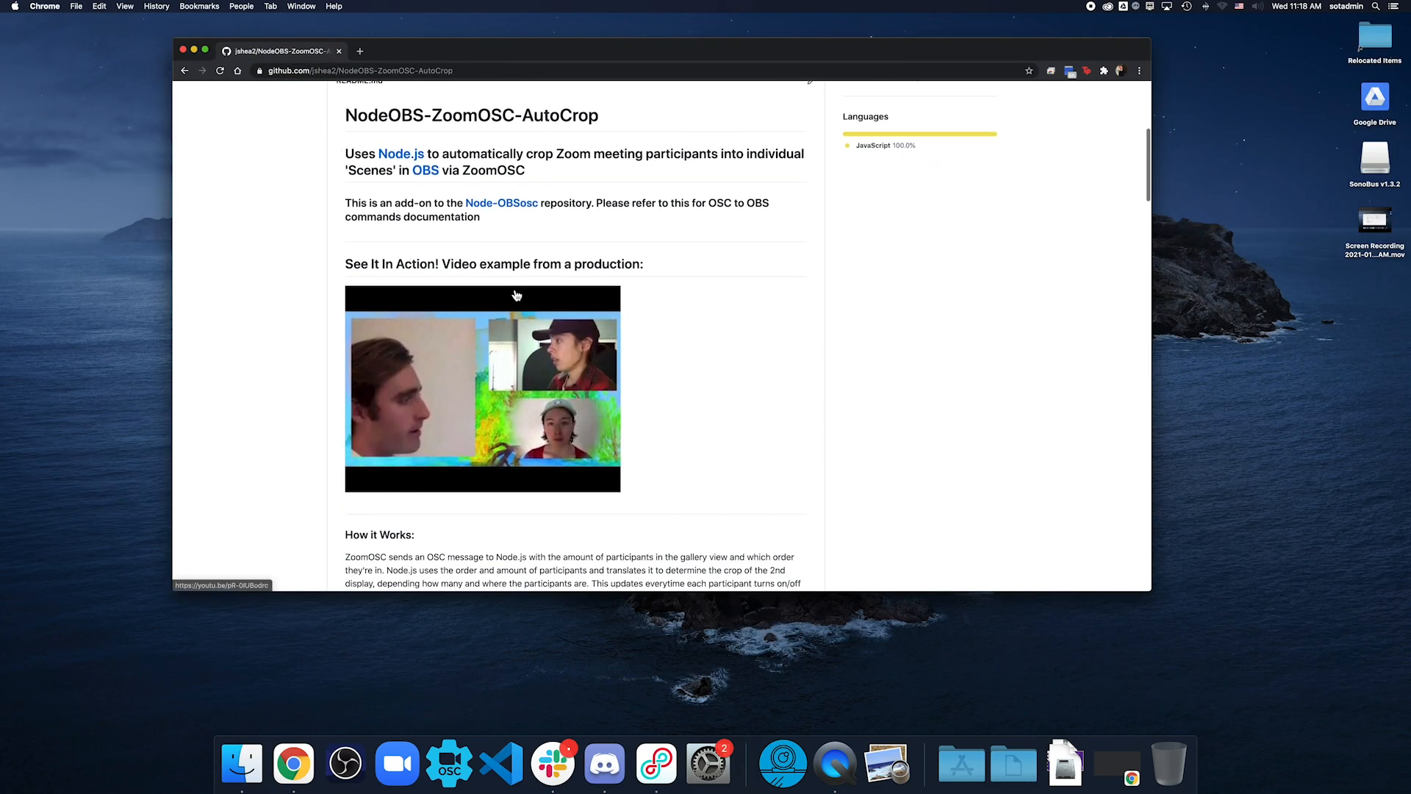
pyautogui.scroll(3)
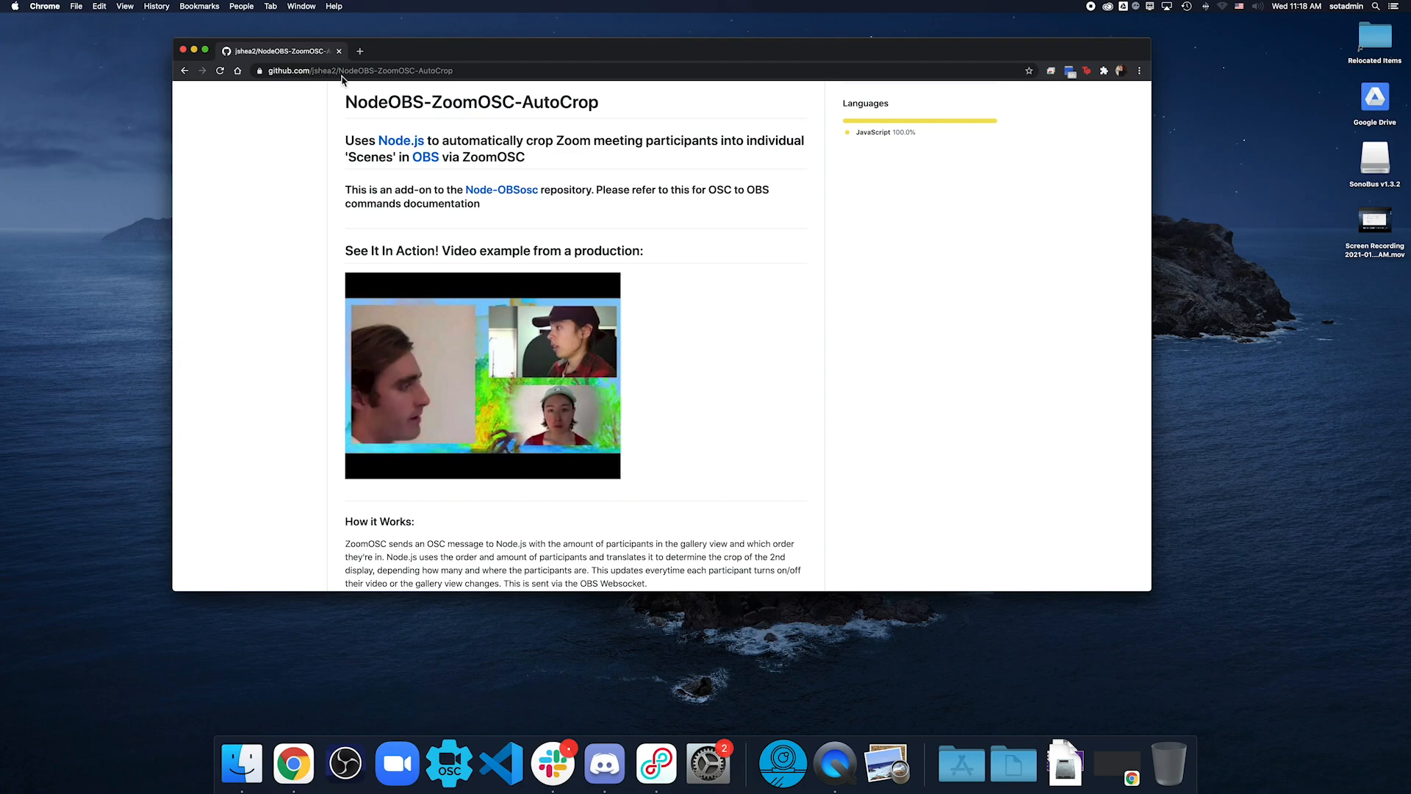
pyautogui.moveTo(420, 81)
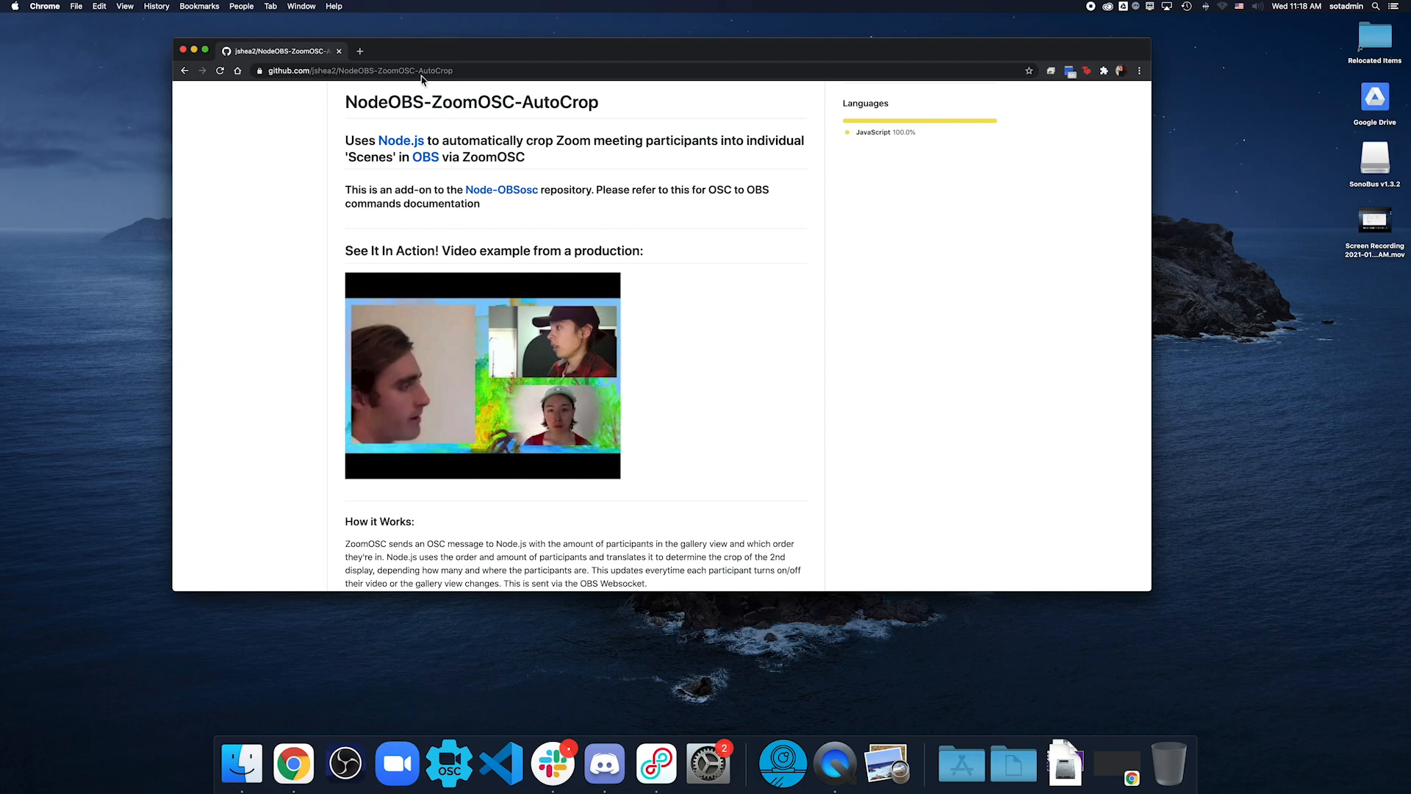
pyautogui.scroll(-3)
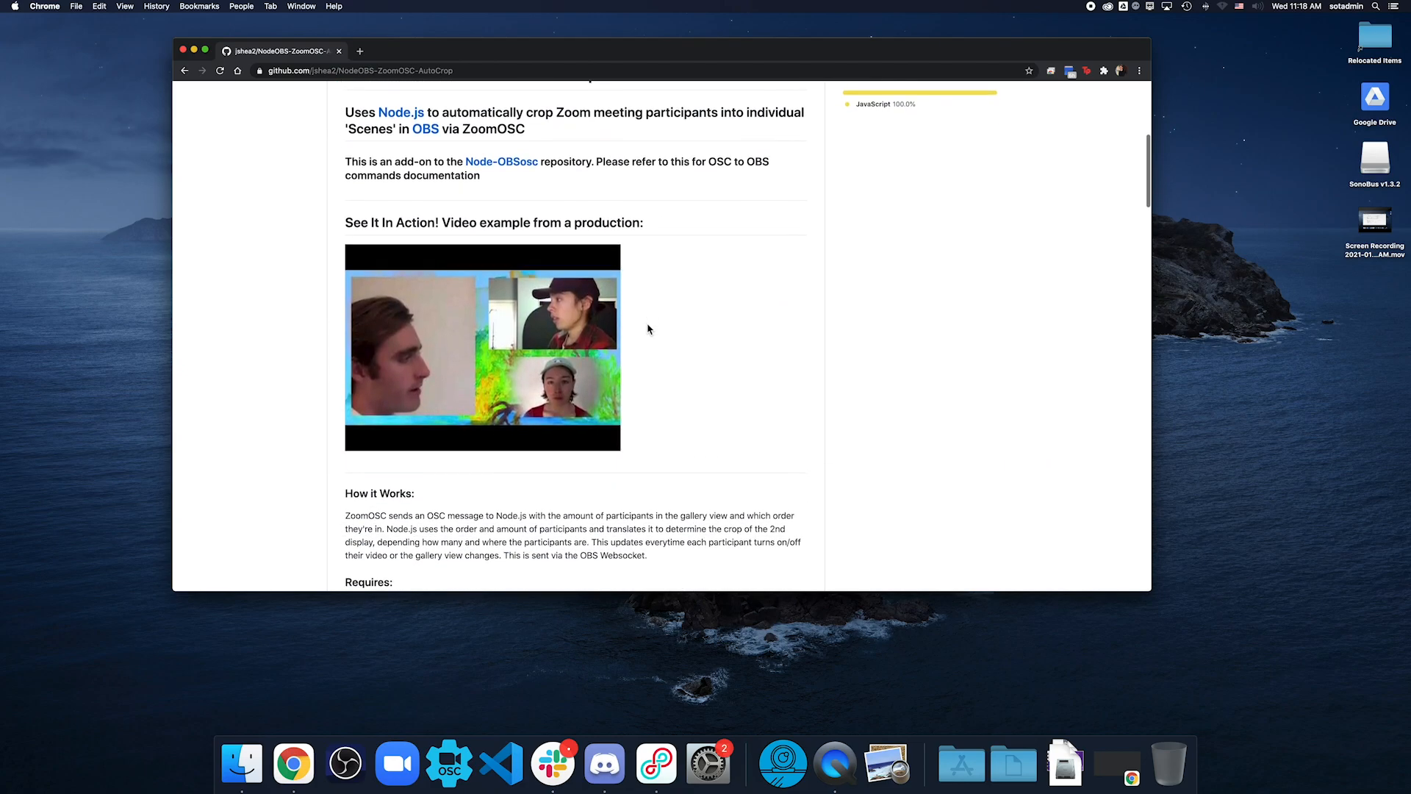
pyautogui.scroll(-3)
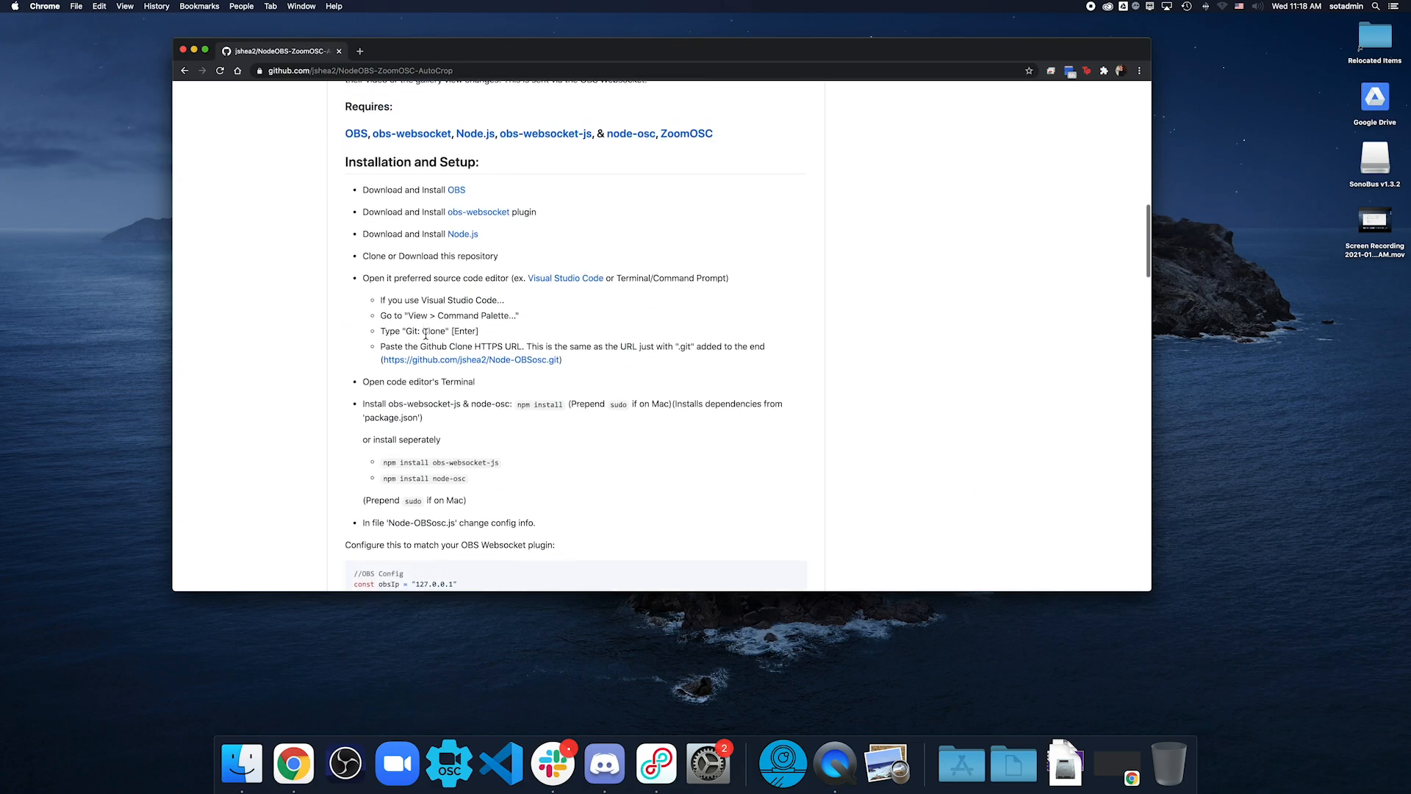
pyautogui.scroll(-3)
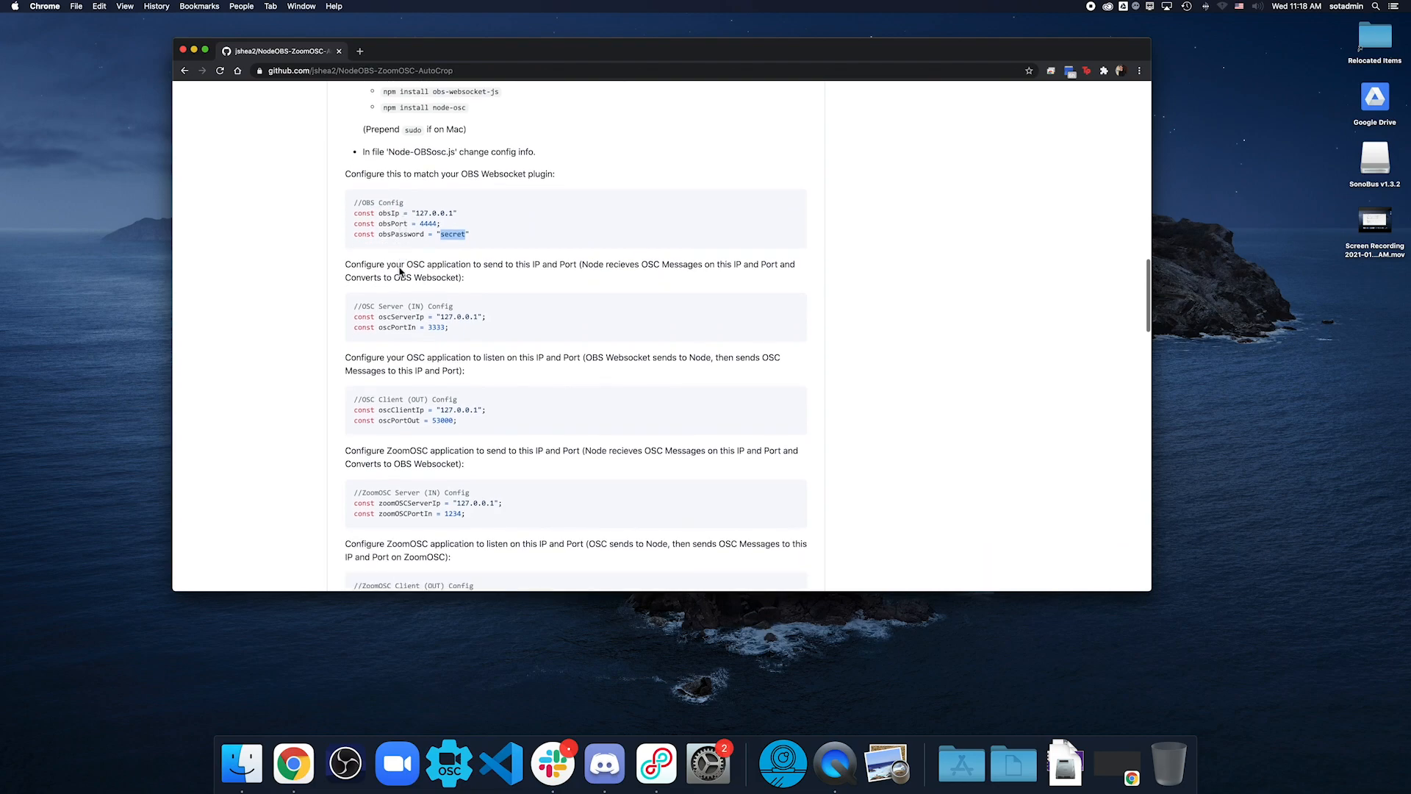
pyautogui.scroll(-3)
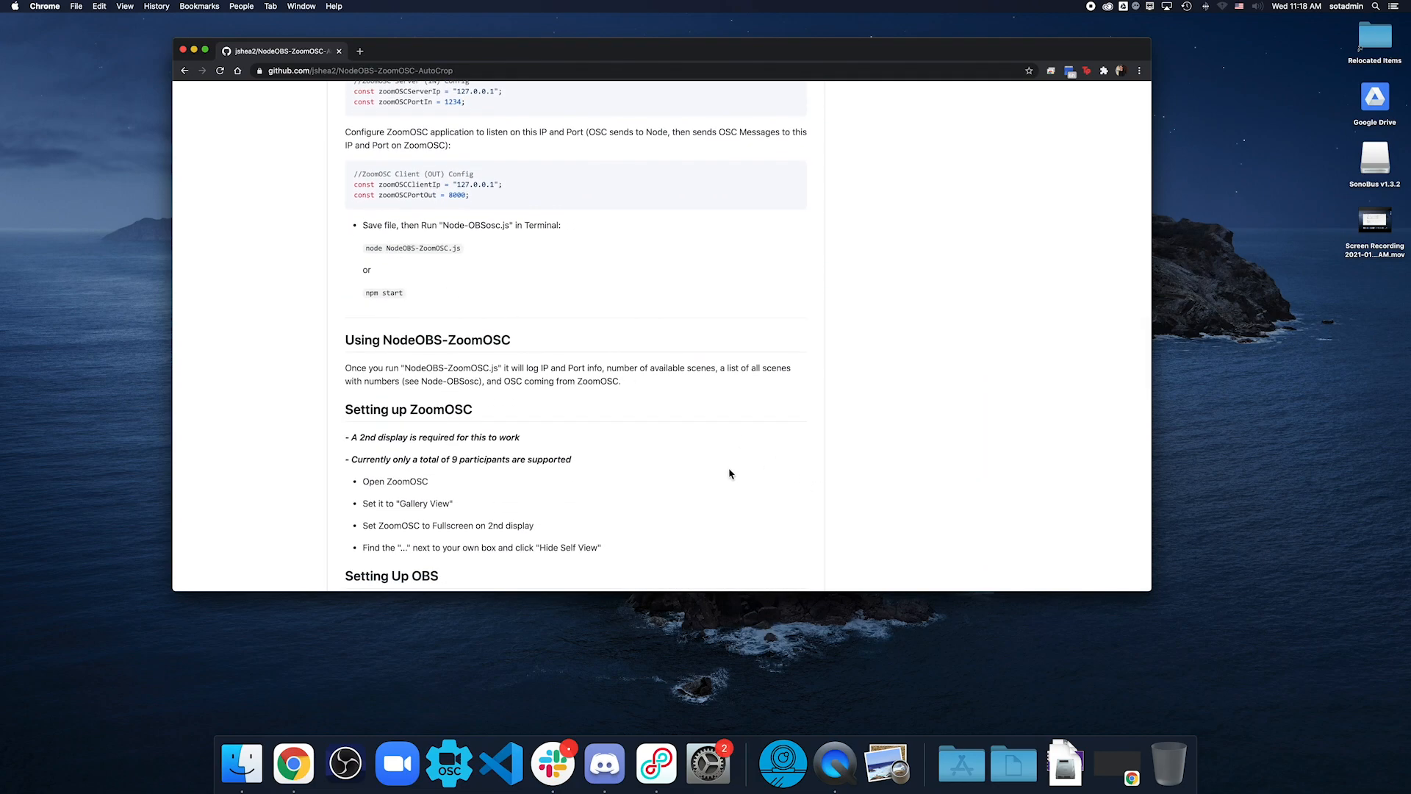
pyautogui.scroll(3)
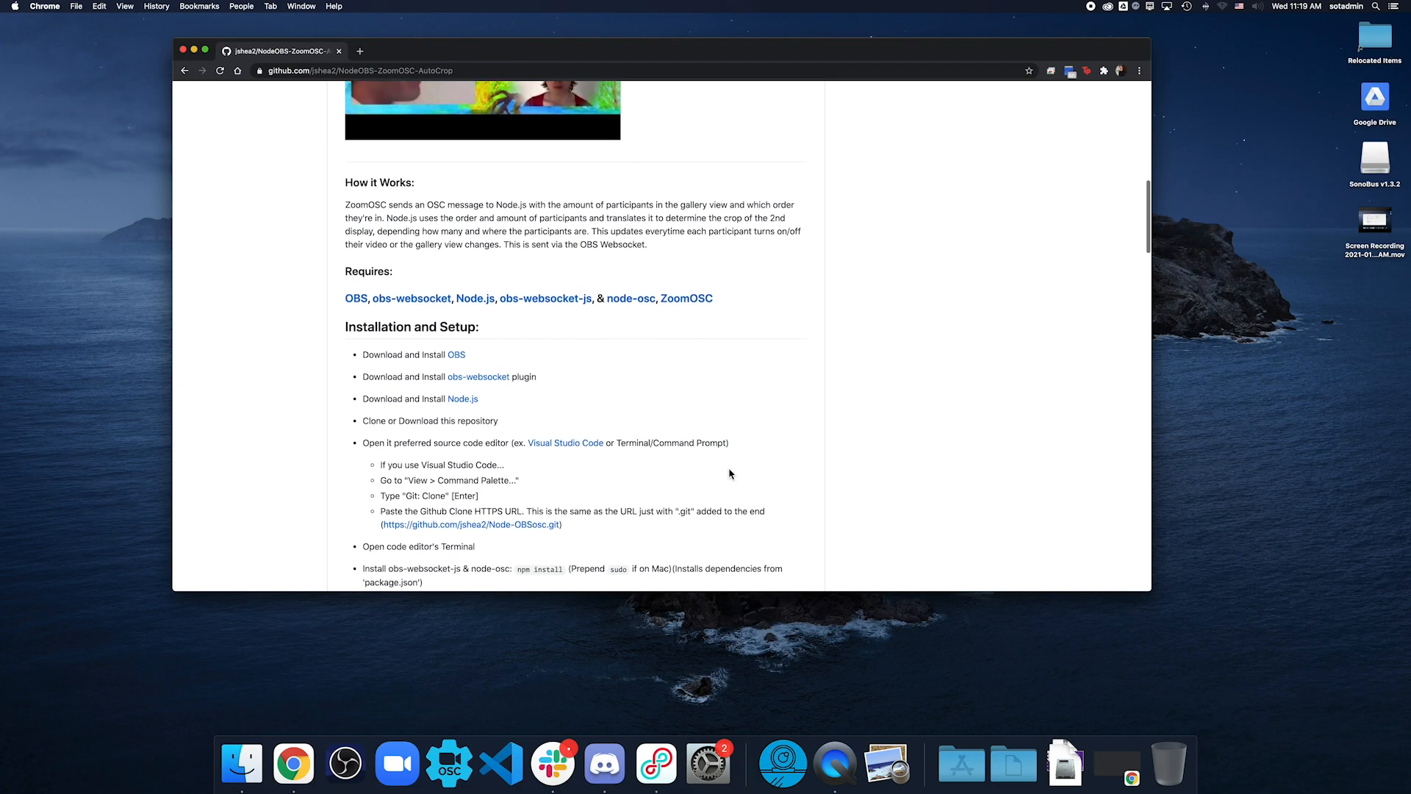
pyautogui.scroll(3)
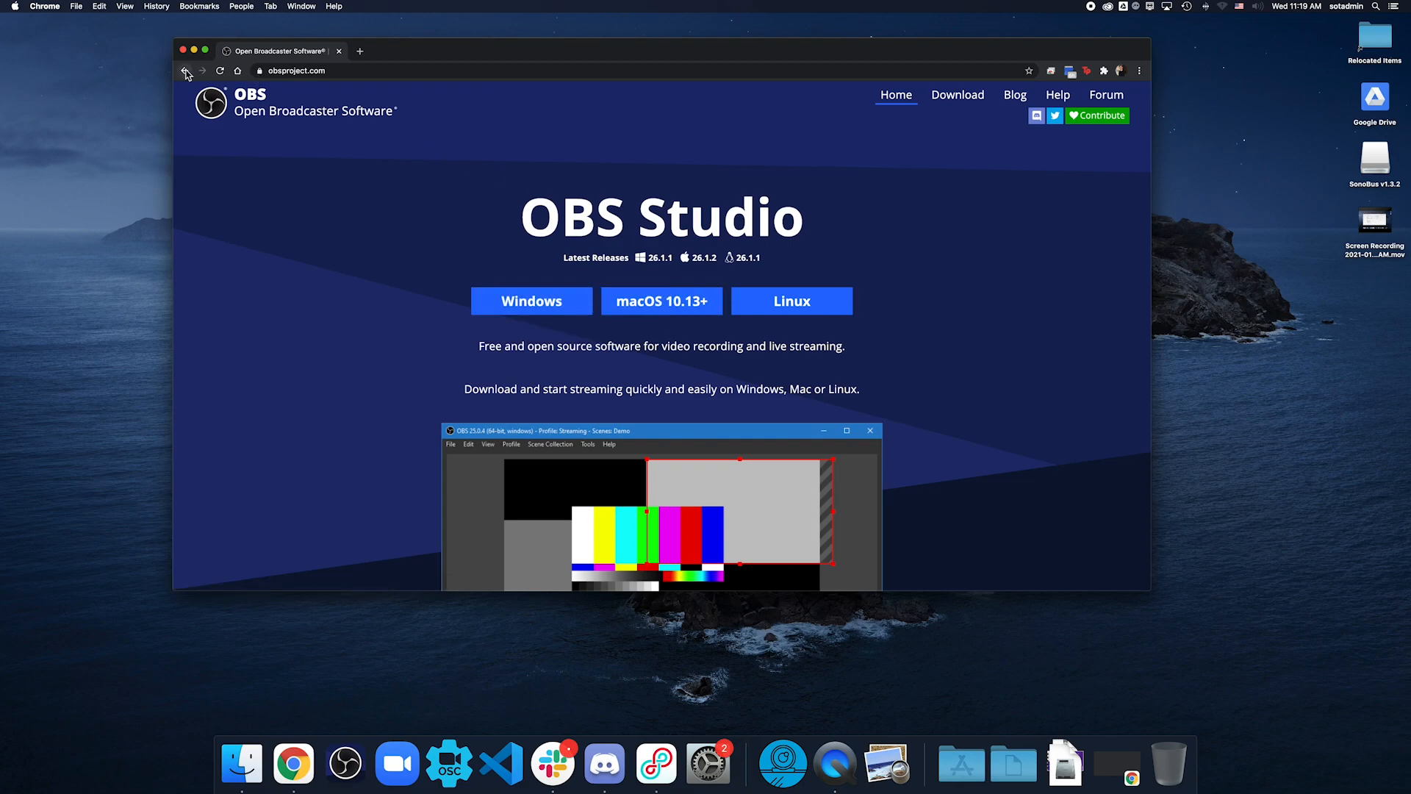
# Review the obs-websocket 4.8.0 release from the README and check OBS for WebSocket Server Settings.
pyautogui.click(185, 72)
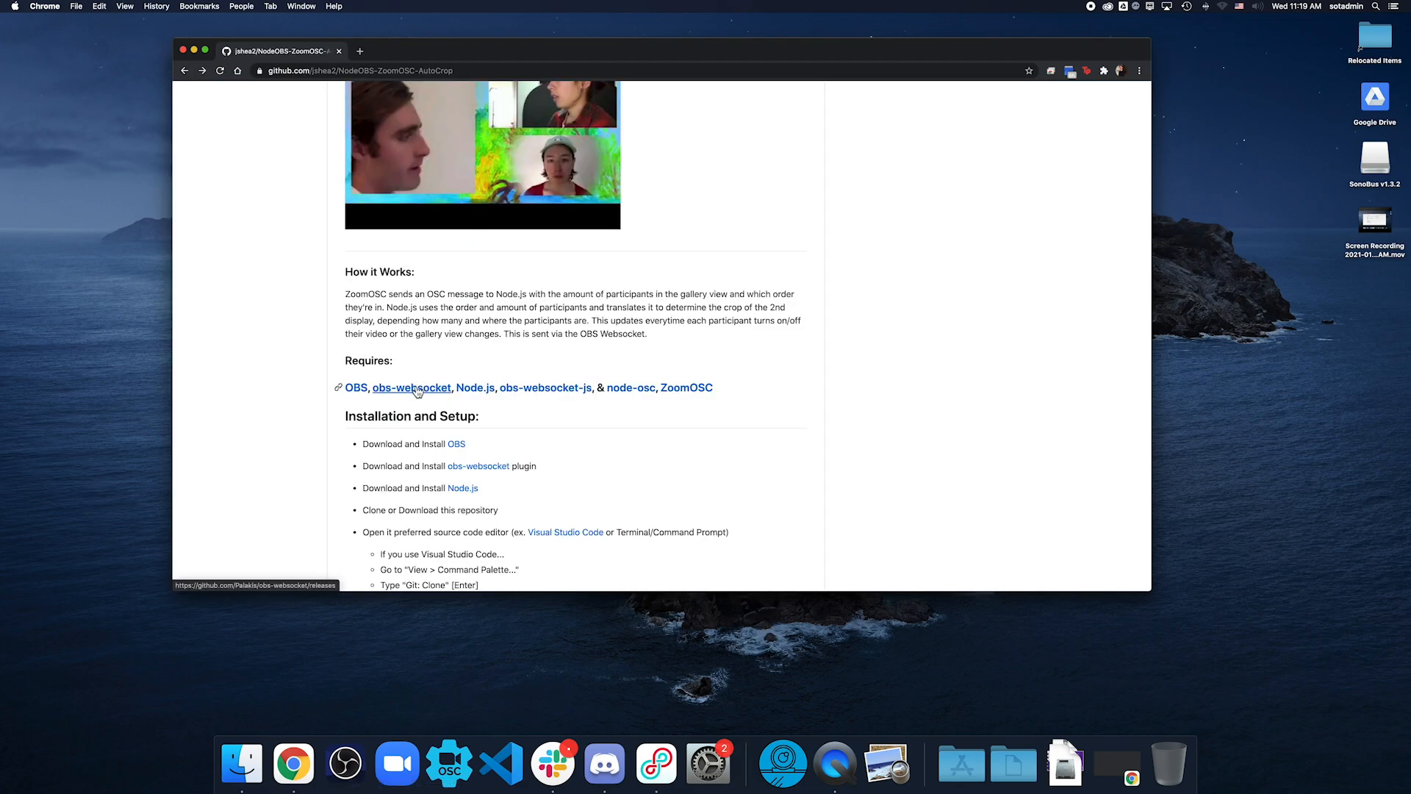
pyautogui.click(412, 387)
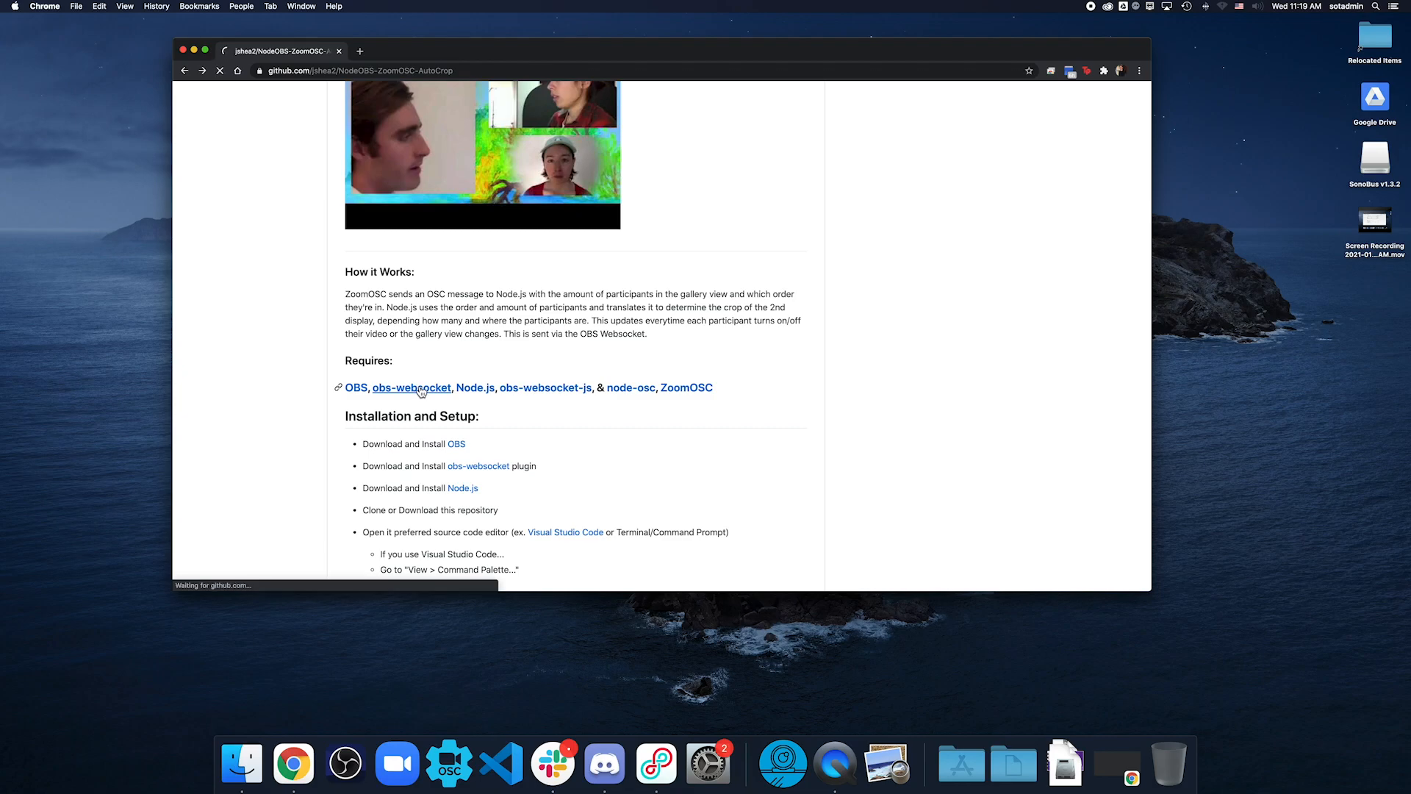
pyautogui.click(411, 387)
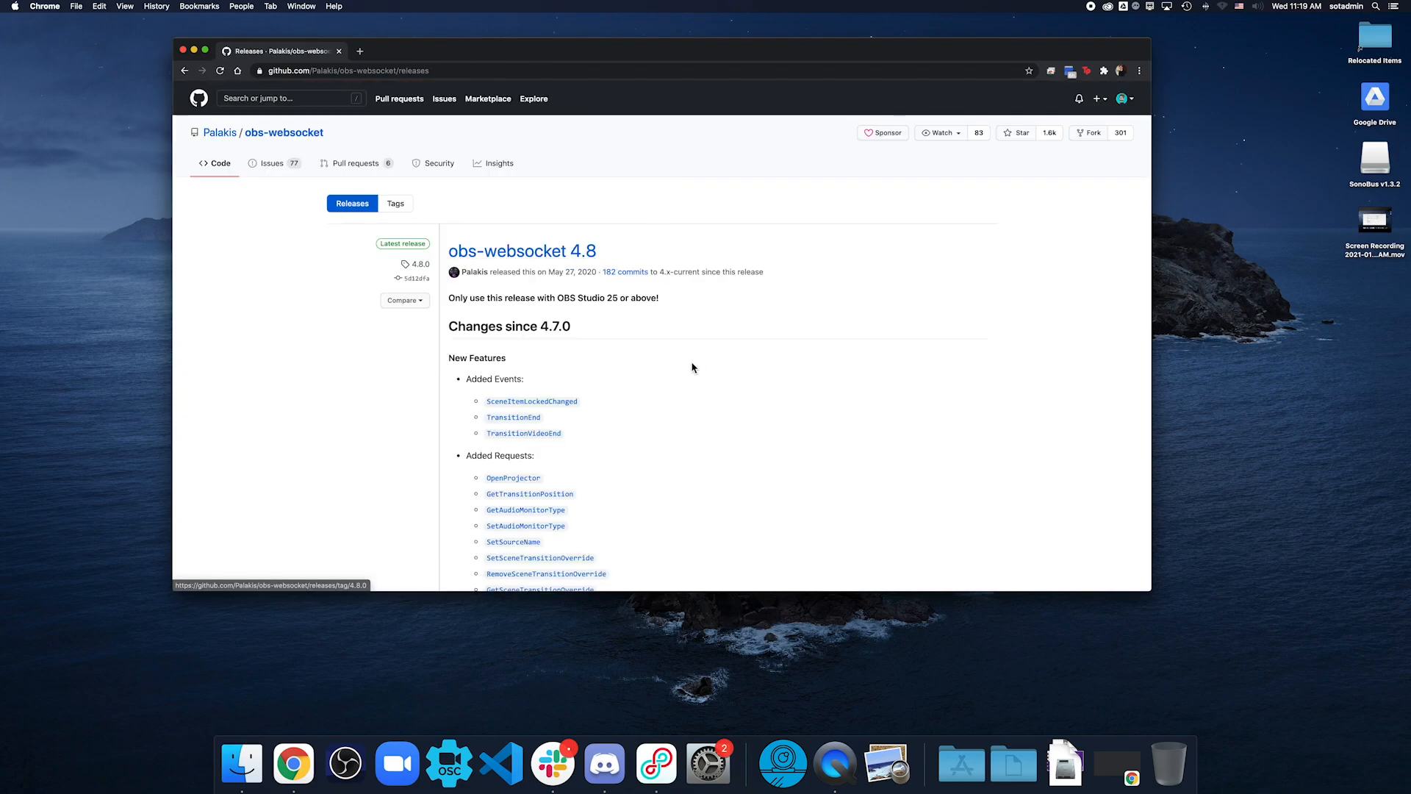
pyautogui.moveTo(517, 238)
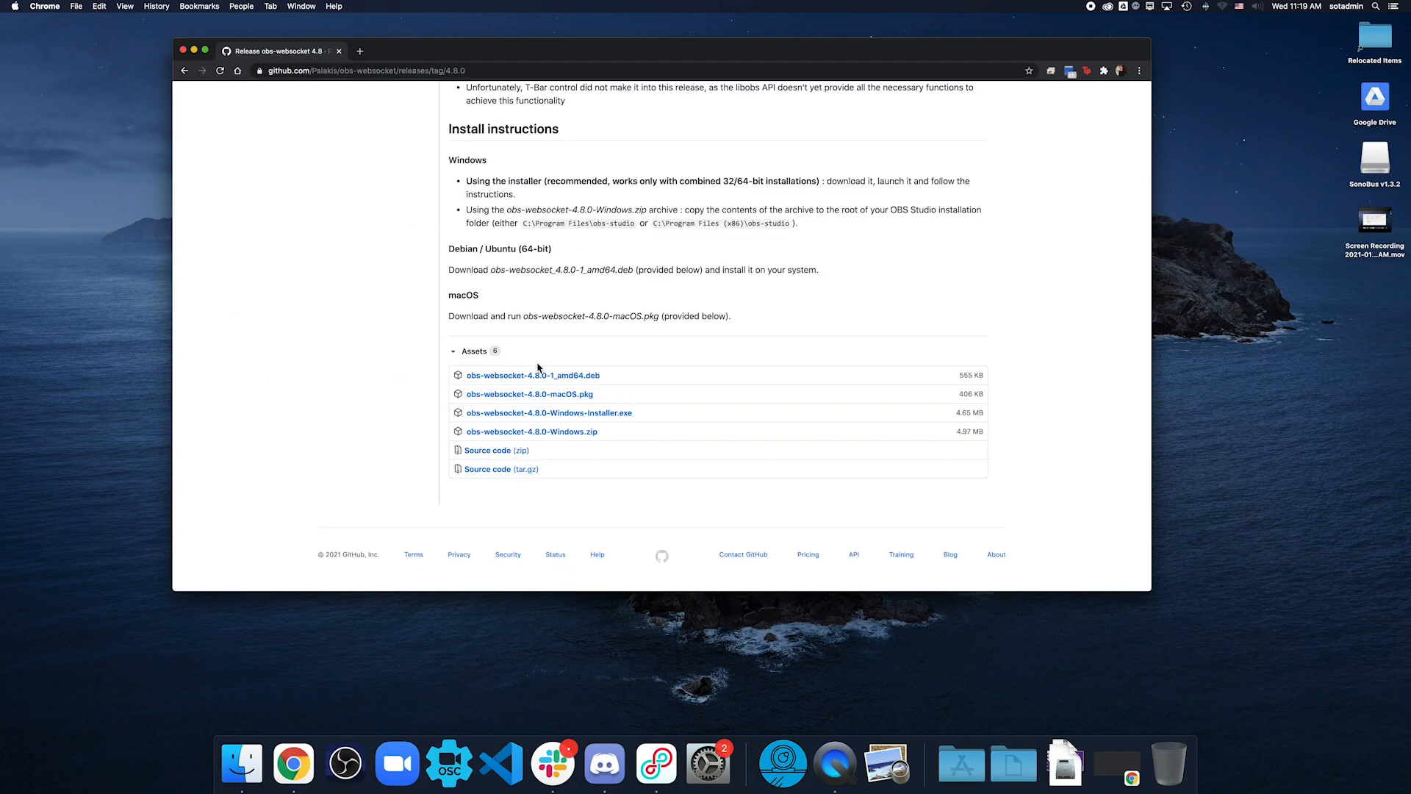
pyautogui.moveTo(551, 375)
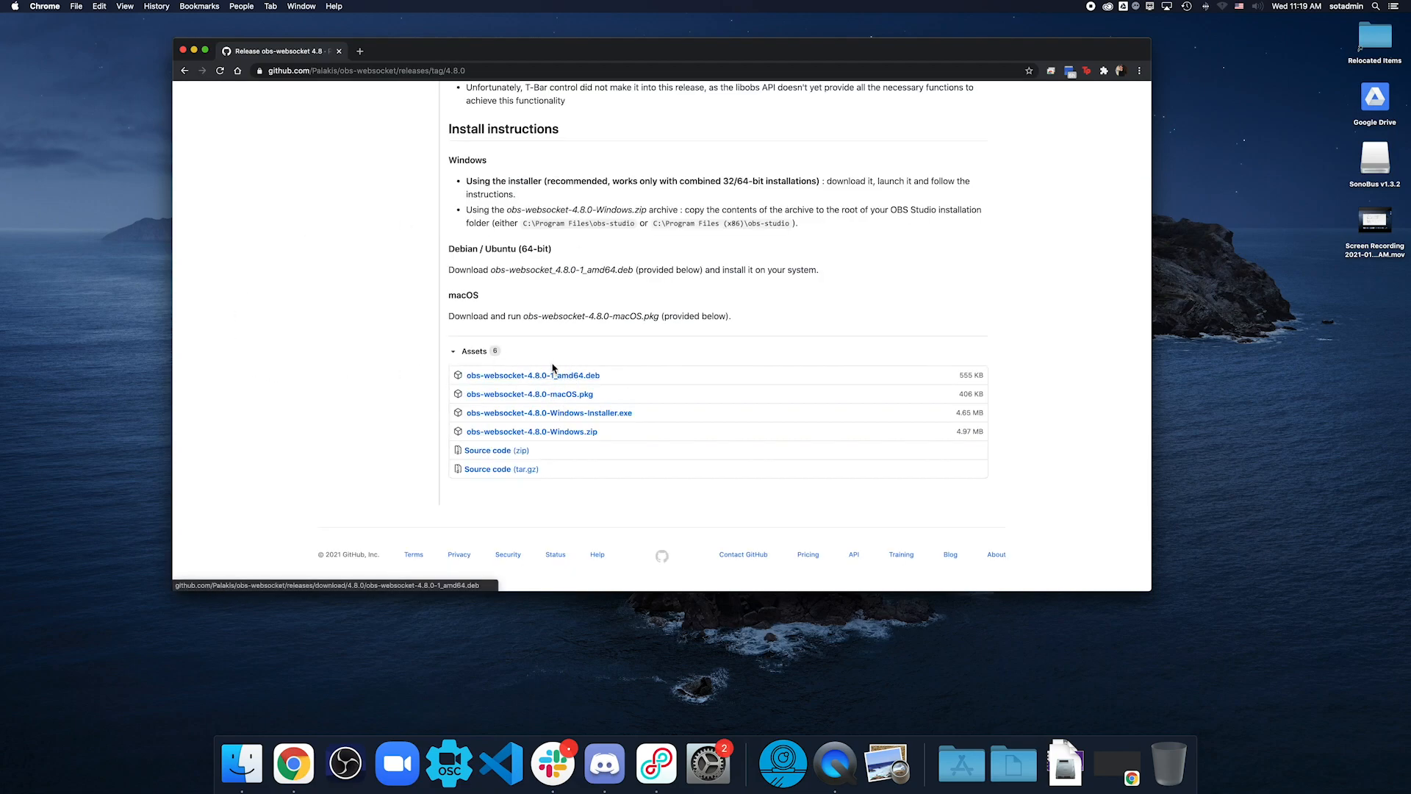
pyautogui.click(185, 70)
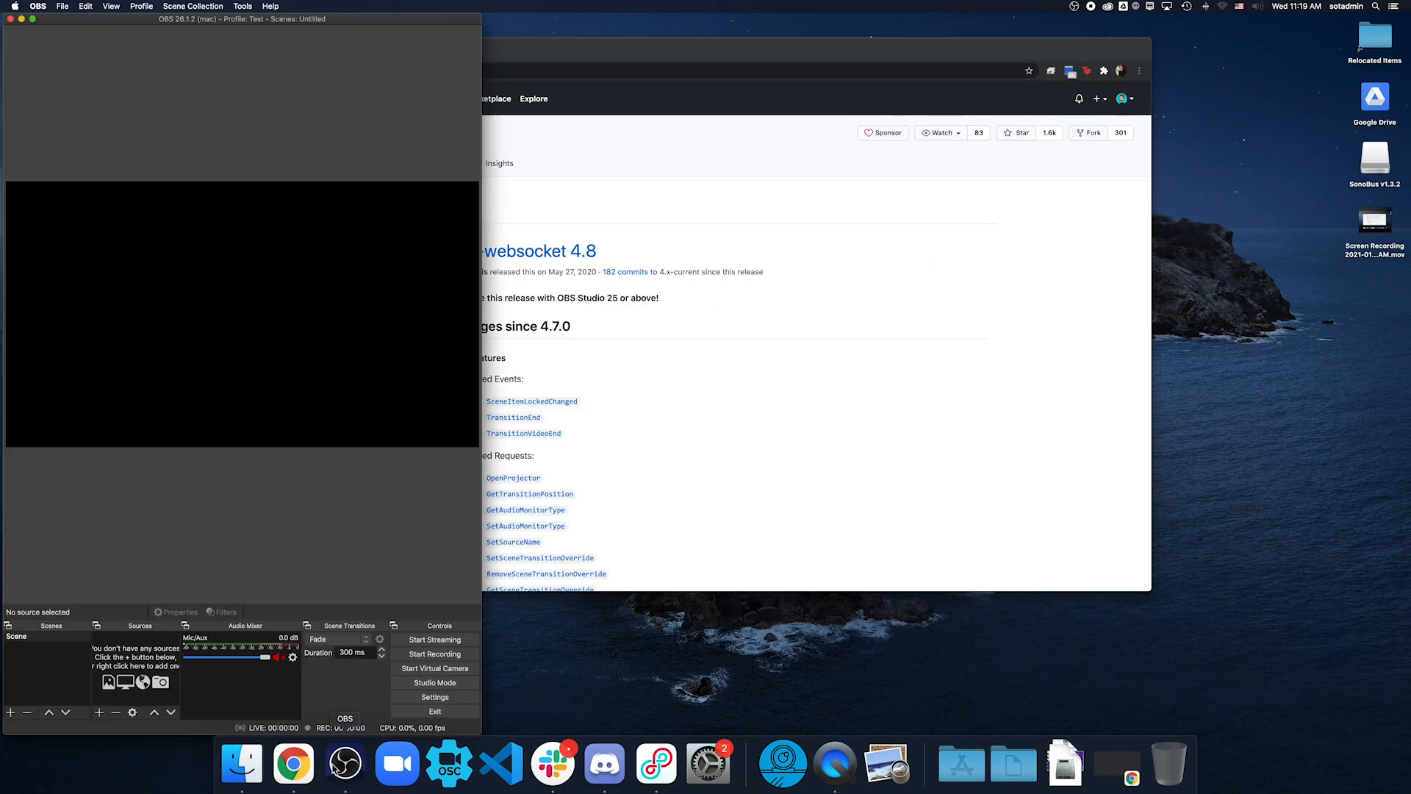
pyautogui.click(241, 6)
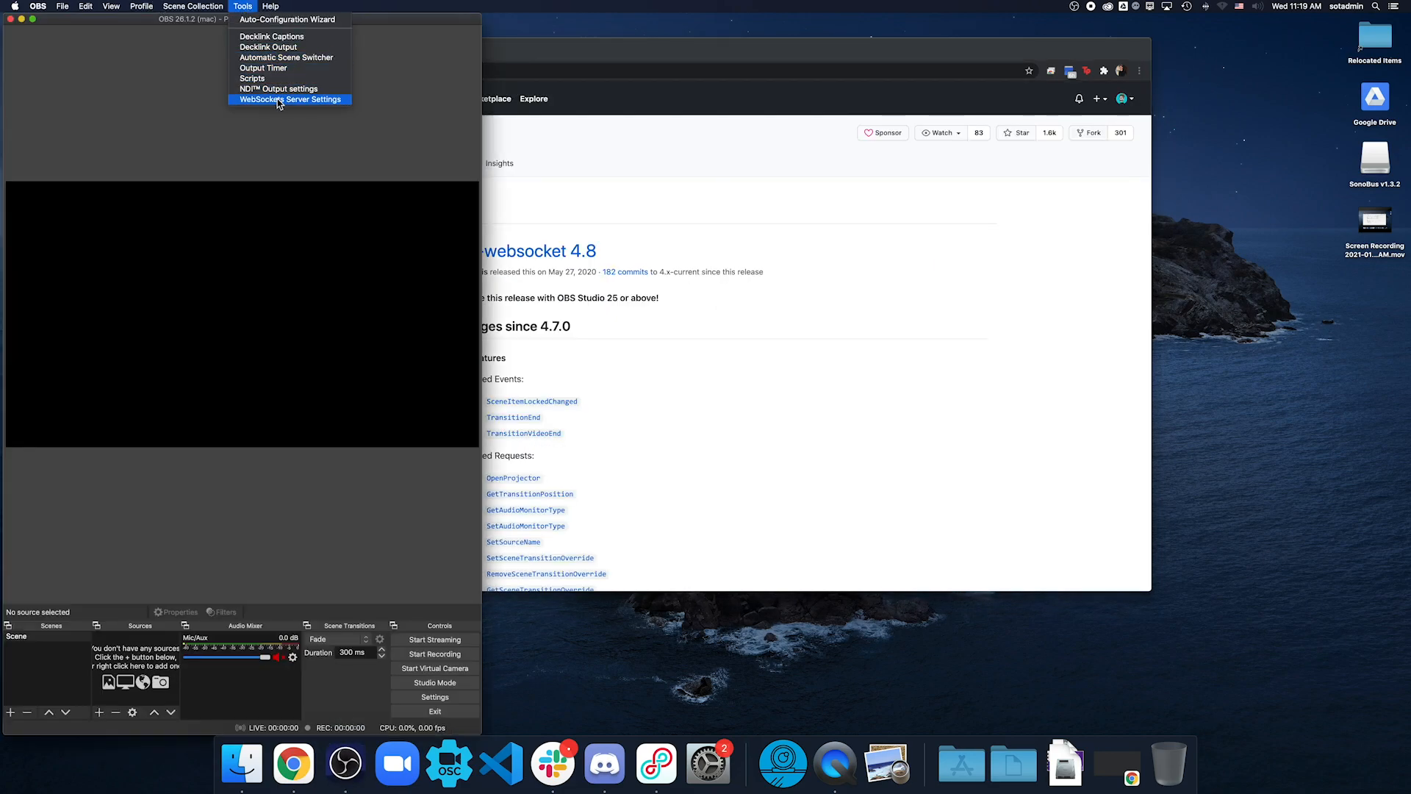
pyautogui.moveTo(358, 108)
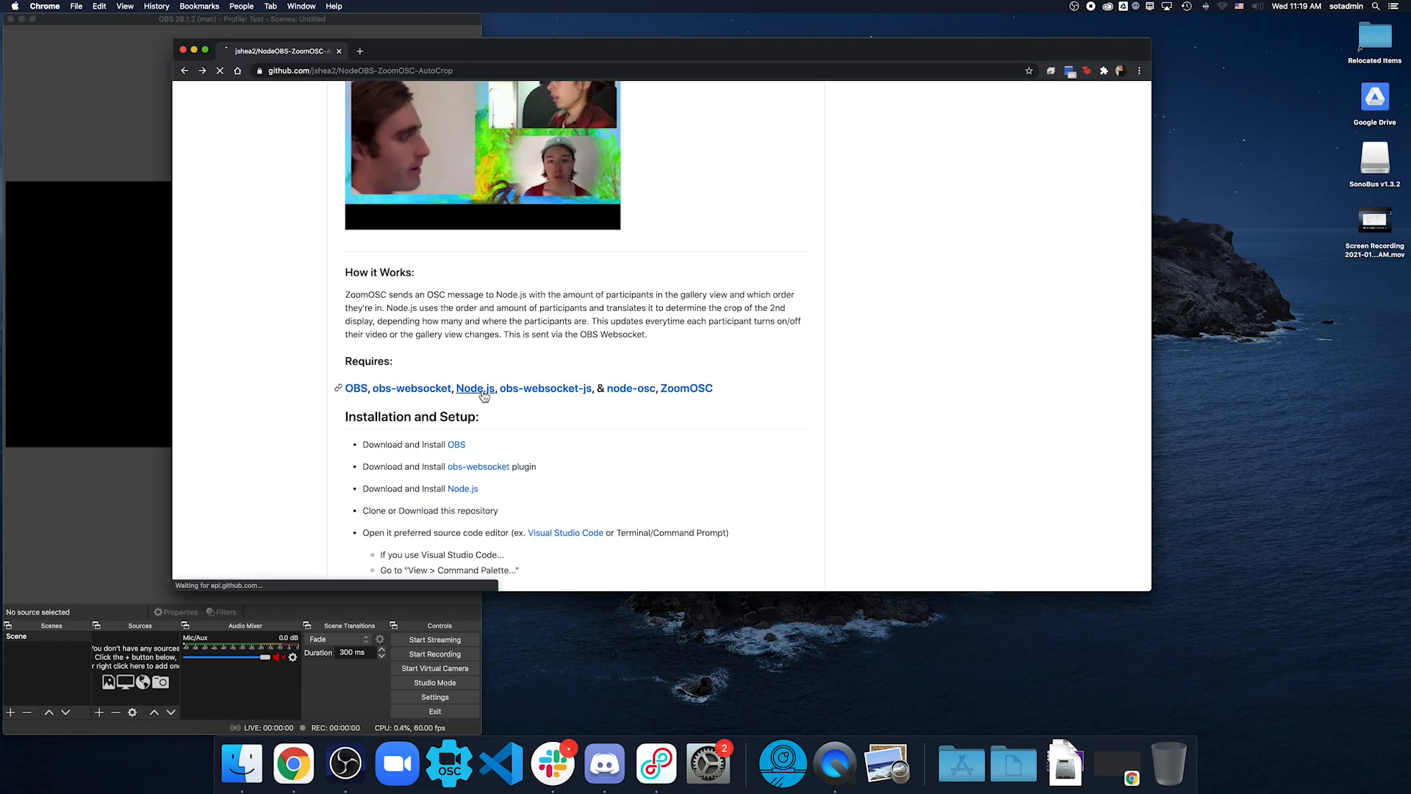
# Follow the README's ZoomOSC link to its releases page and highlight version 3.2.1.
pyautogui.click(475, 388)
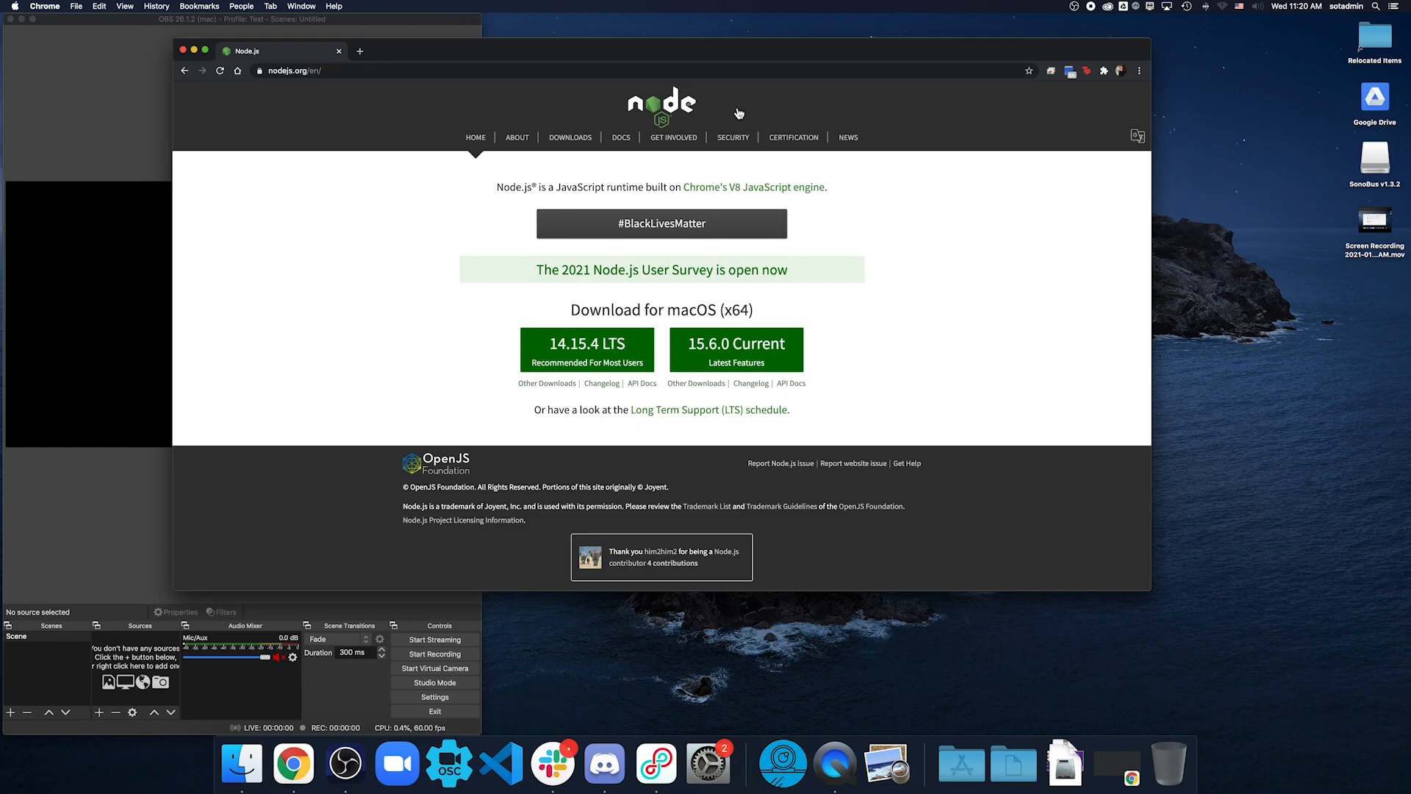
pyautogui.moveTo(735, 349)
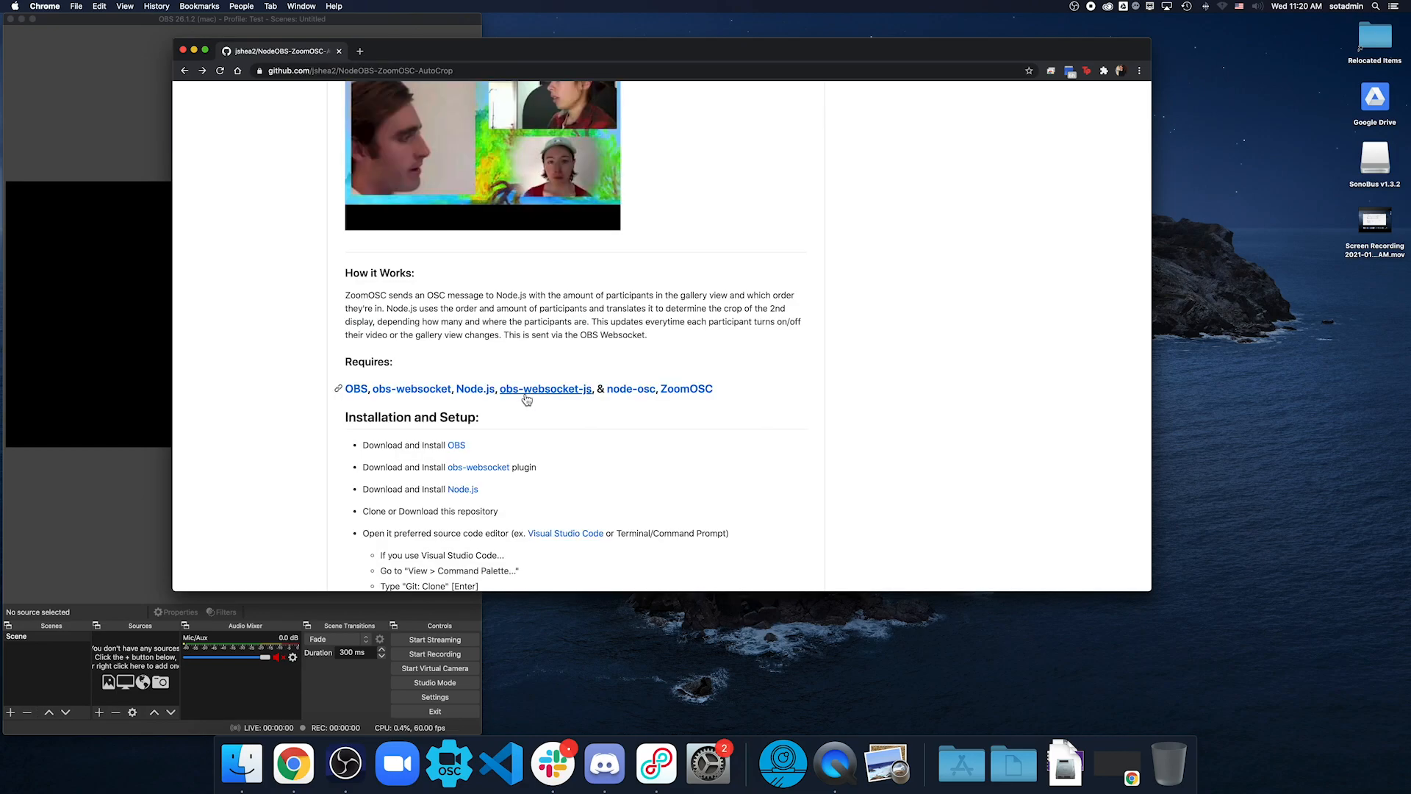
pyautogui.moveTo(601, 400)
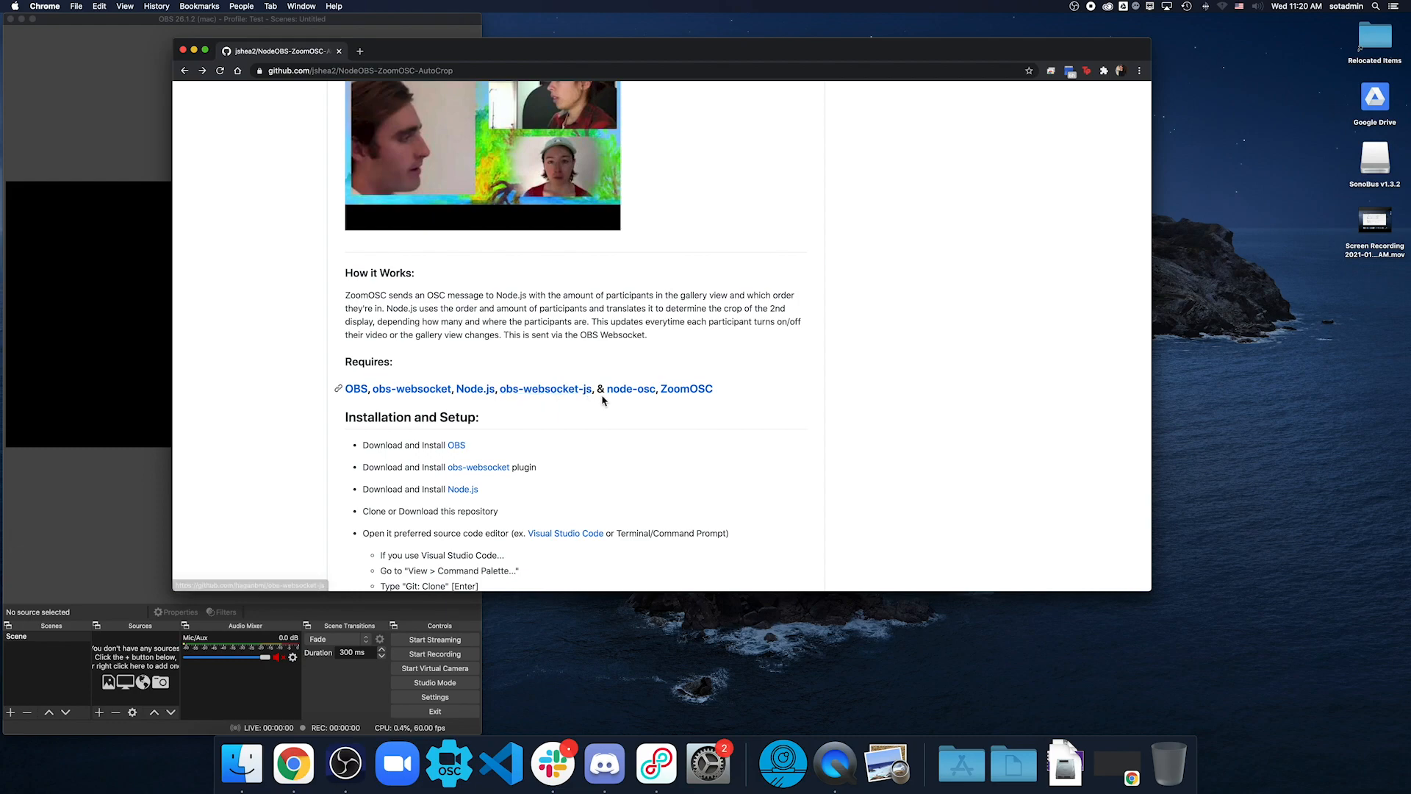
pyautogui.moveTo(545, 388)
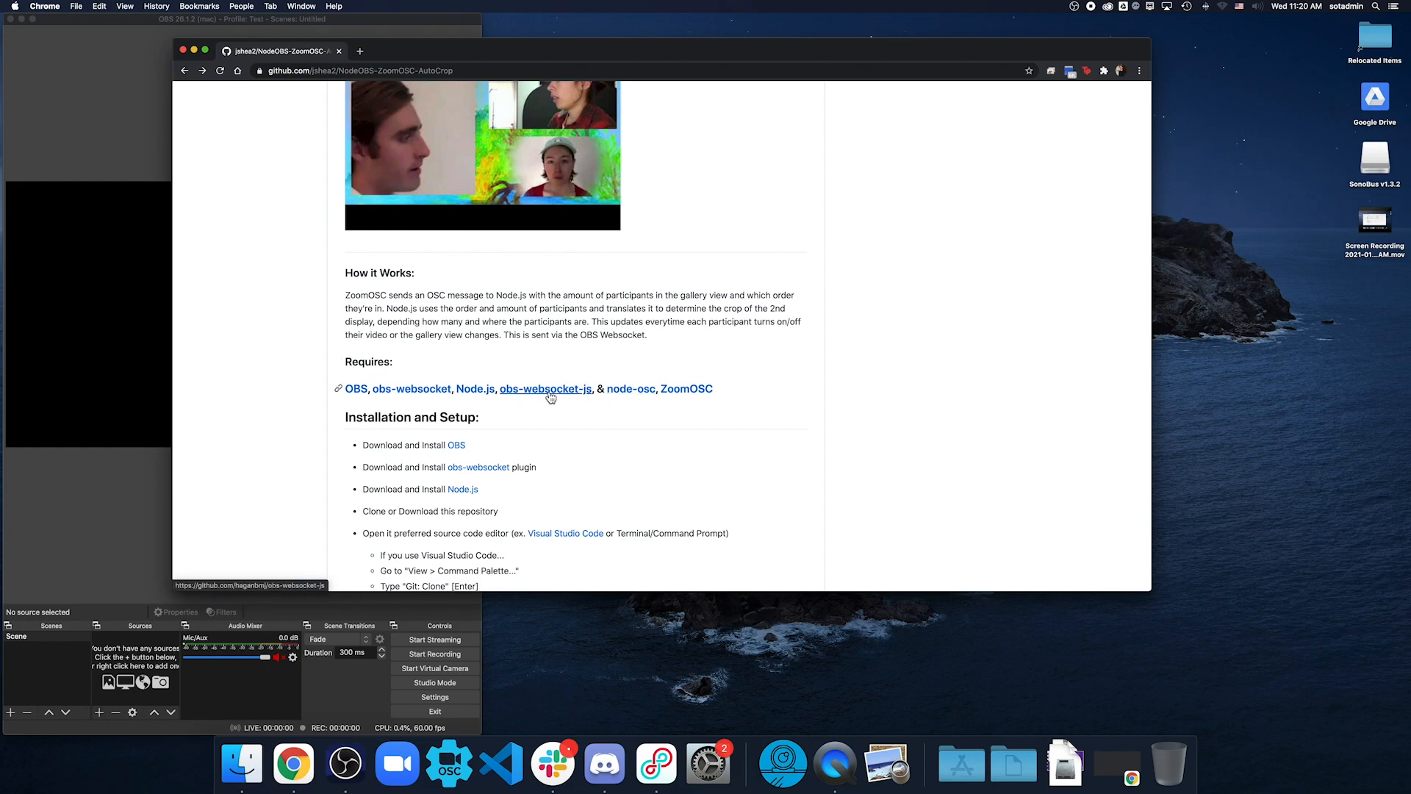
pyautogui.moveTo(630, 389)
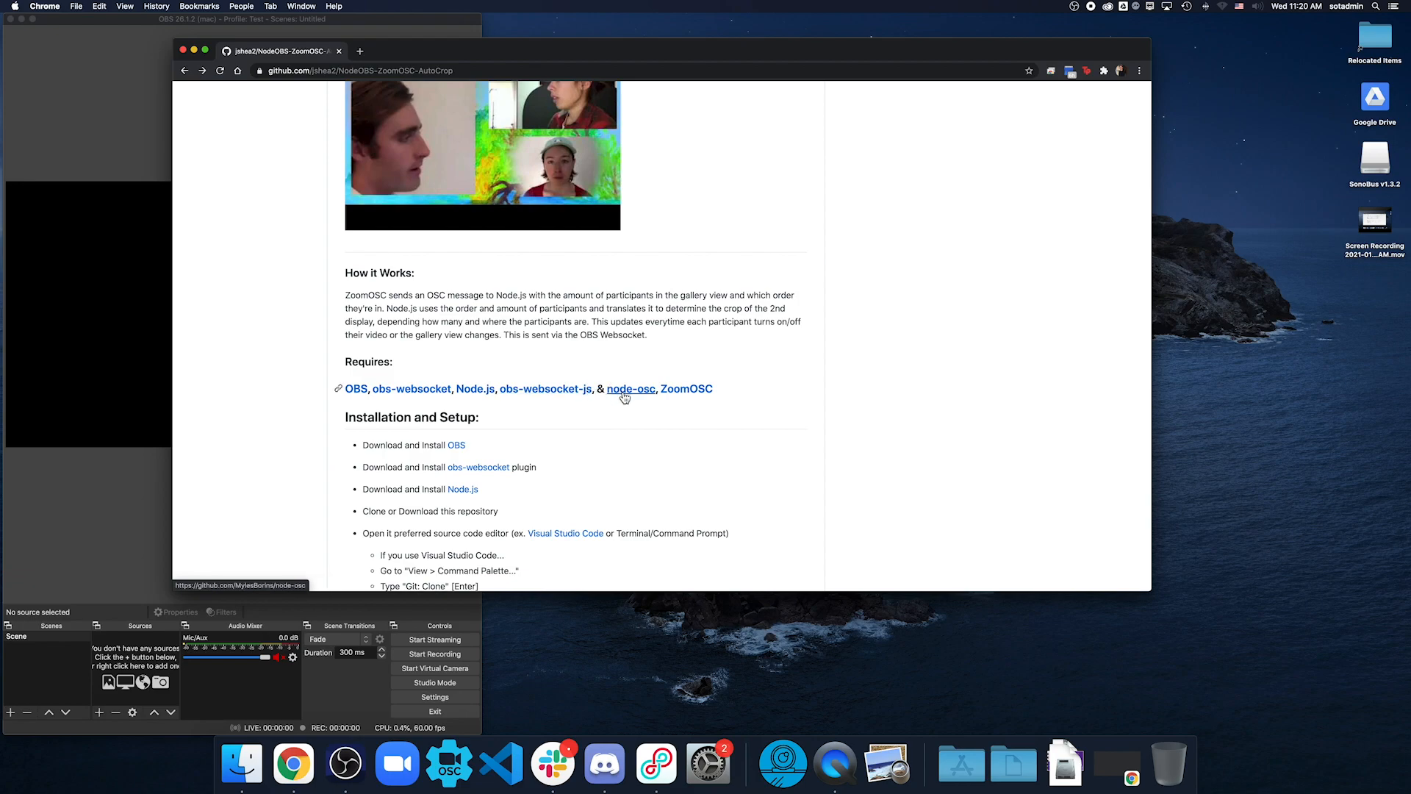
pyautogui.moveTo(661, 387)
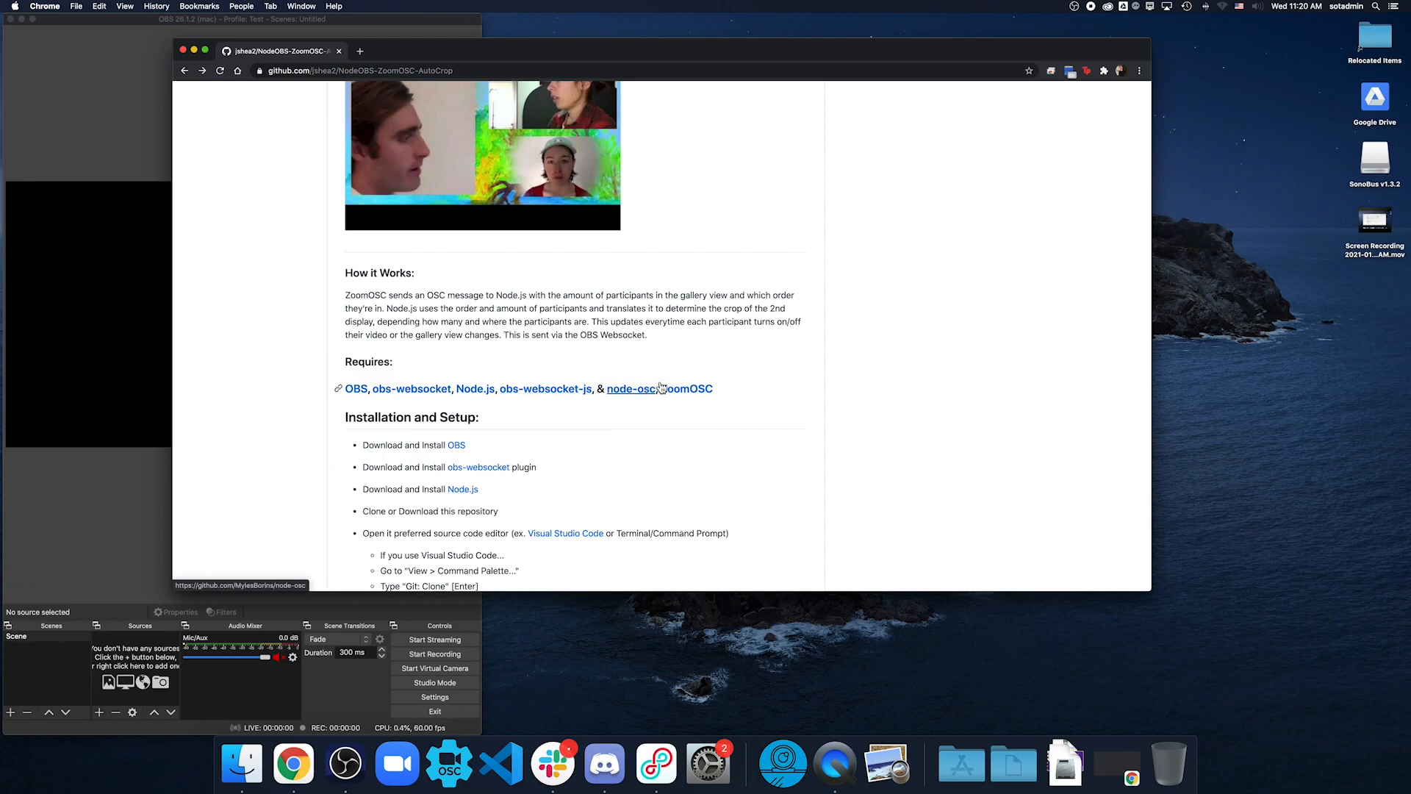
pyautogui.click(686, 388)
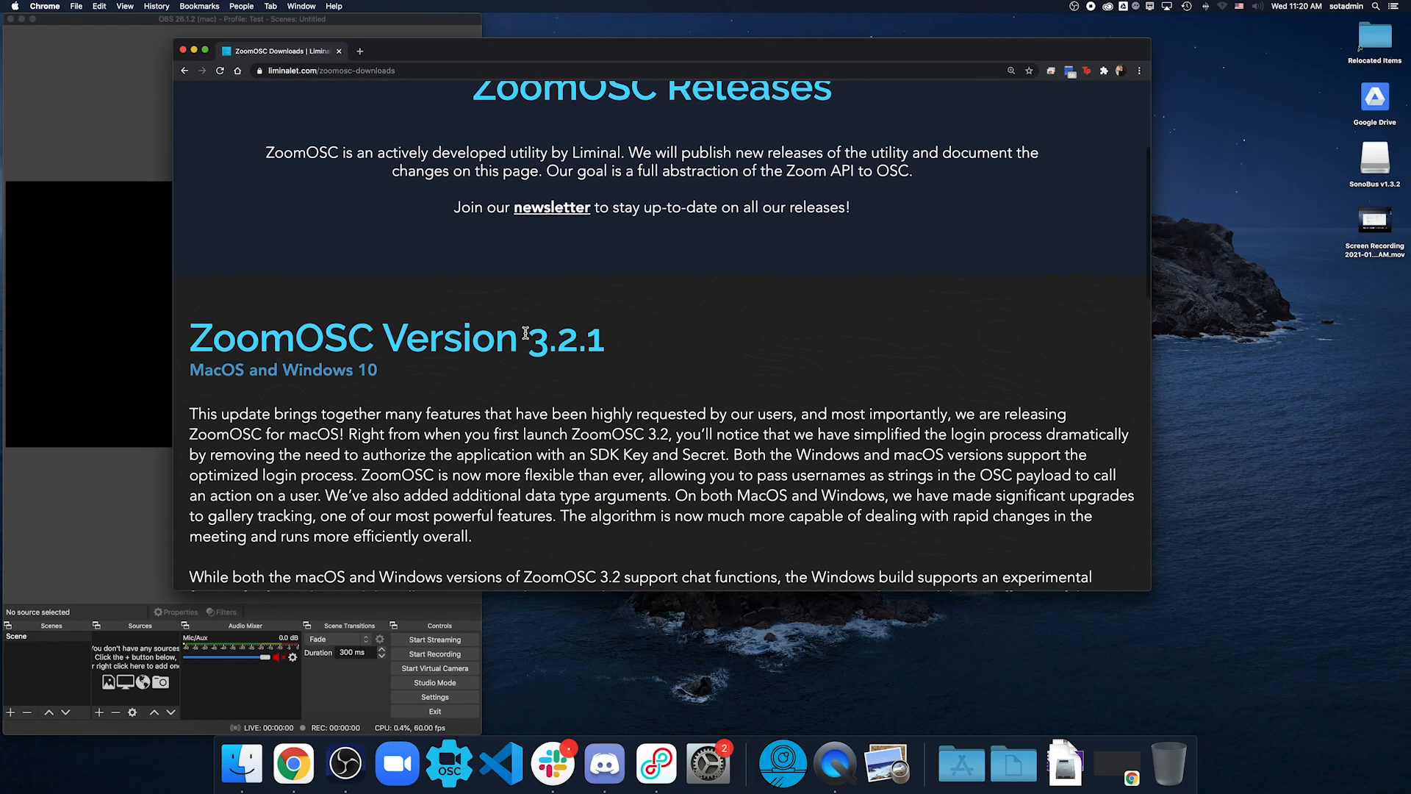
pyautogui.doubleClick(564, 263)
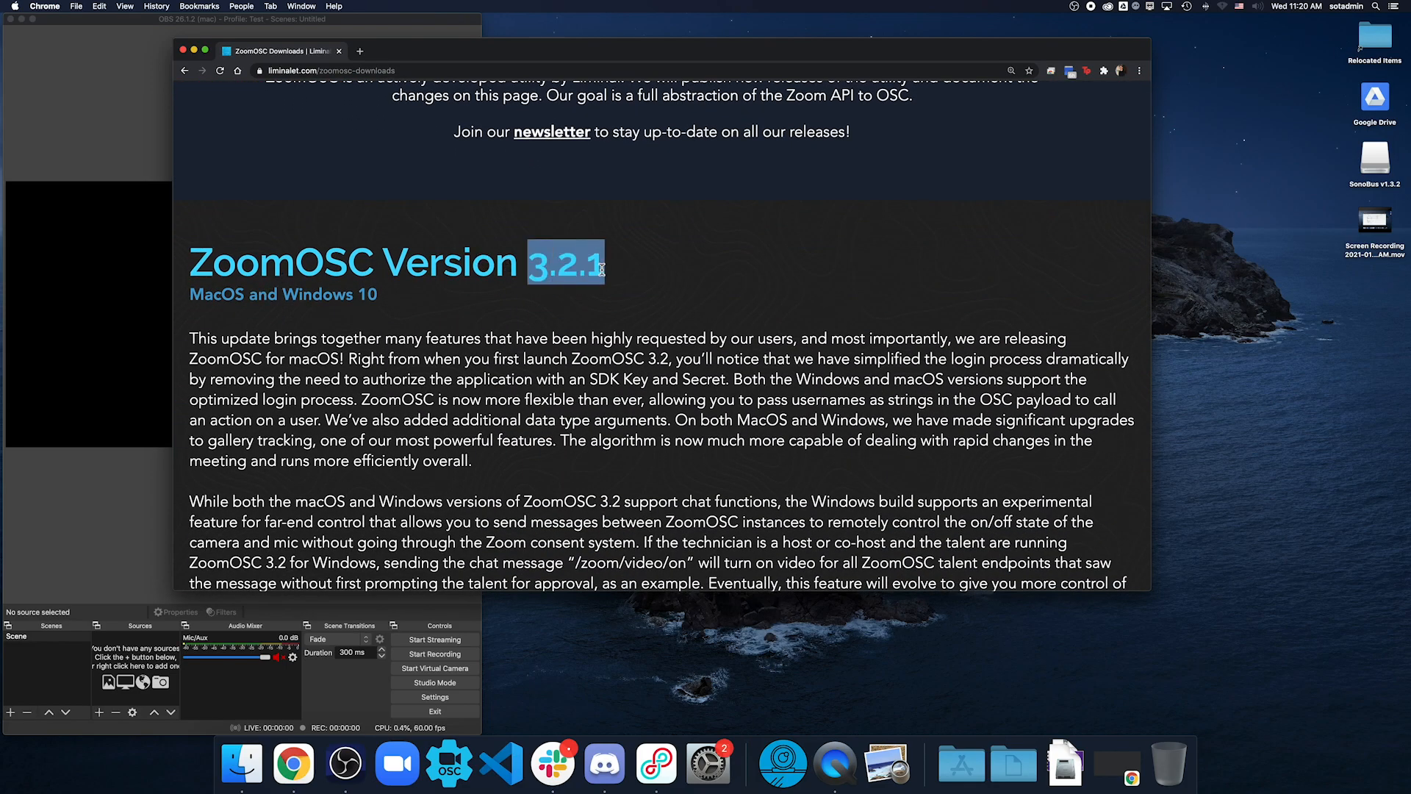
pyautogui.scroll(-3)
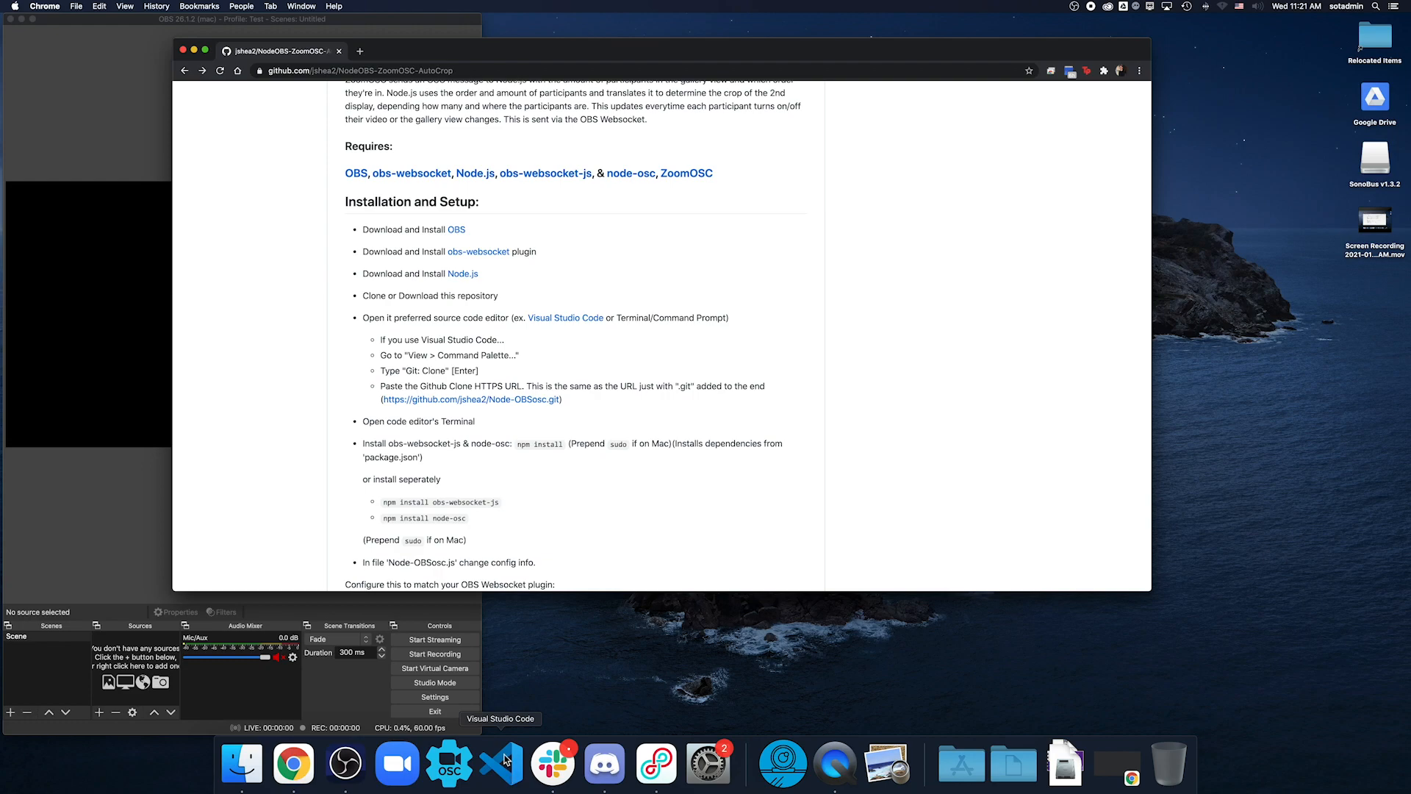
pyautogui.moveTo(506, 766)
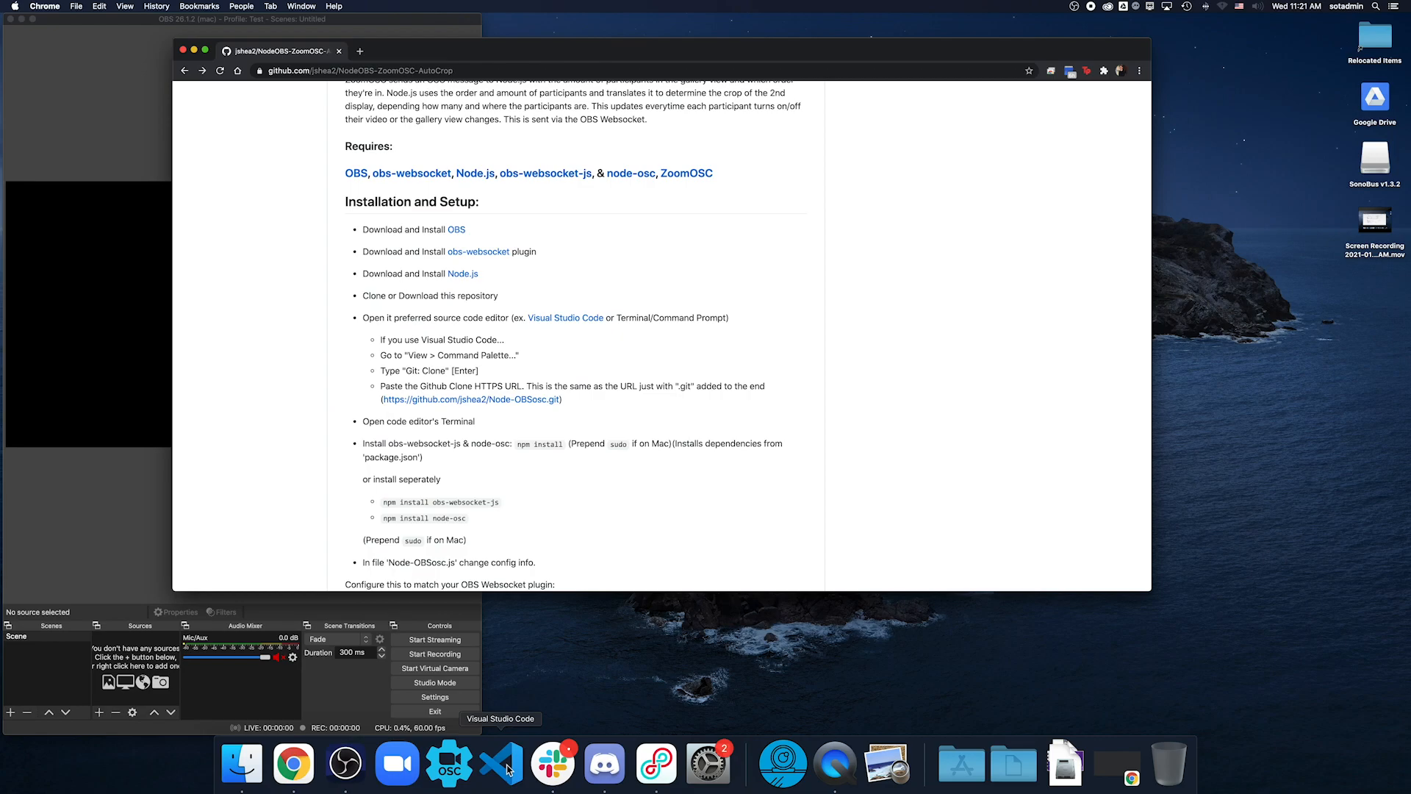
# Launch VS Code and copy the repository's HTTPS clone URL from the green Code button.
pyautogui.click(501, 764)
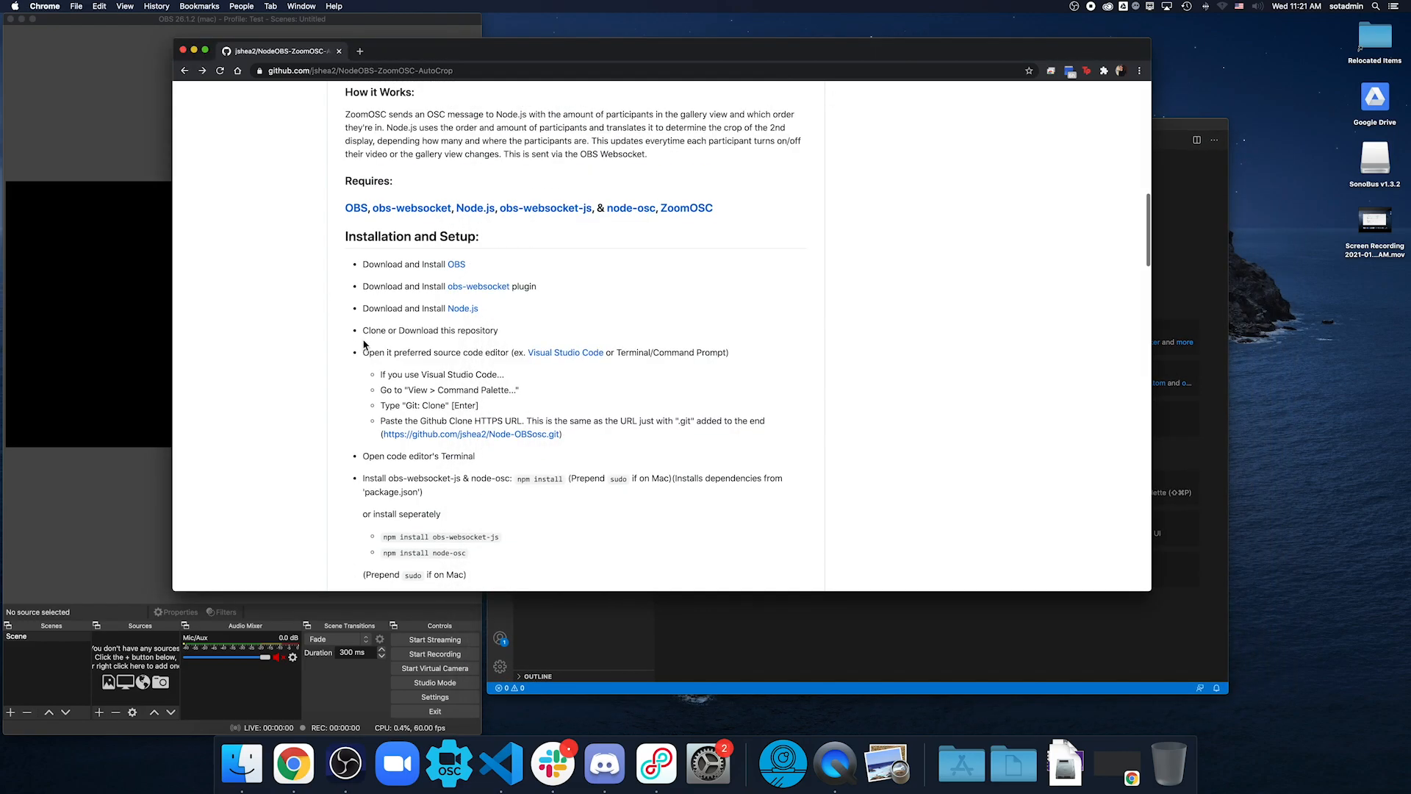
pyautogui.click(793, 203)
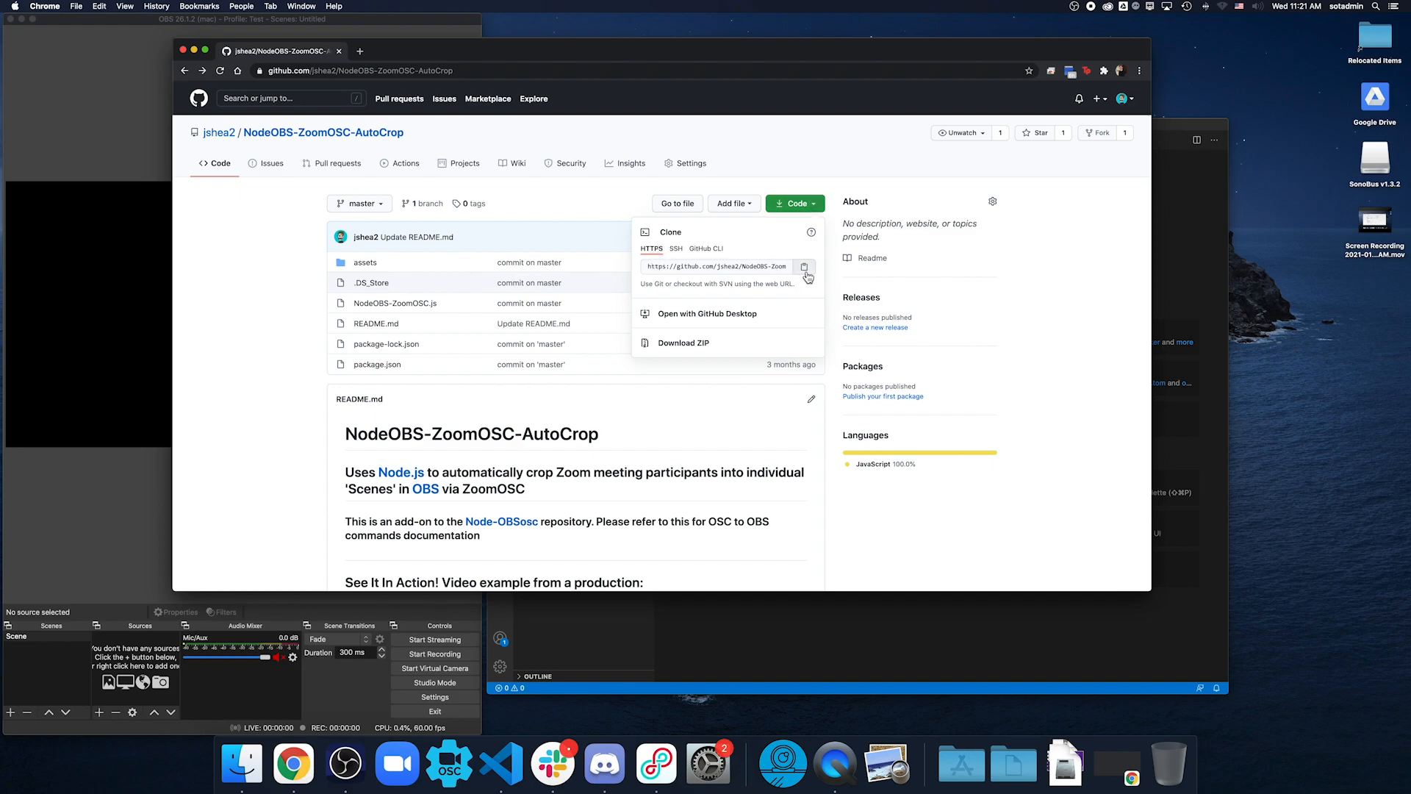
pyautogui.click(360, 70)
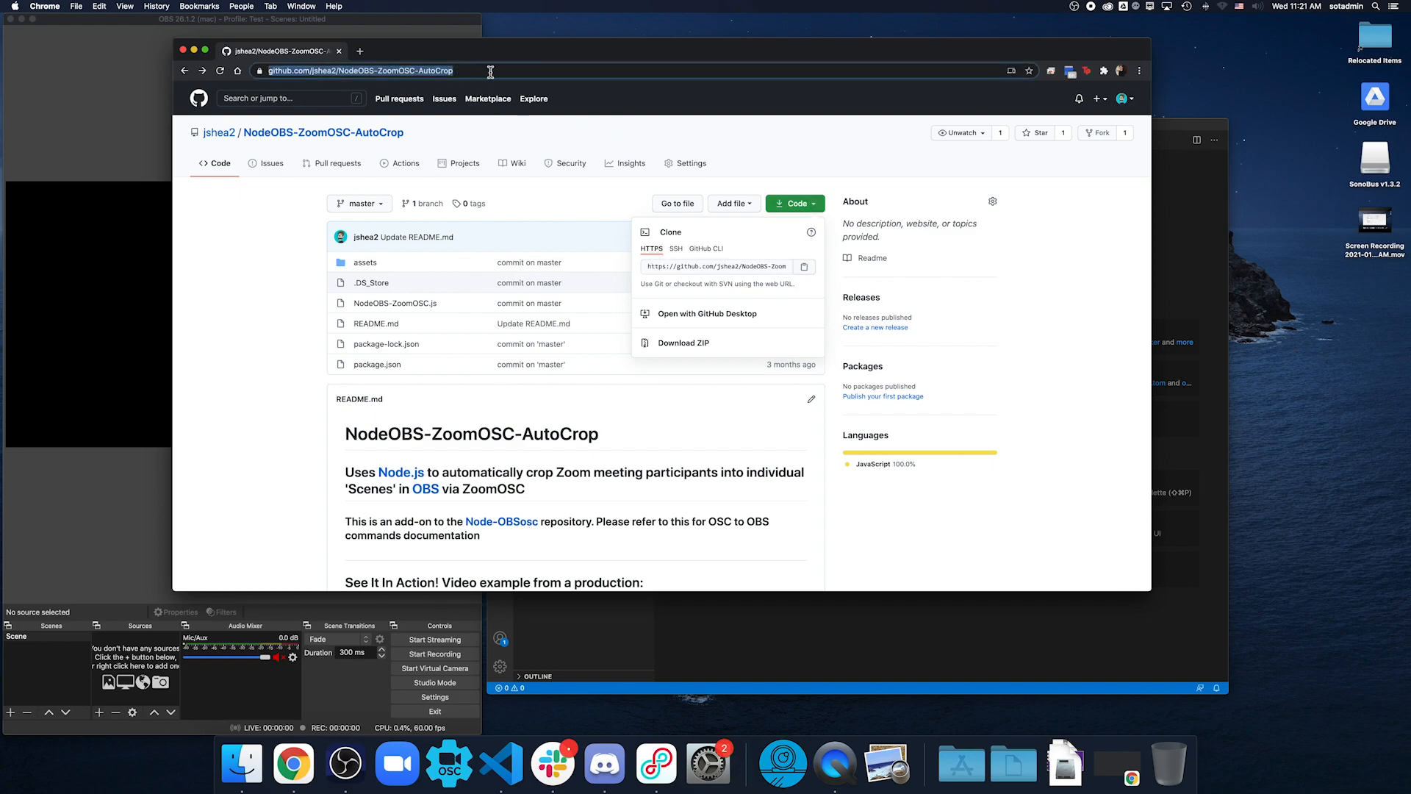
pyautogui.click(500, 765)
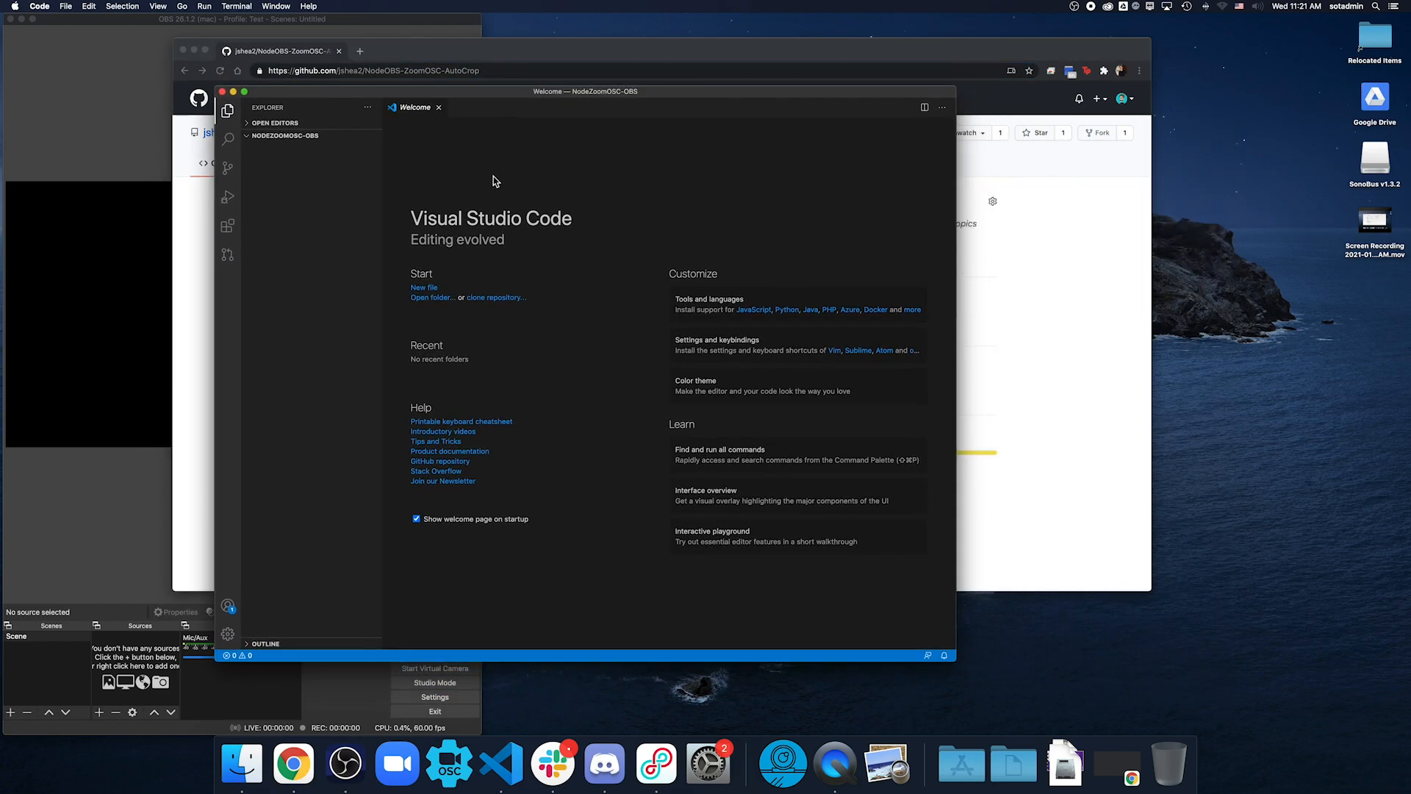
pyautogui.moveTo(300, 106)
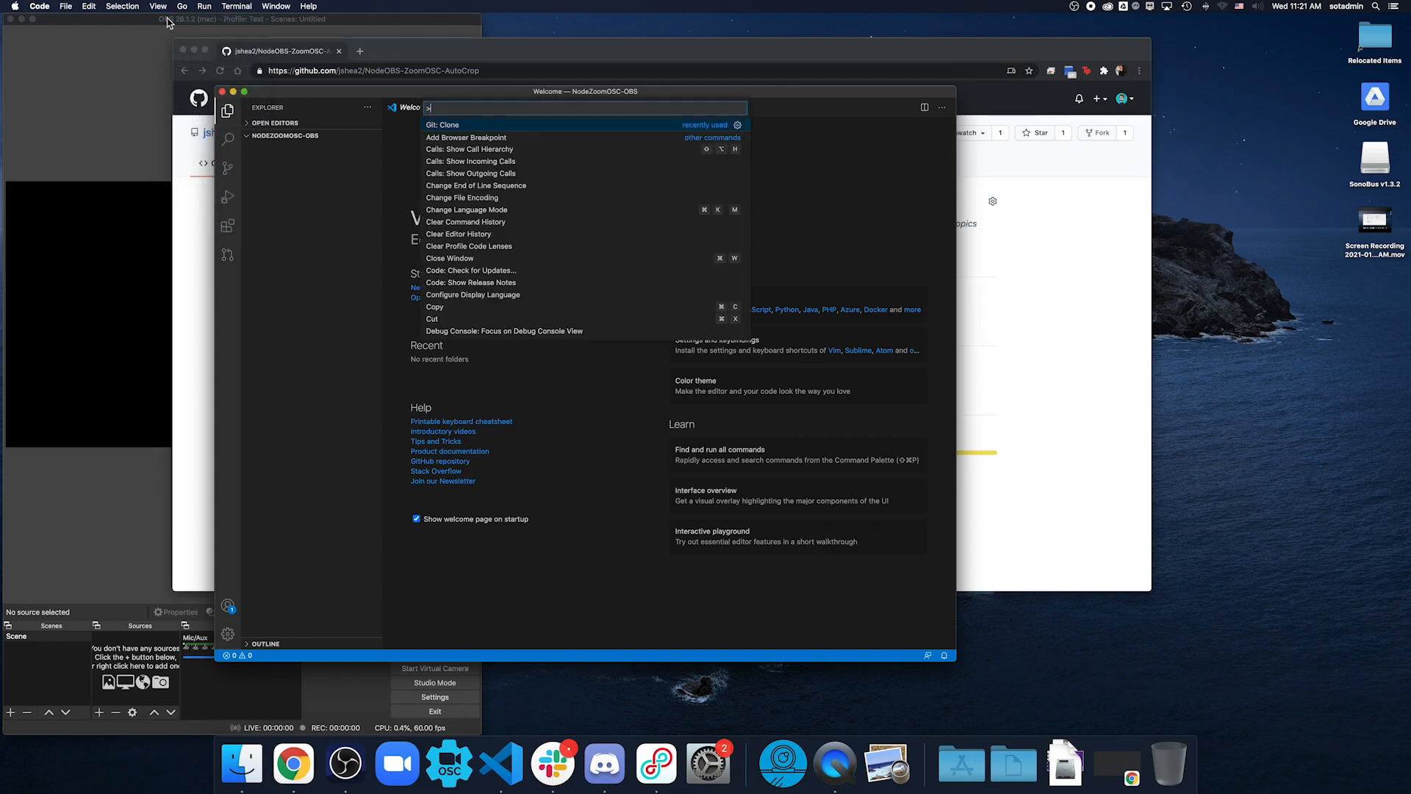
pyautogui.moveTo(440, 132)
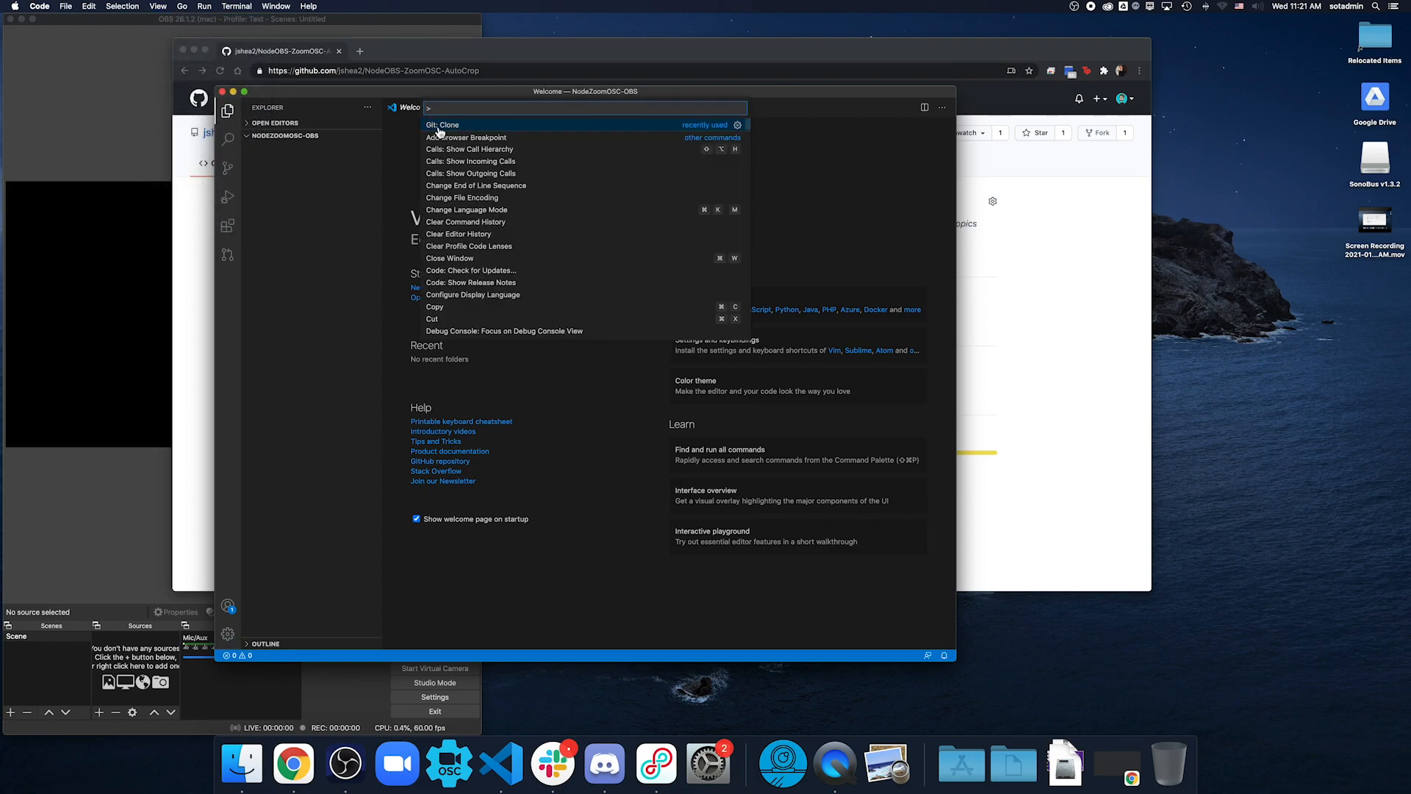
pyautogui.click(442, 125)
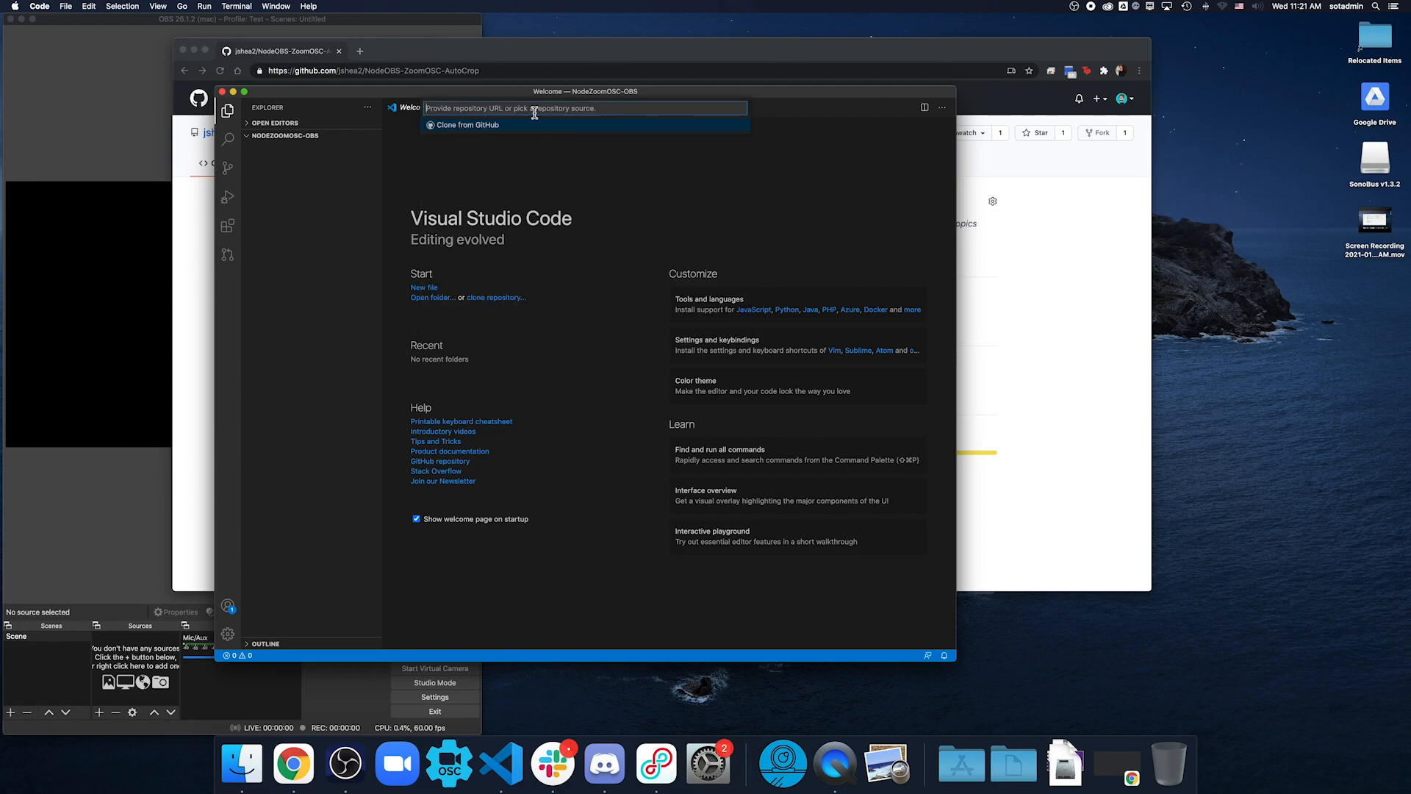
pyautogui.write('https://github.com/jshea2/NodeOBS-ZoomOSC-AutoCrop.git')
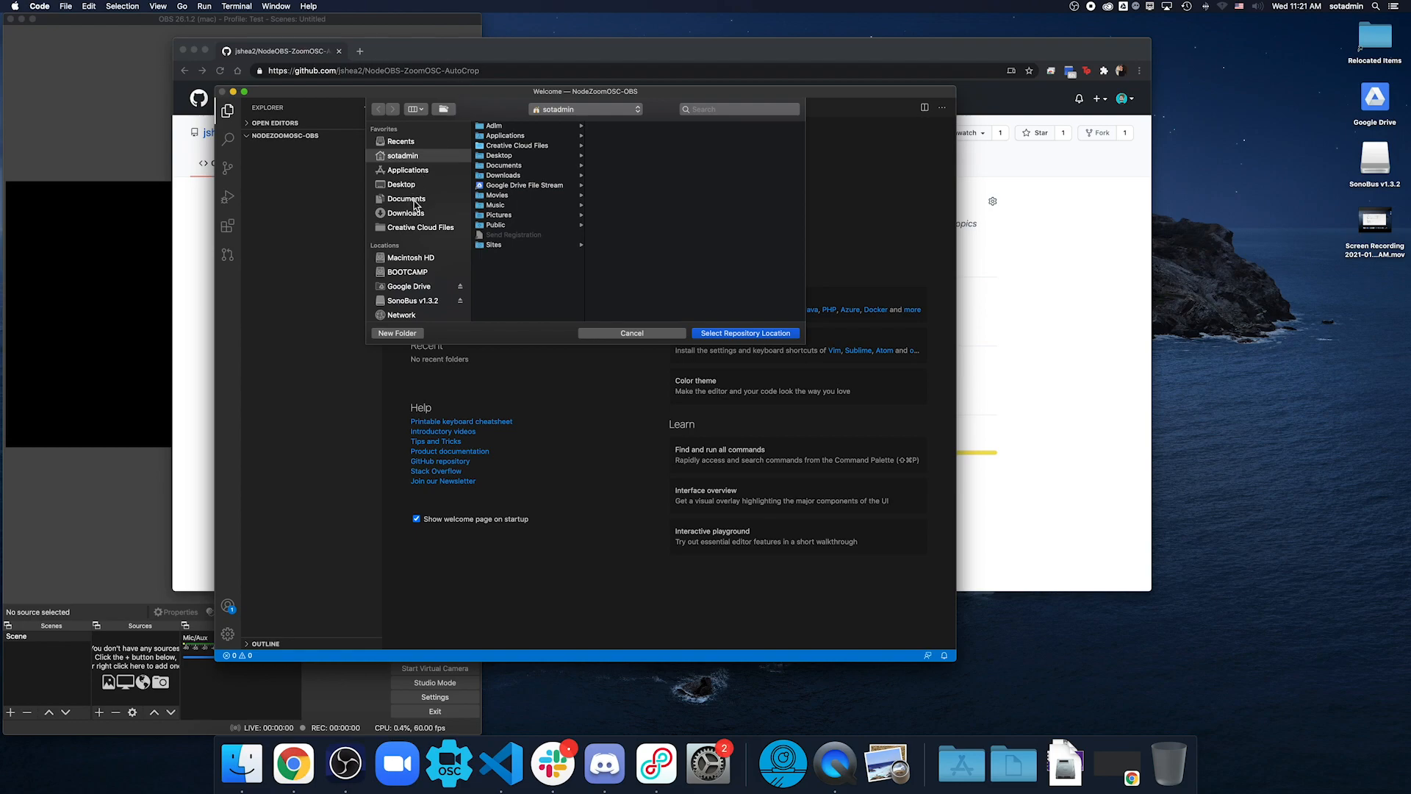
pyautogui.click(405, 198)
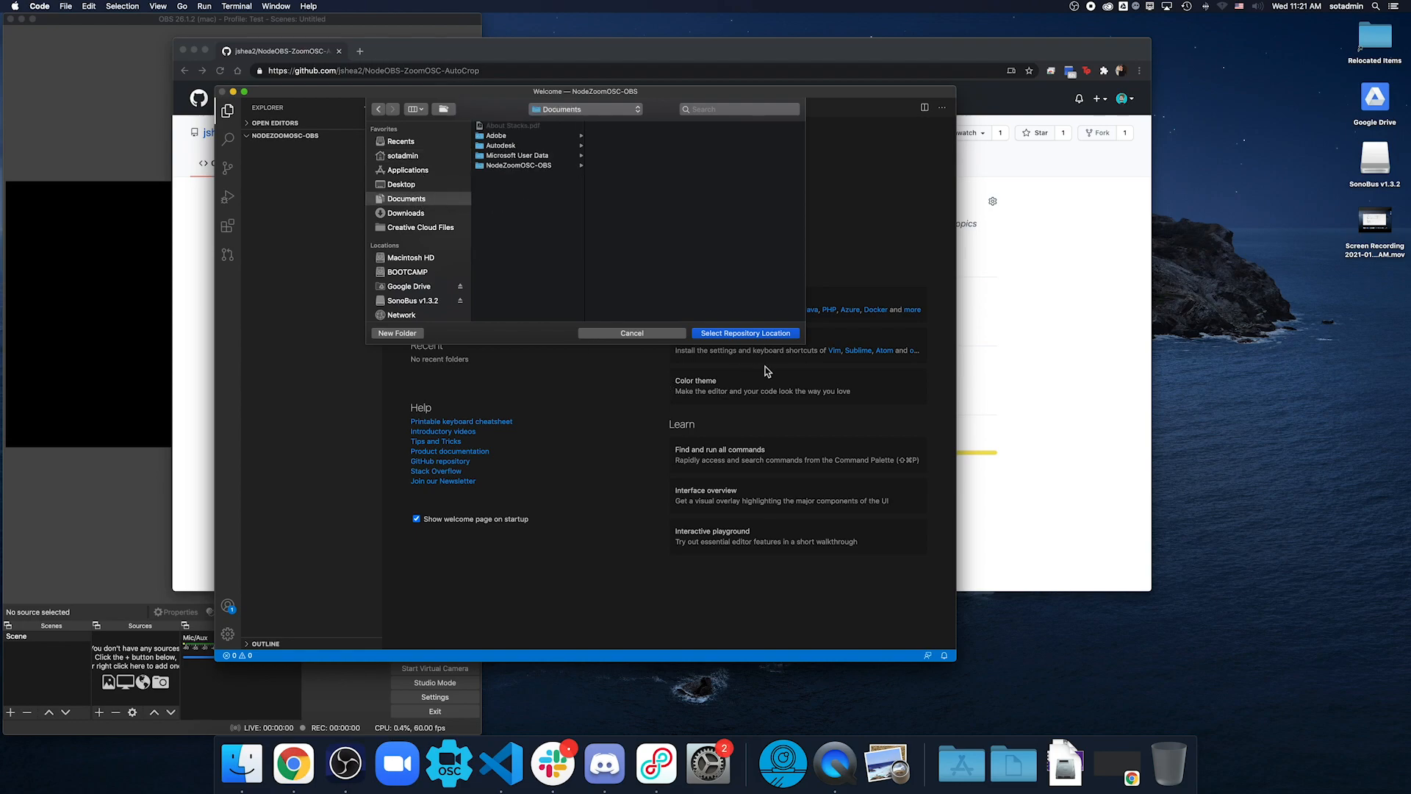
pyautogui.click(518, 165)
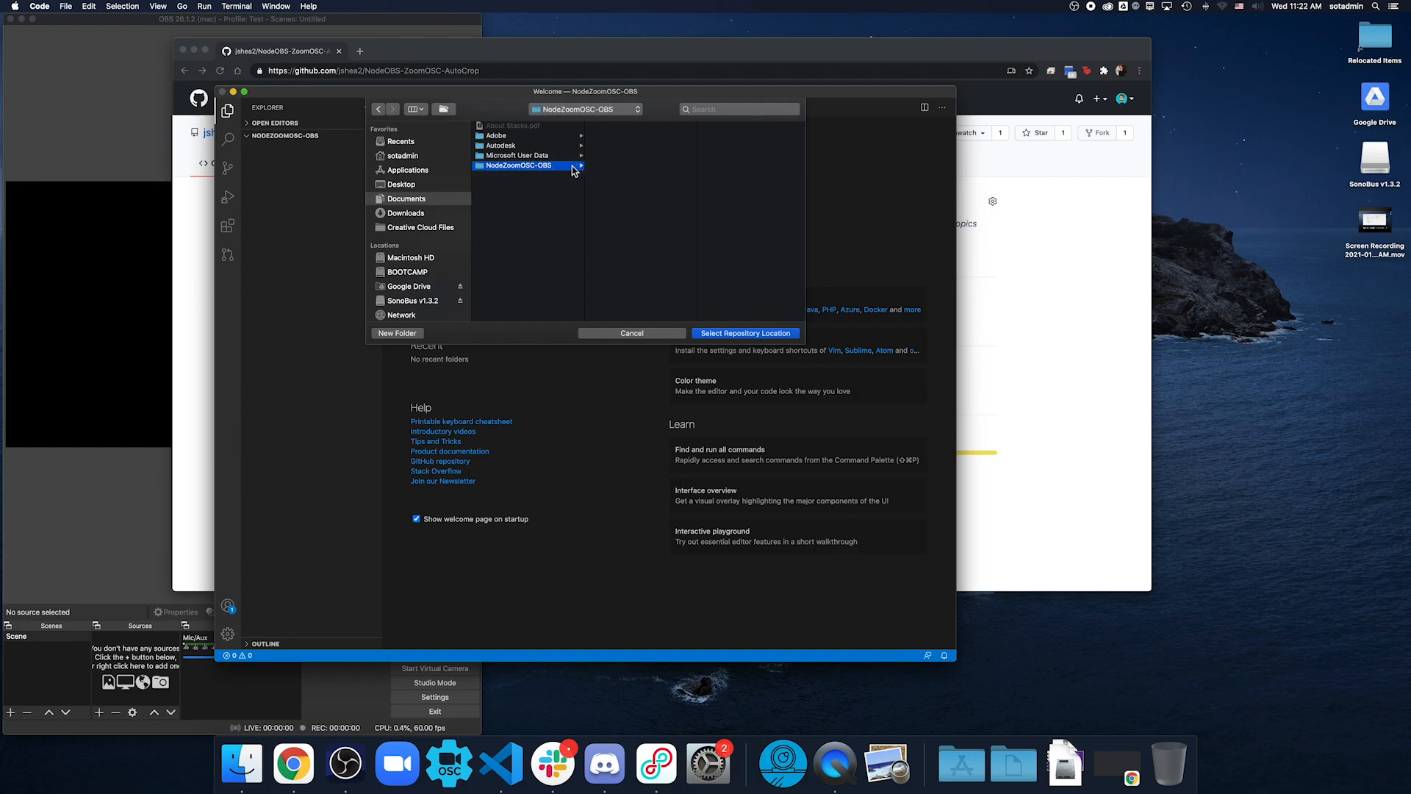
pyautogui.moveTo(726, 313)
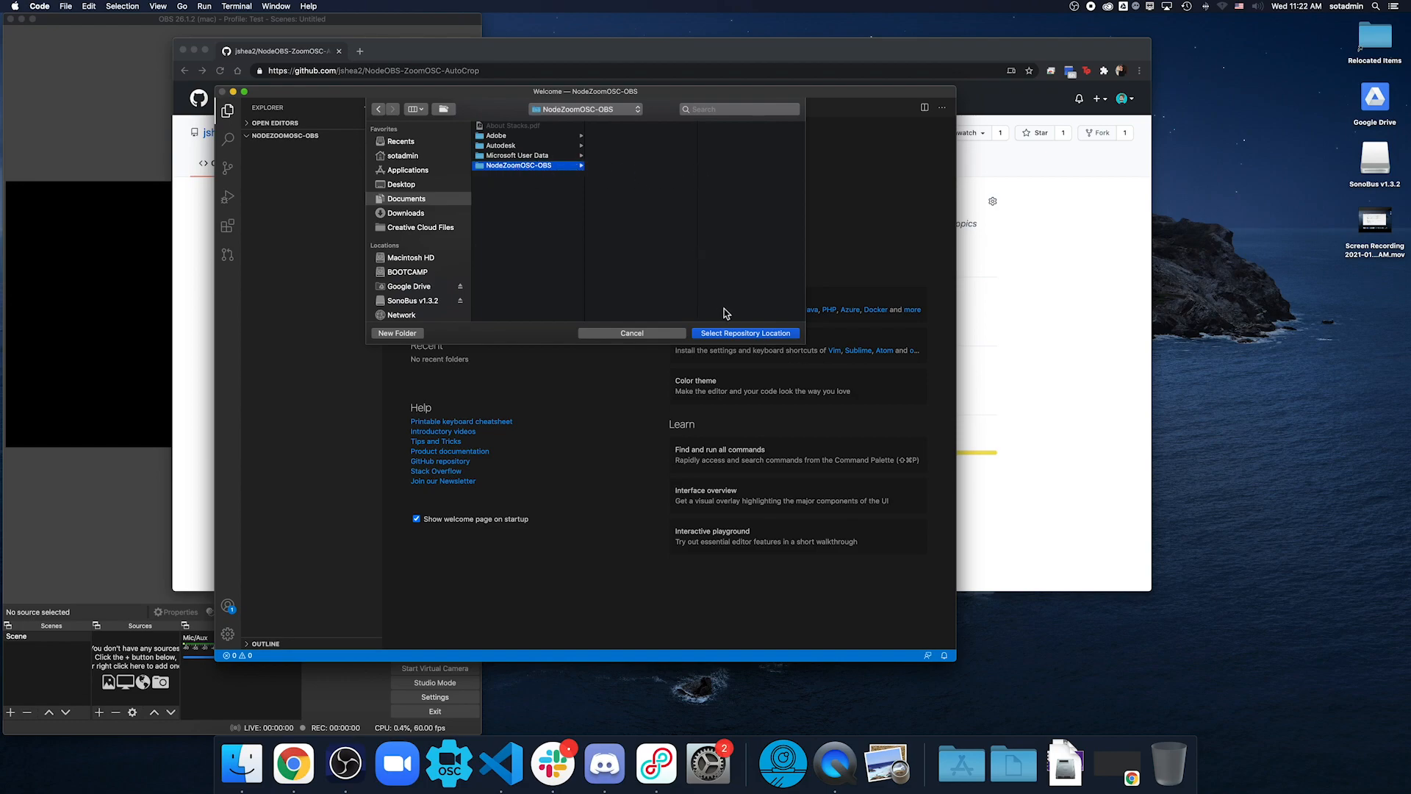
pyautogui.click(745, 333)
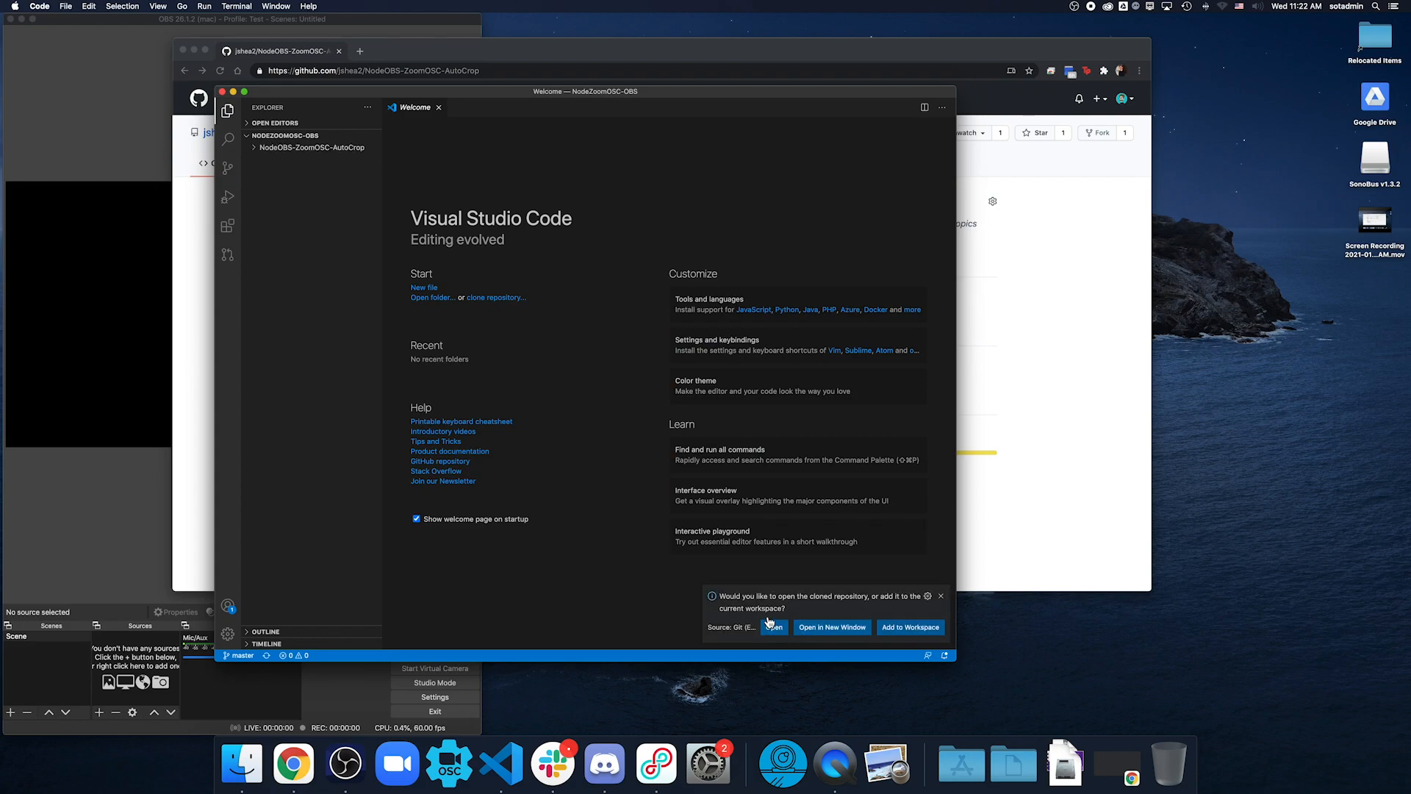
# Open the cloned repo and glance at NodeOBS-ZoomOSC.js, package.json and package-lock.json.
pyautogui.click(773, 626)
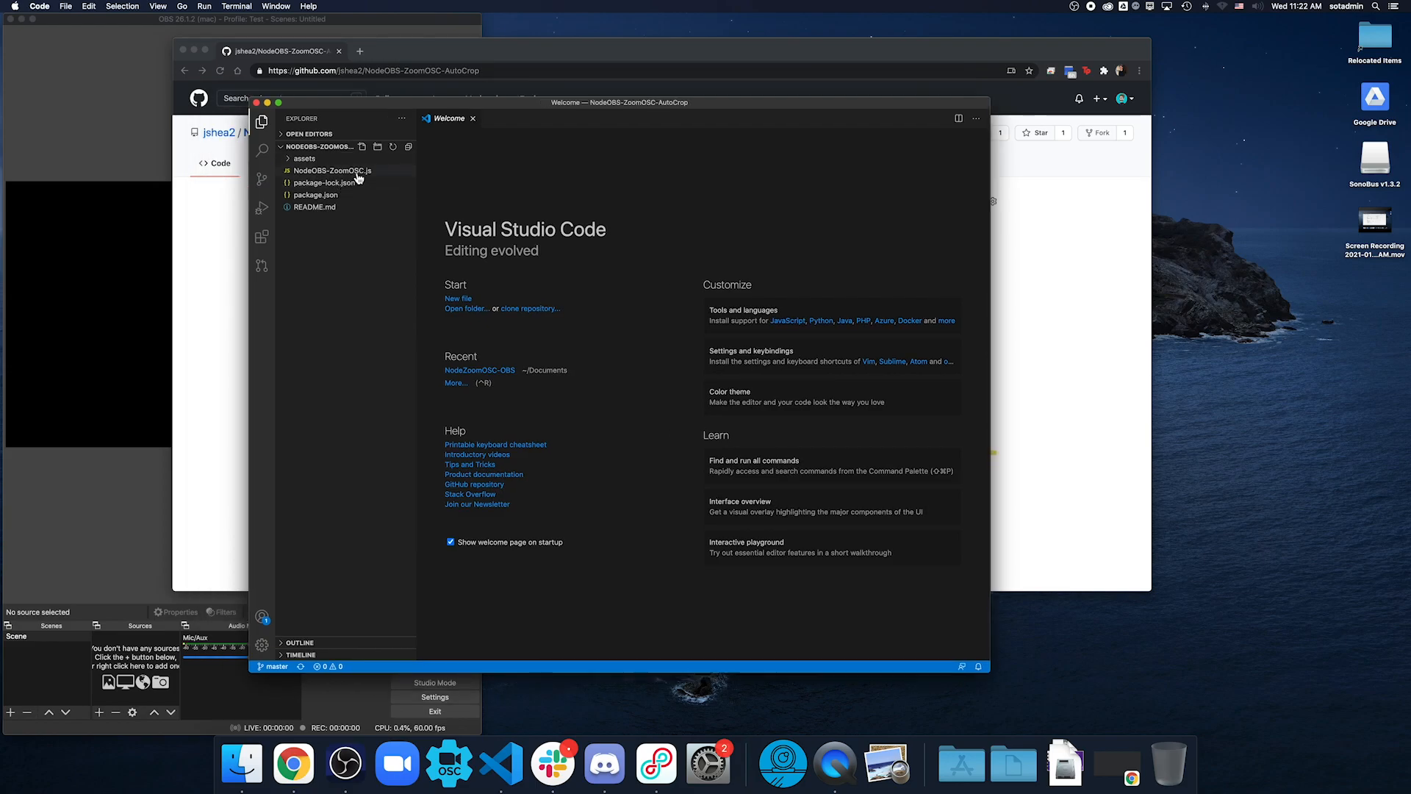
pyautogui.click(332, 170)
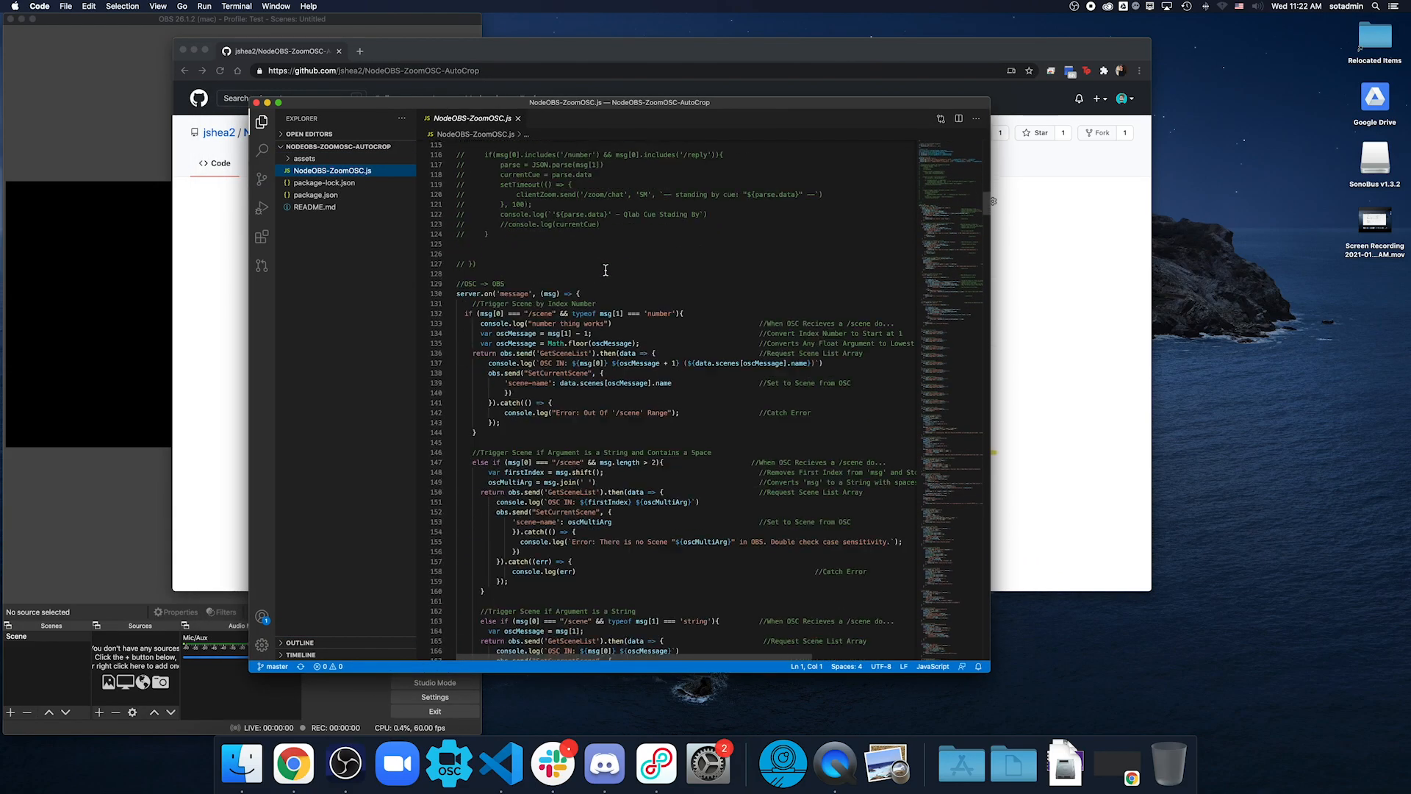
pyautogui.click(316, 194)
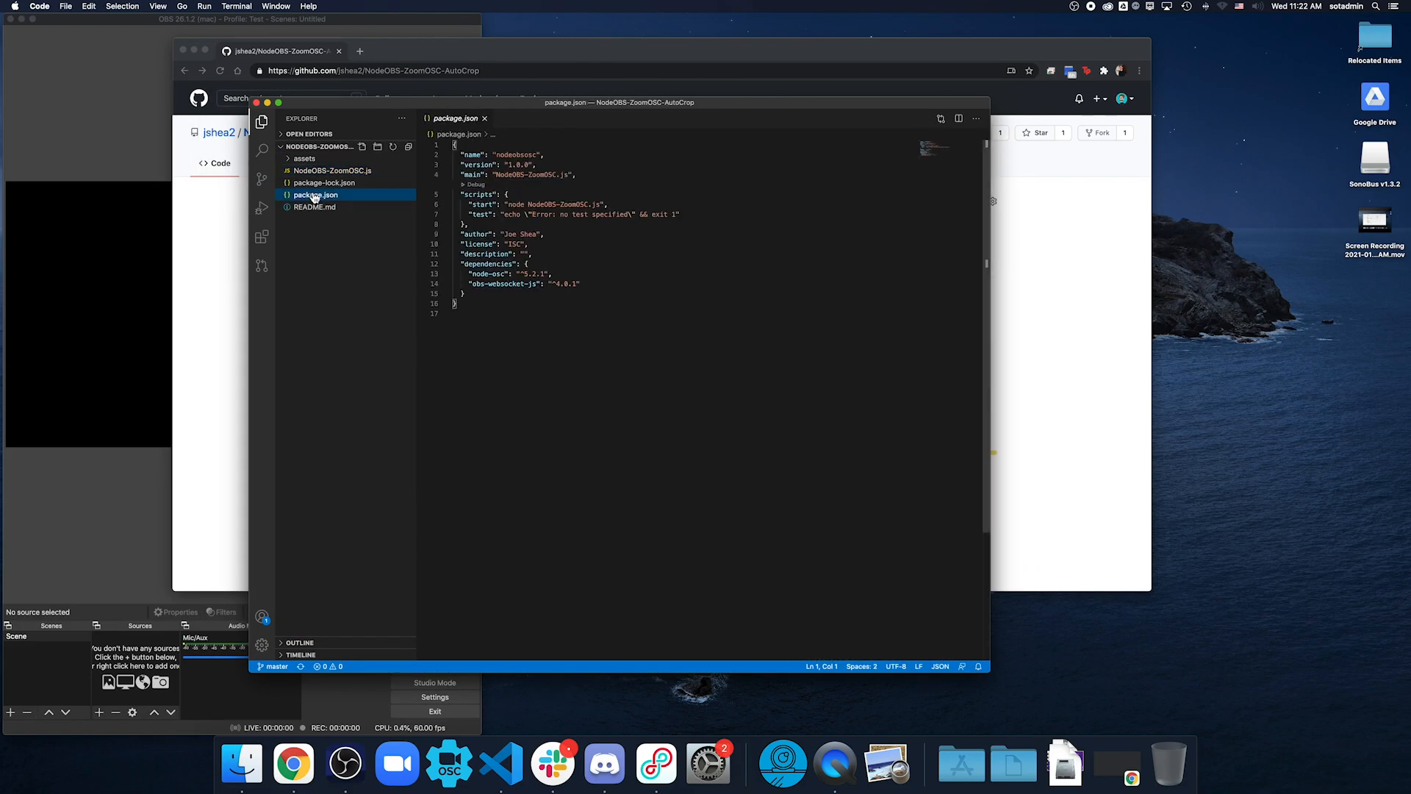
pyautogui.click(323, 183)
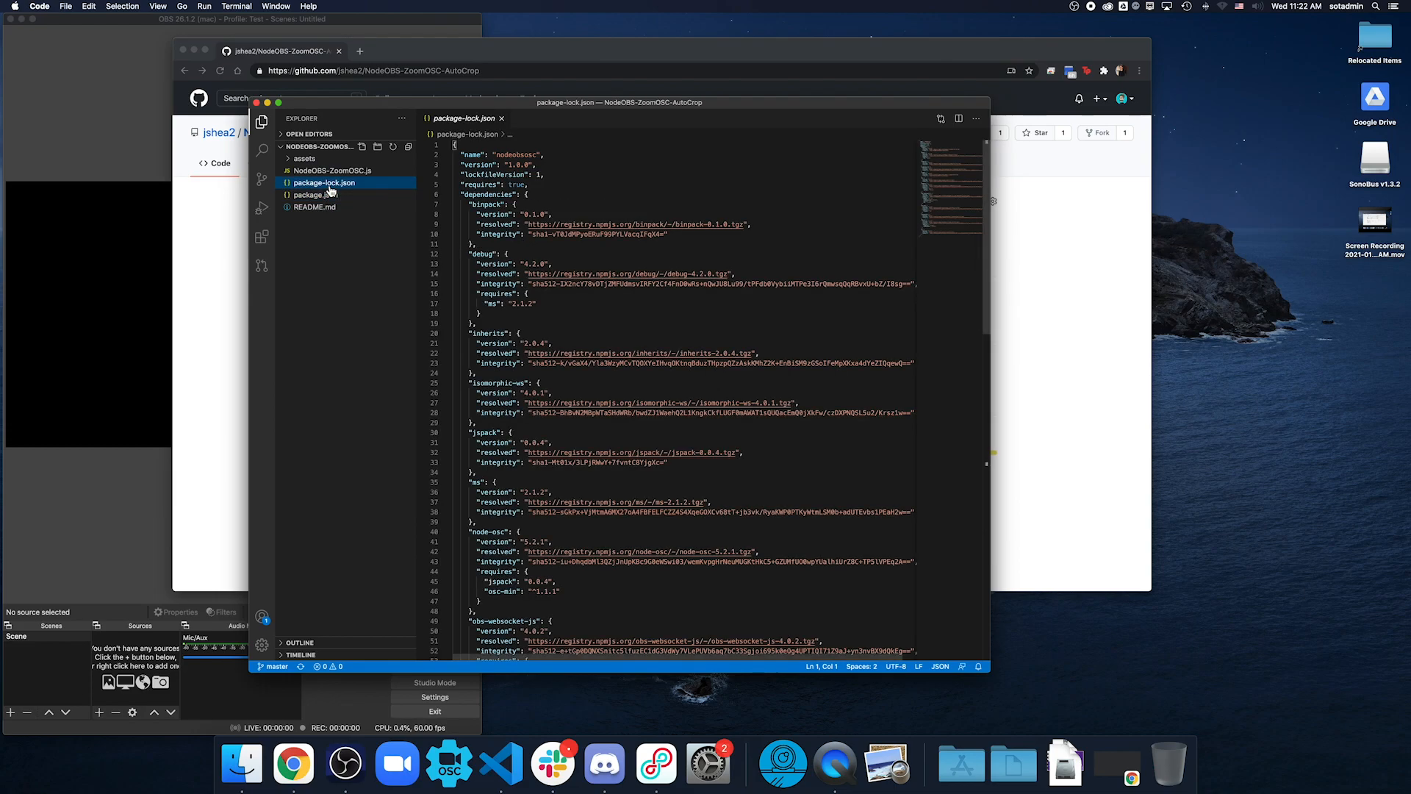
pyautogui.click(316, 195)
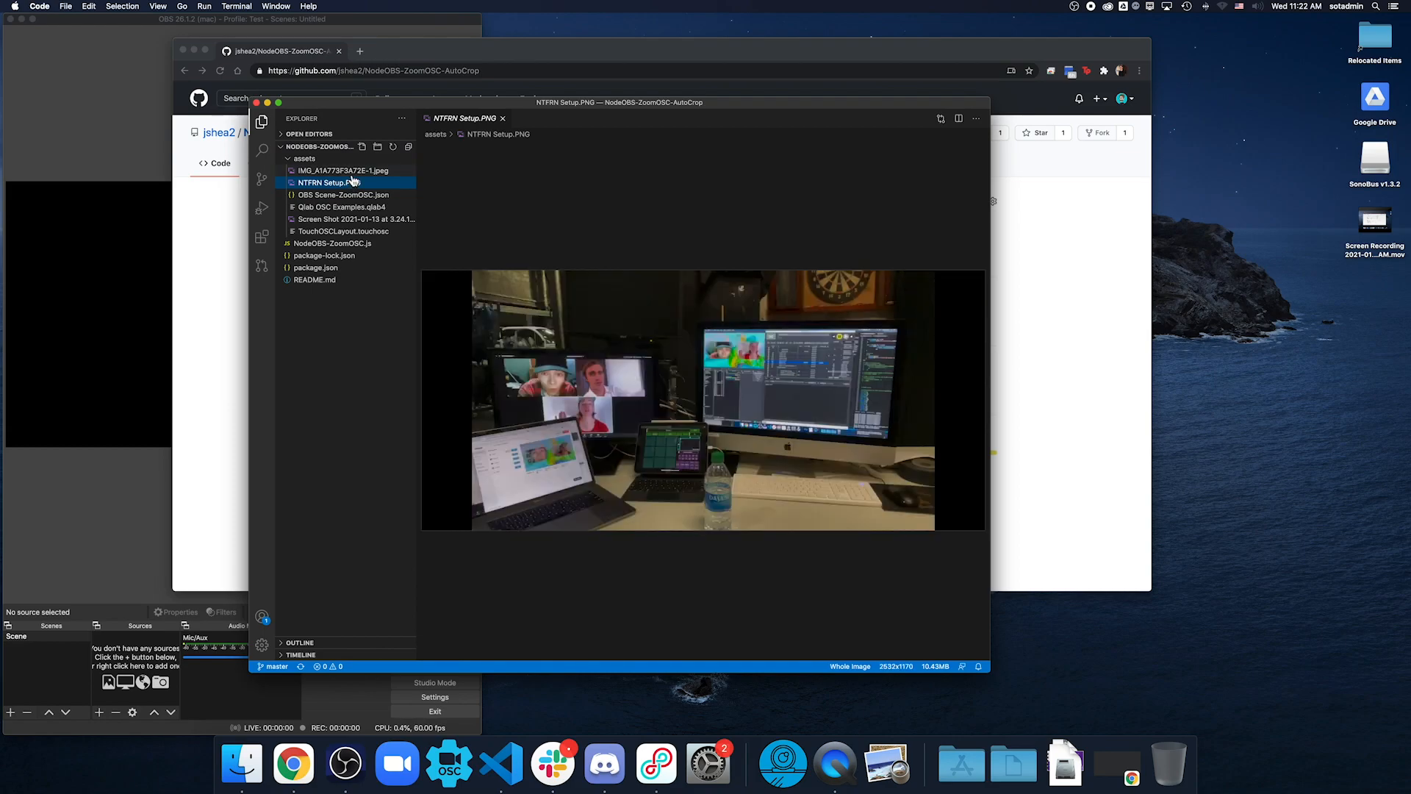
# Browse the assets folder including the setup diagram screenshot, then settle on NodeOBS-ZoomOSC.js.
pyautogui.click(342, 170)
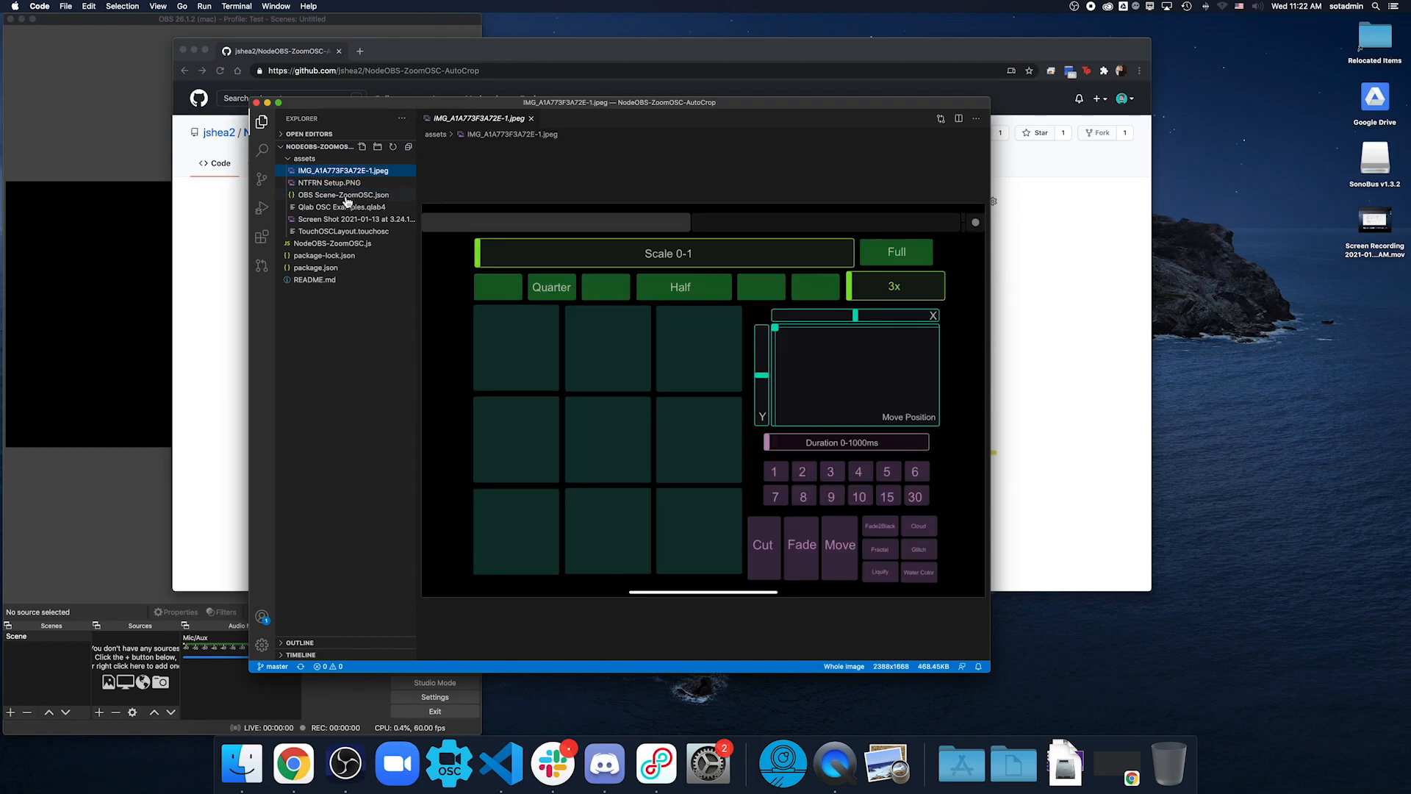
pyautogui.click(345, 194)
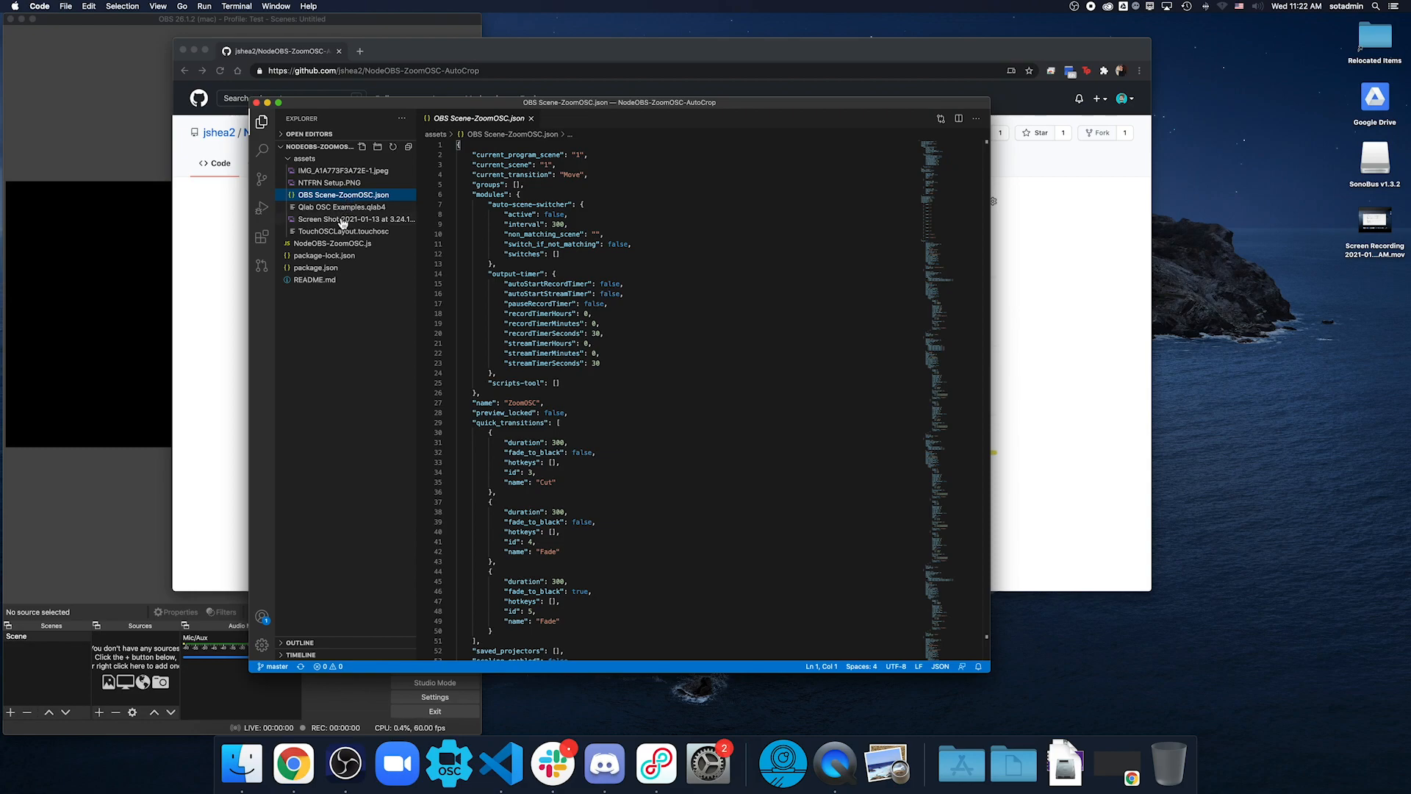
pyautogui.click(341, 206)
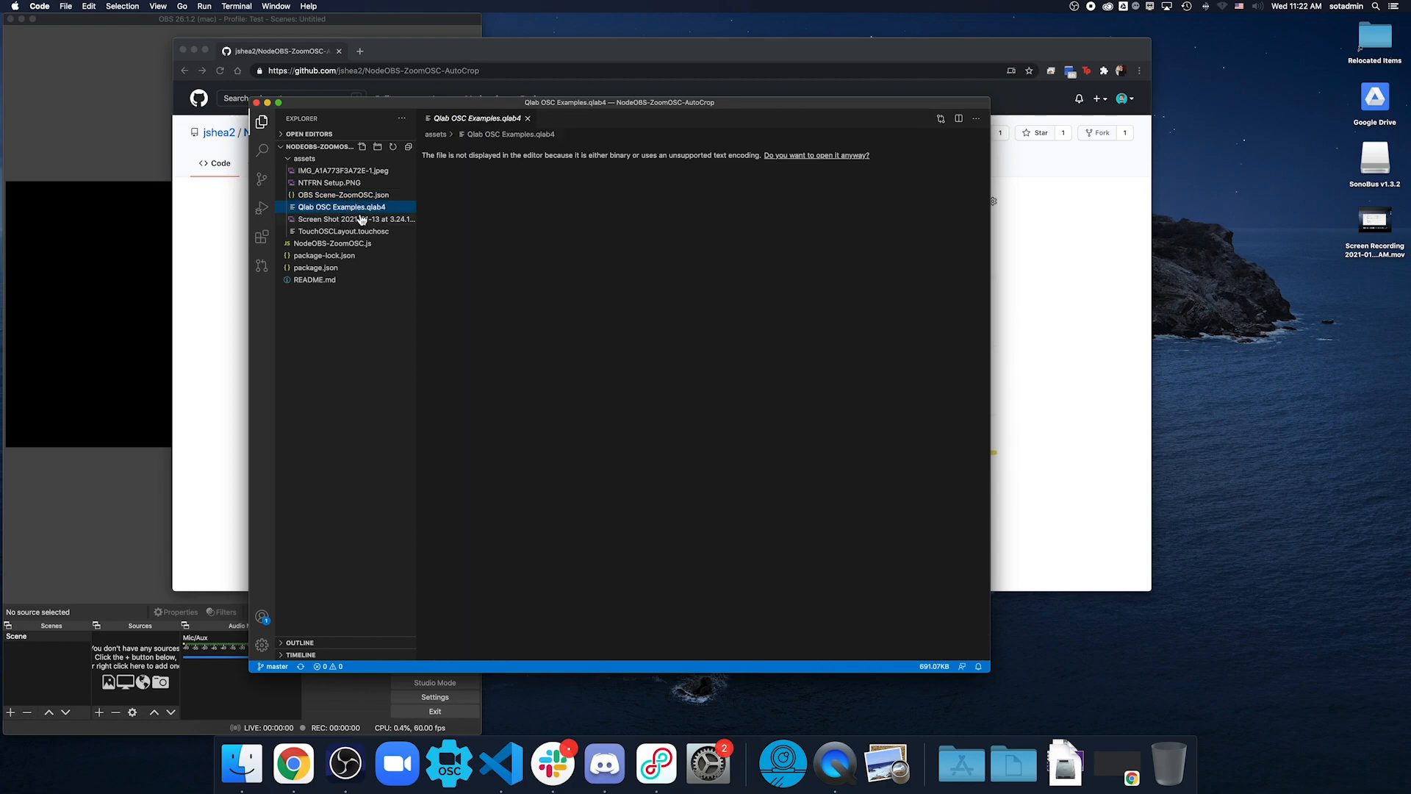
pyautogui.click(341, 231)
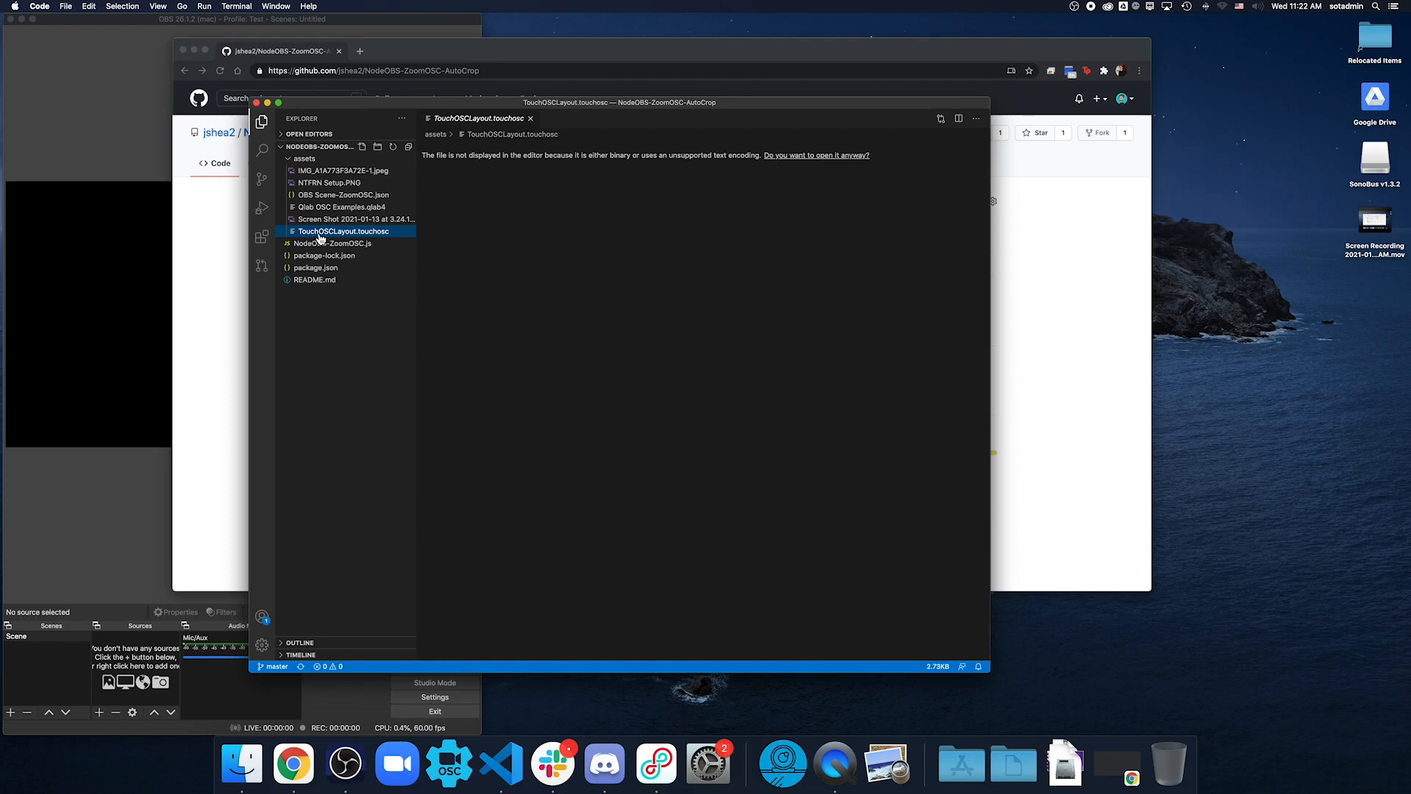
pyautogui.click(355, 219)
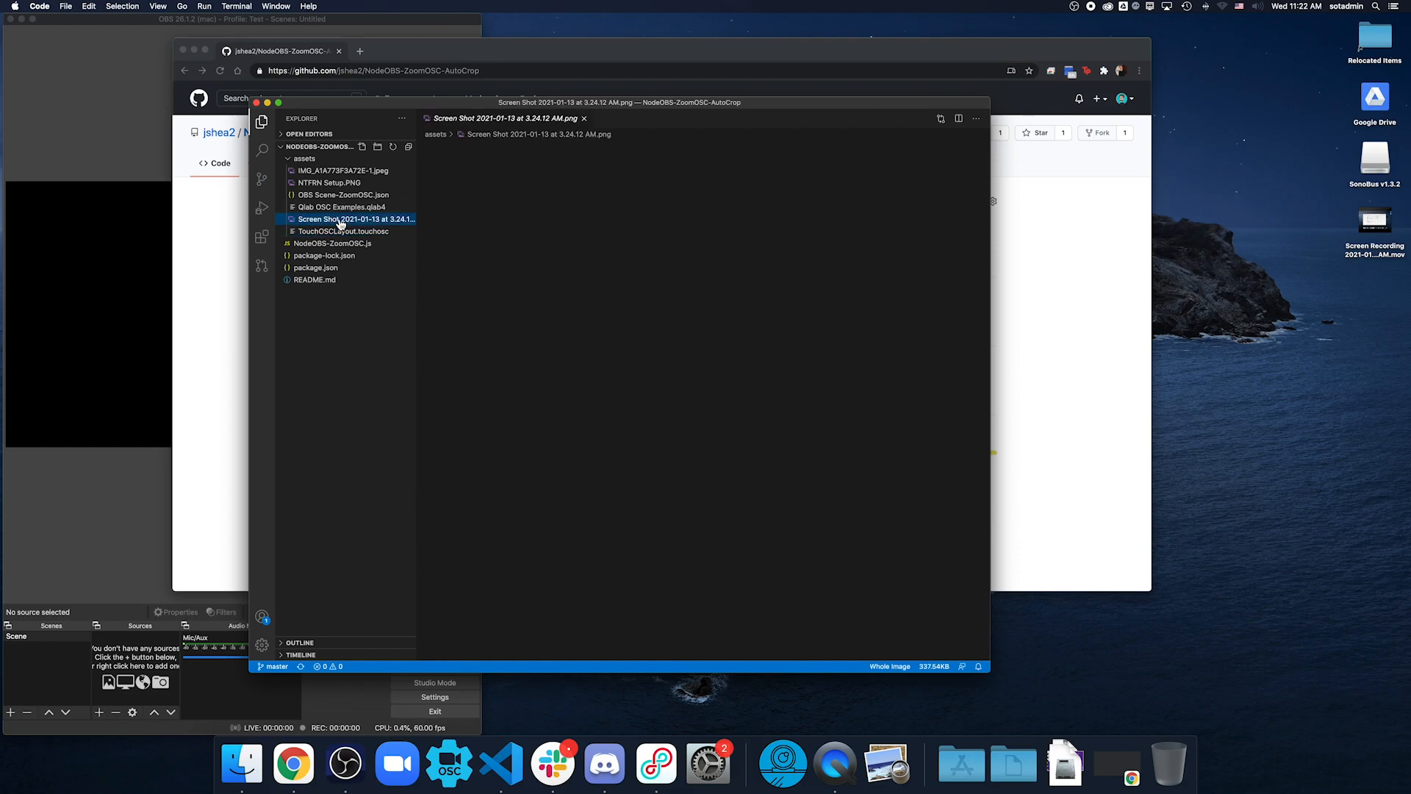
pyautogui.click(355, 219)
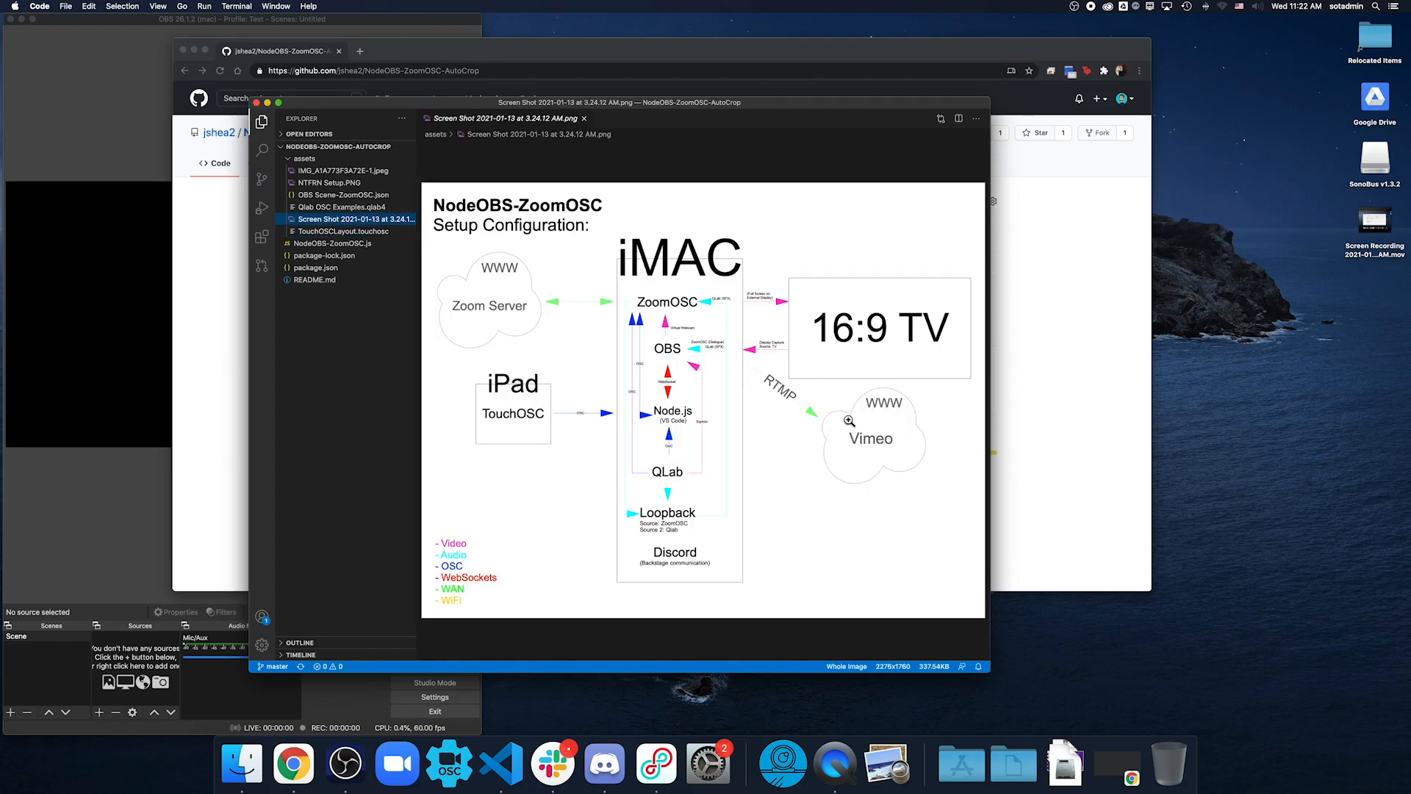
pyautogui.moveTo(696, 548)
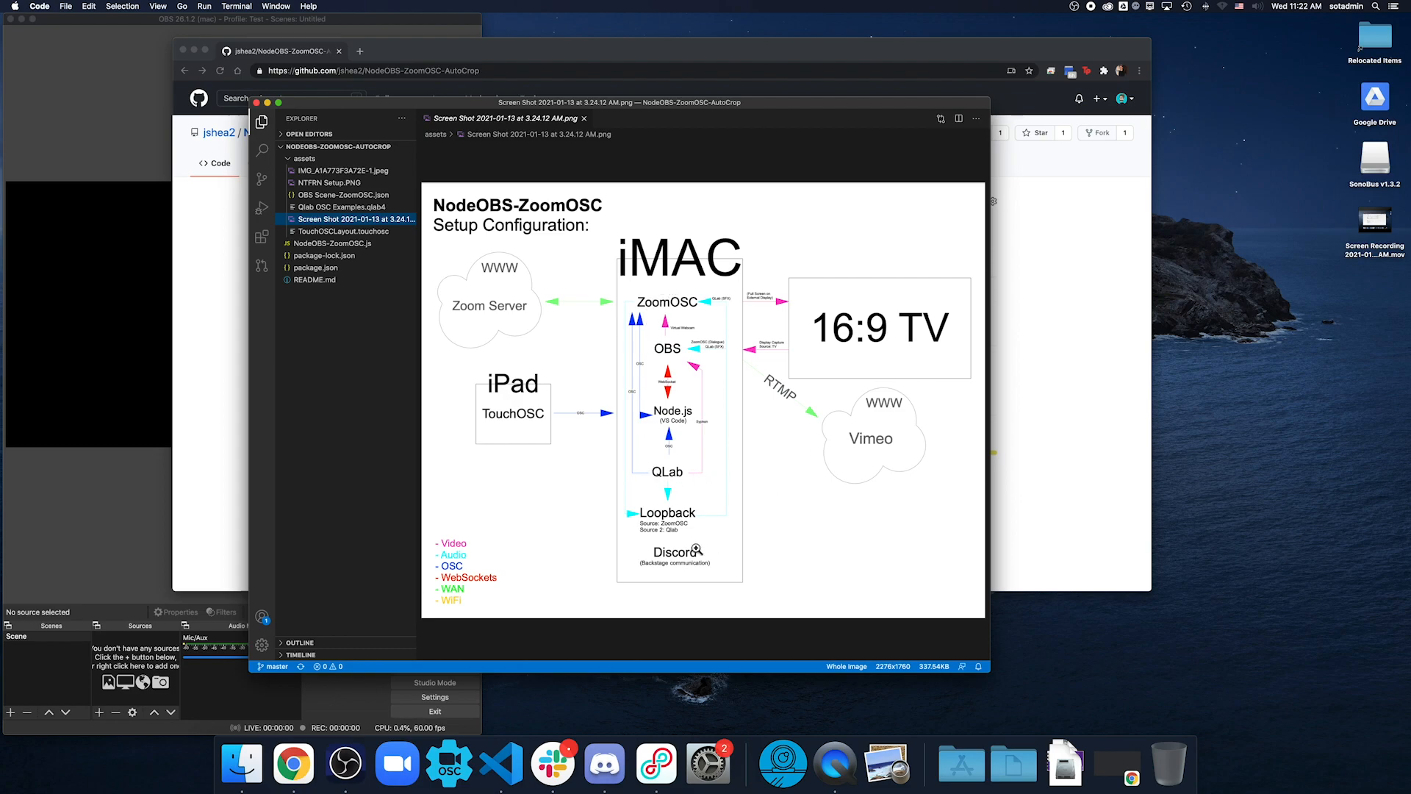
pyautogui.moveTo(448, 398)
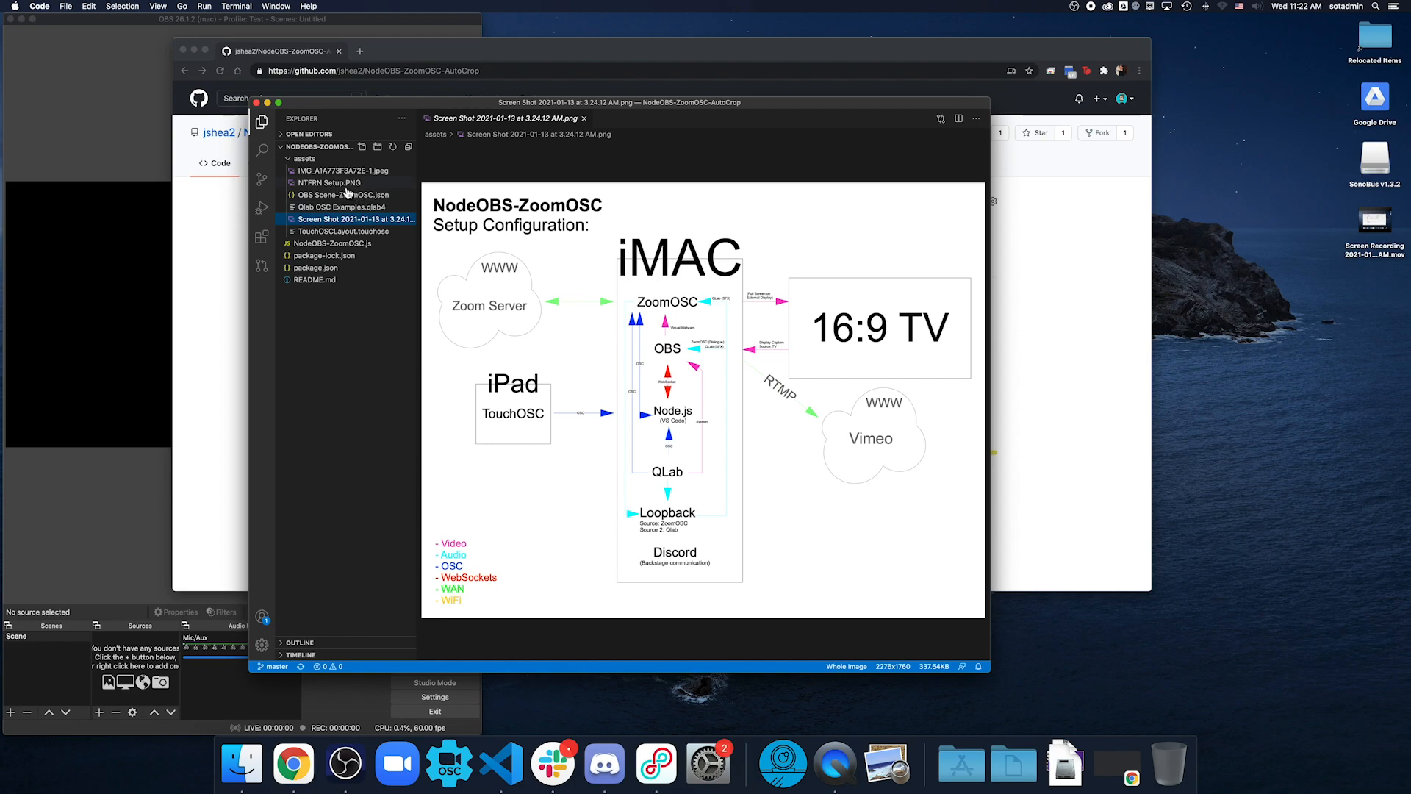
pyautogui.click(304, 159)
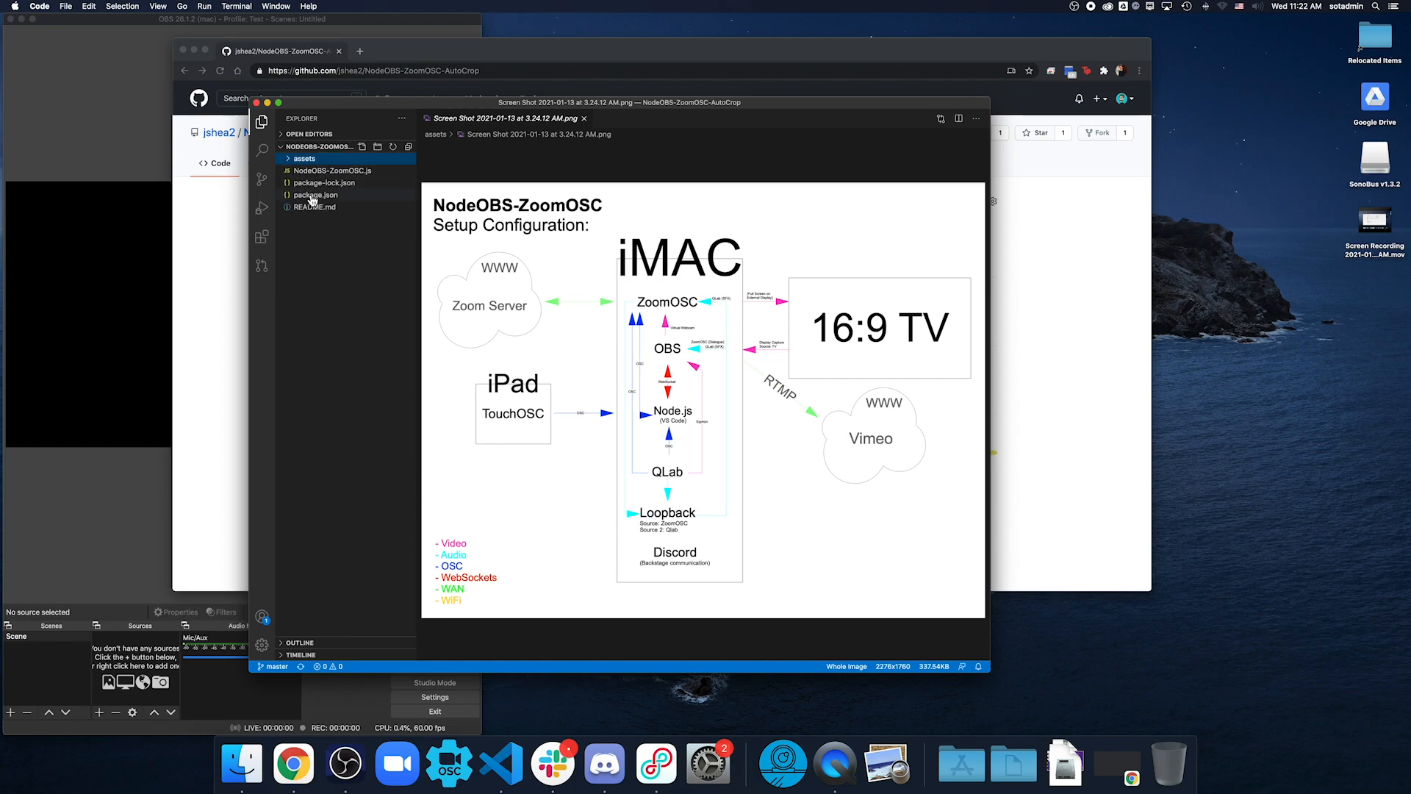
pyautogui.click(332, 170)
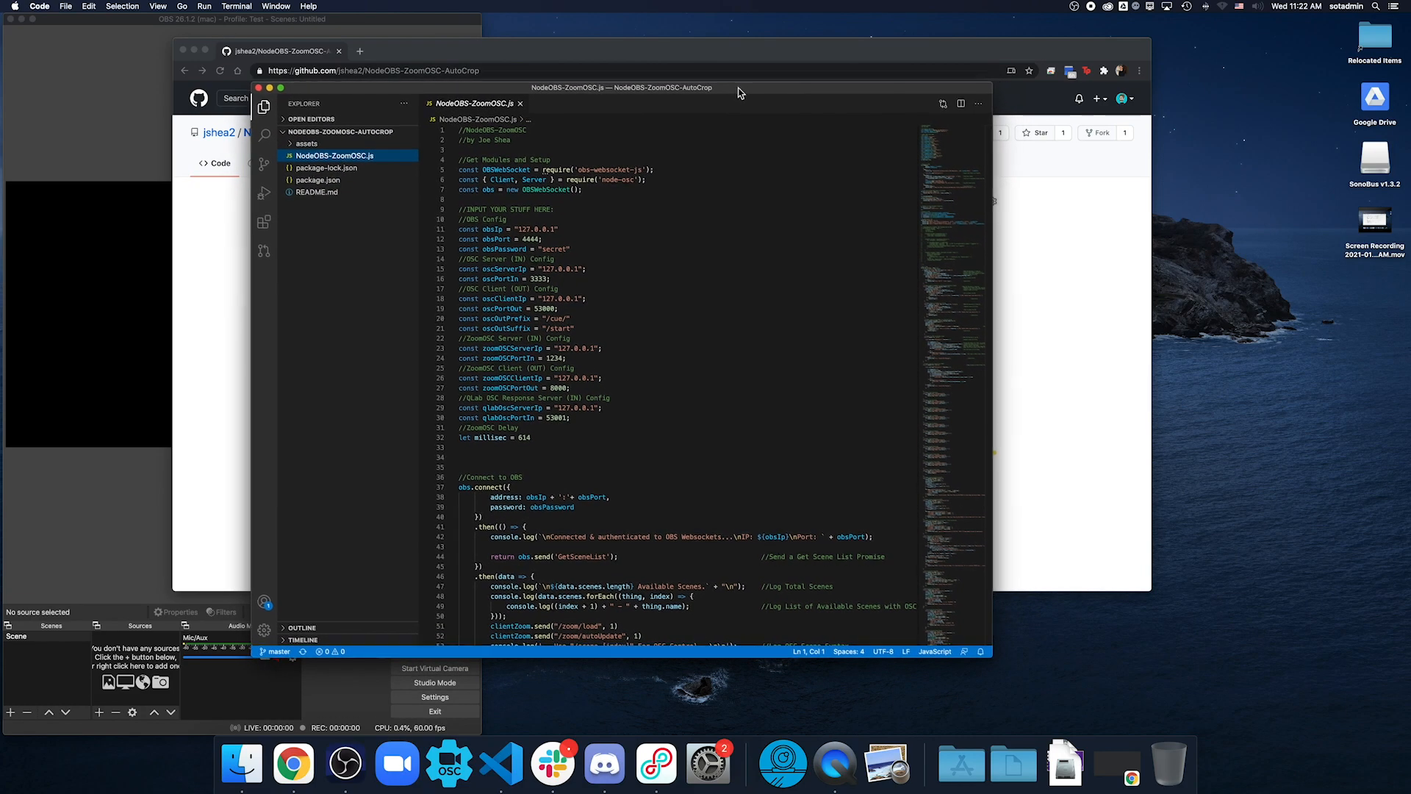
# Check the README's Installation and Setup section in Chrome, then view package.json's node-osc and obs-websocket-js dependencies.
pyautogui.click(791, 177)
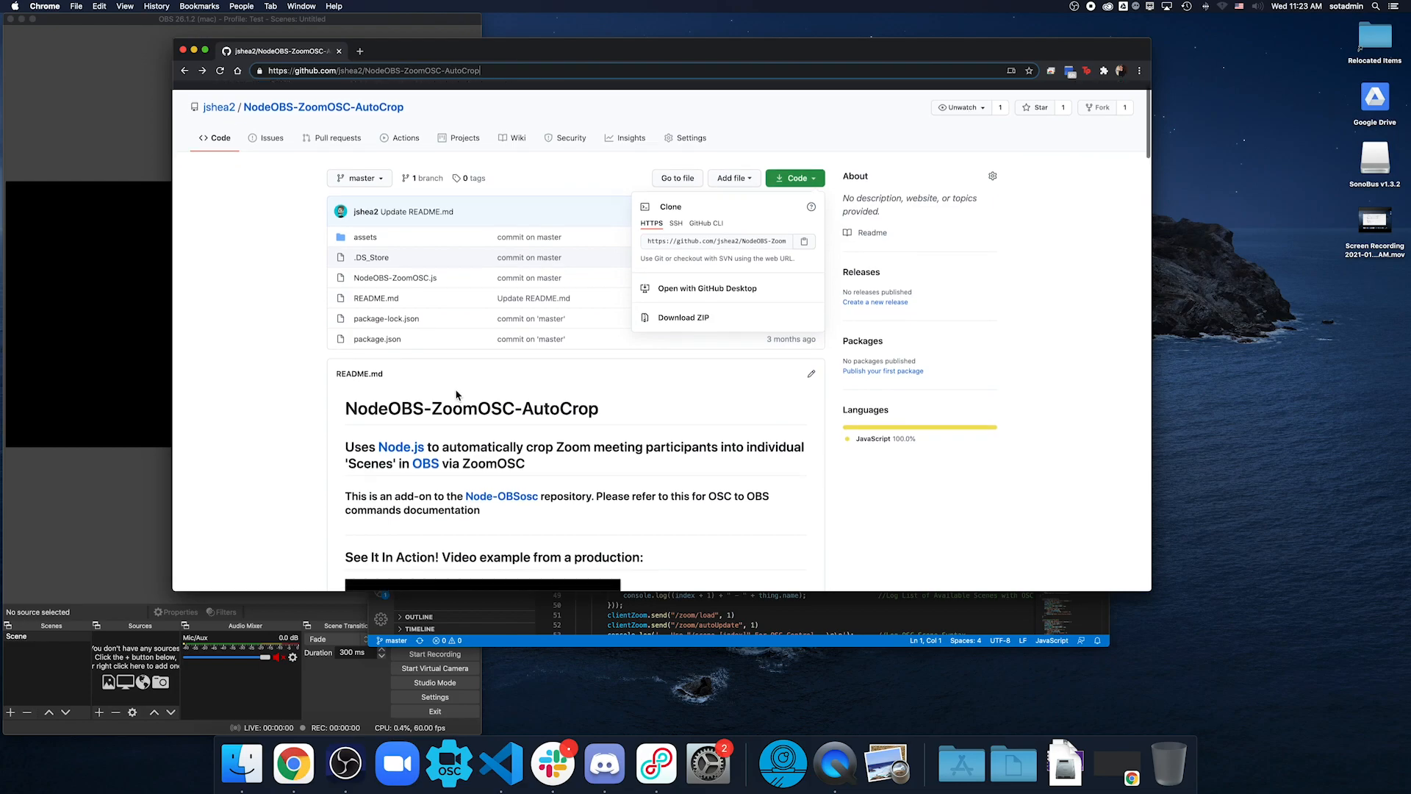
pyautogui.scroll(-3)
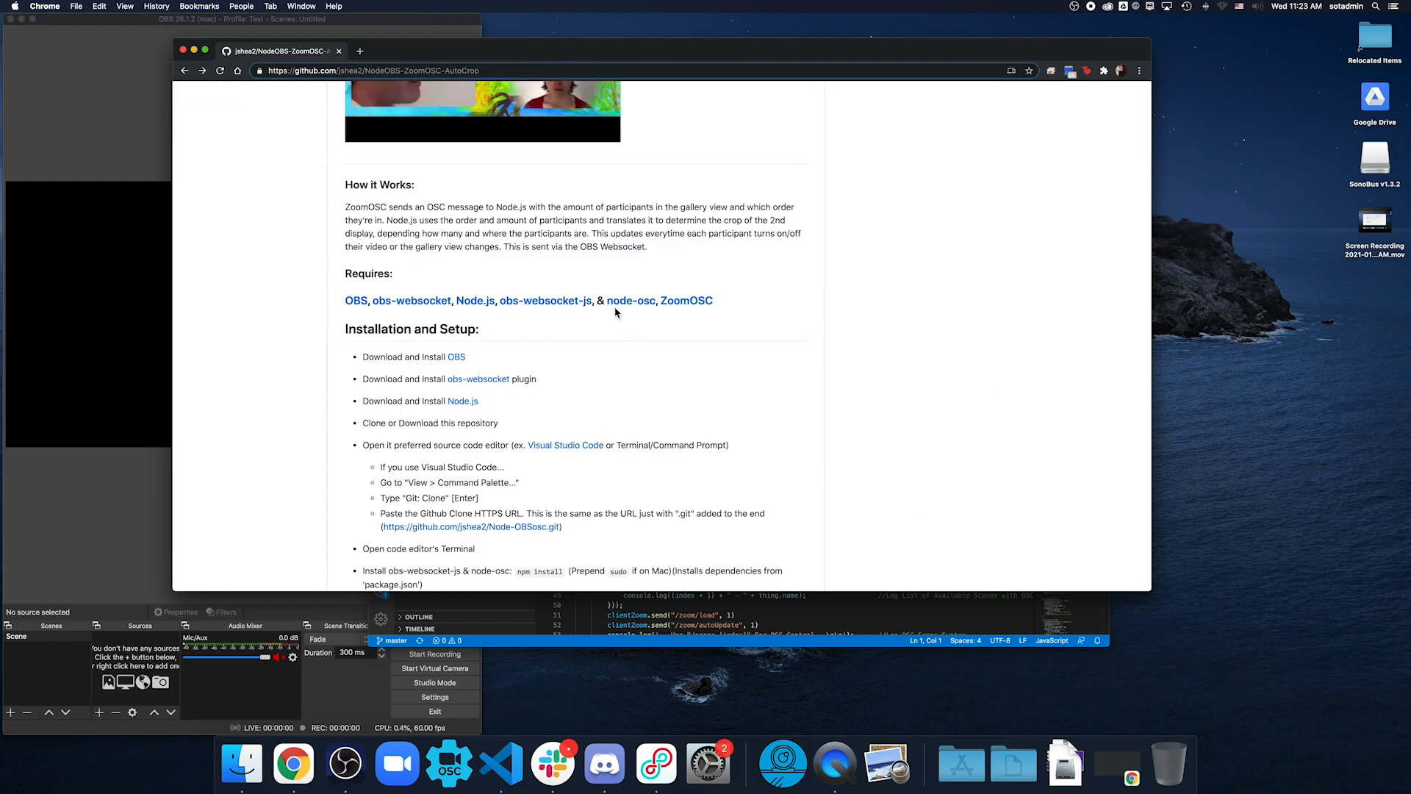
pyautogui.click(501, 765)
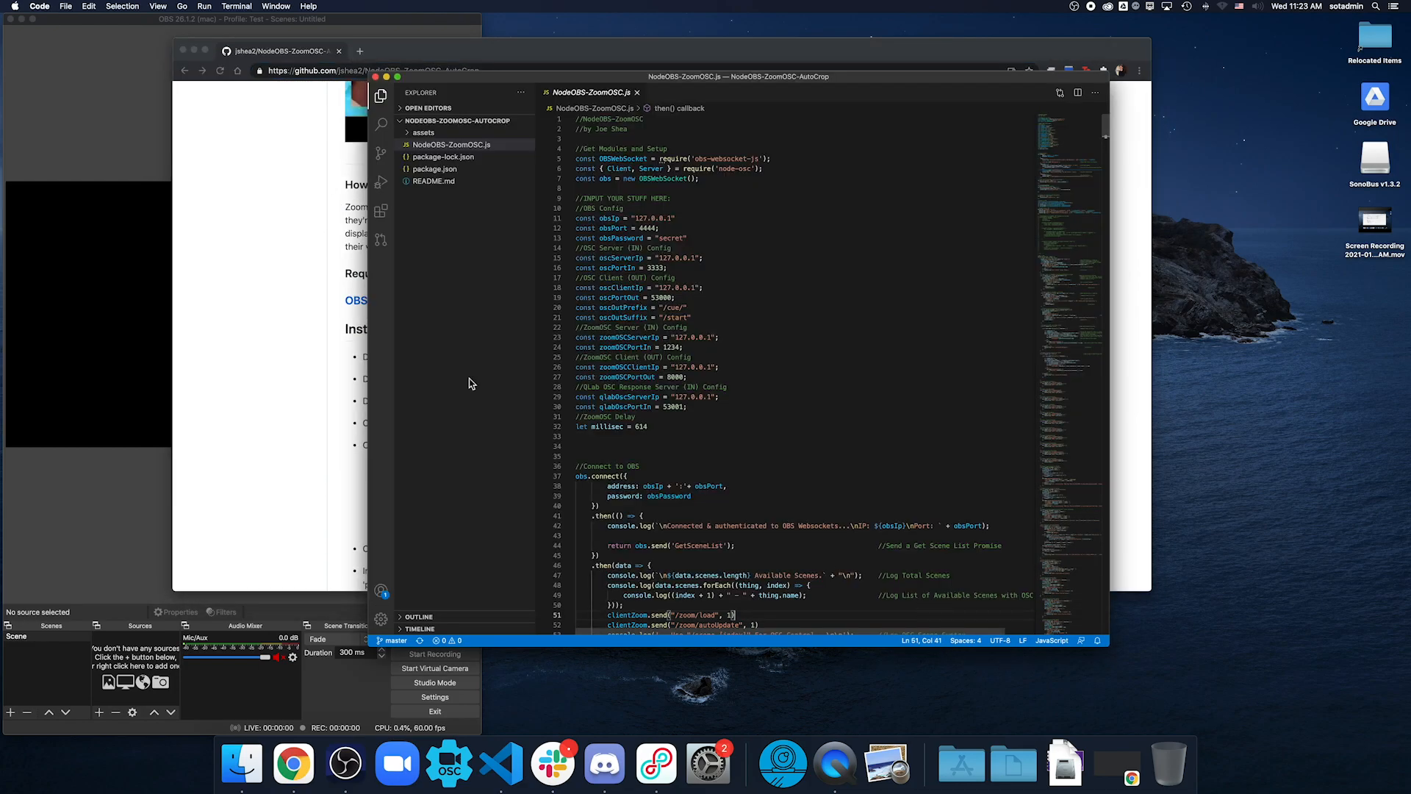
pyautogui.click(434, 168)
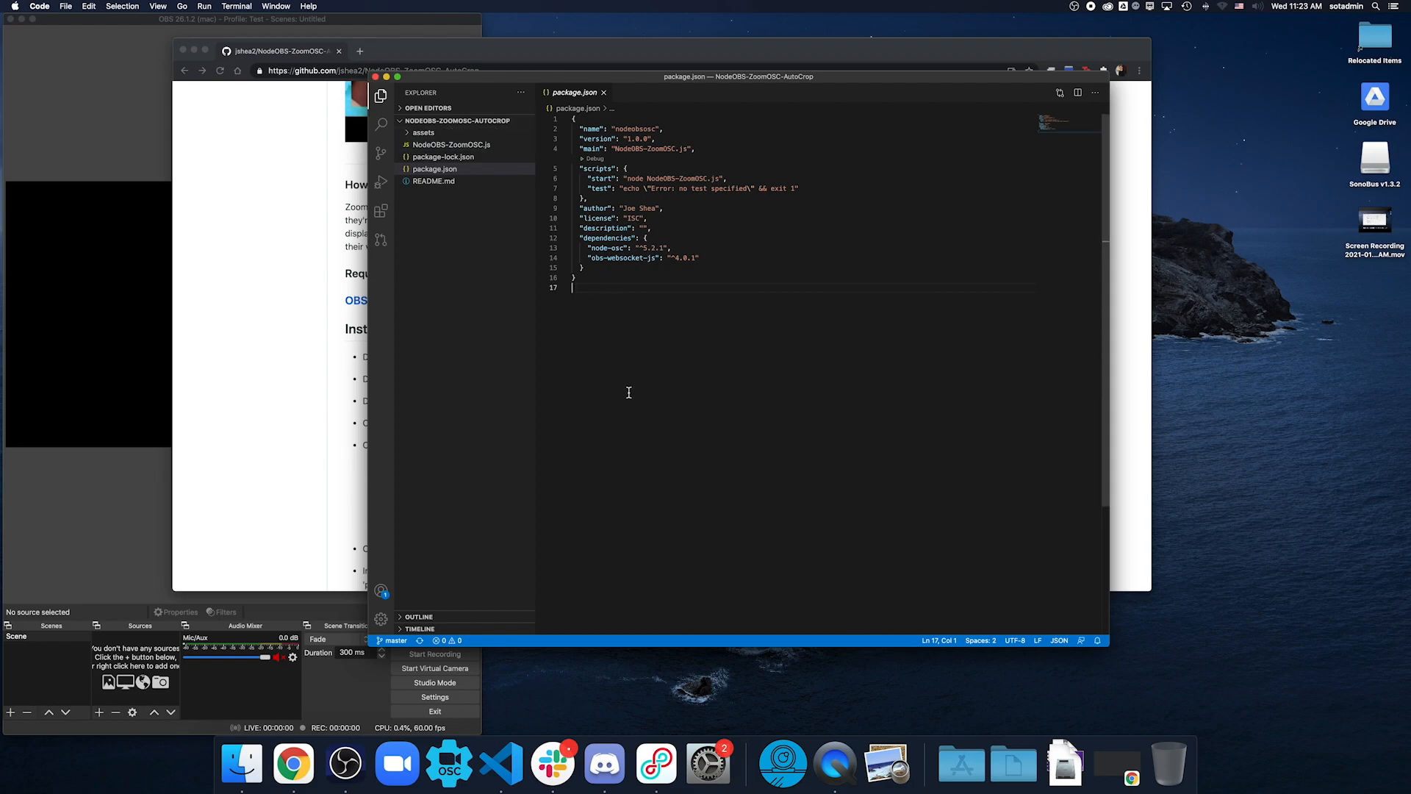
pyautogui.moveTo(500, 86)
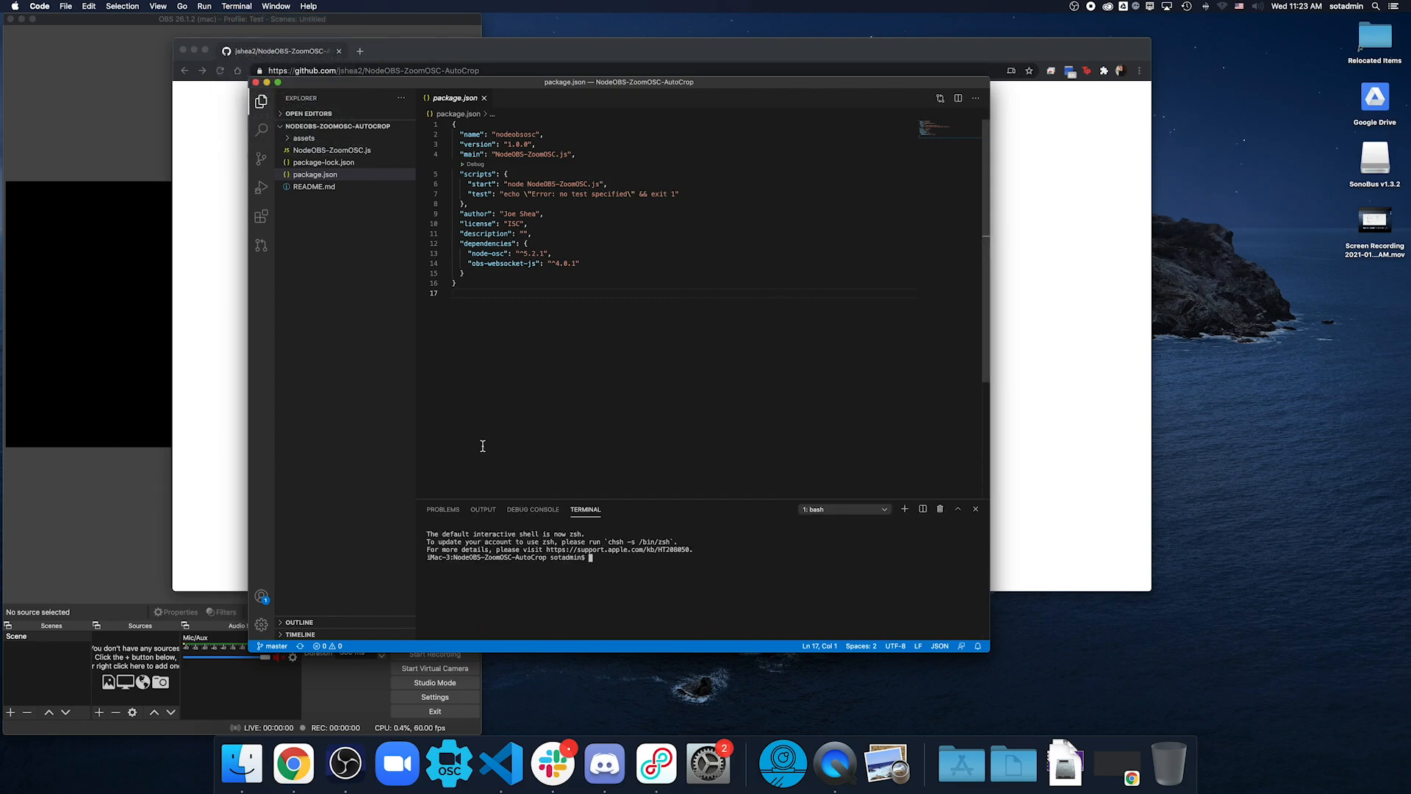
pyautogui.moveTo(605, 567)
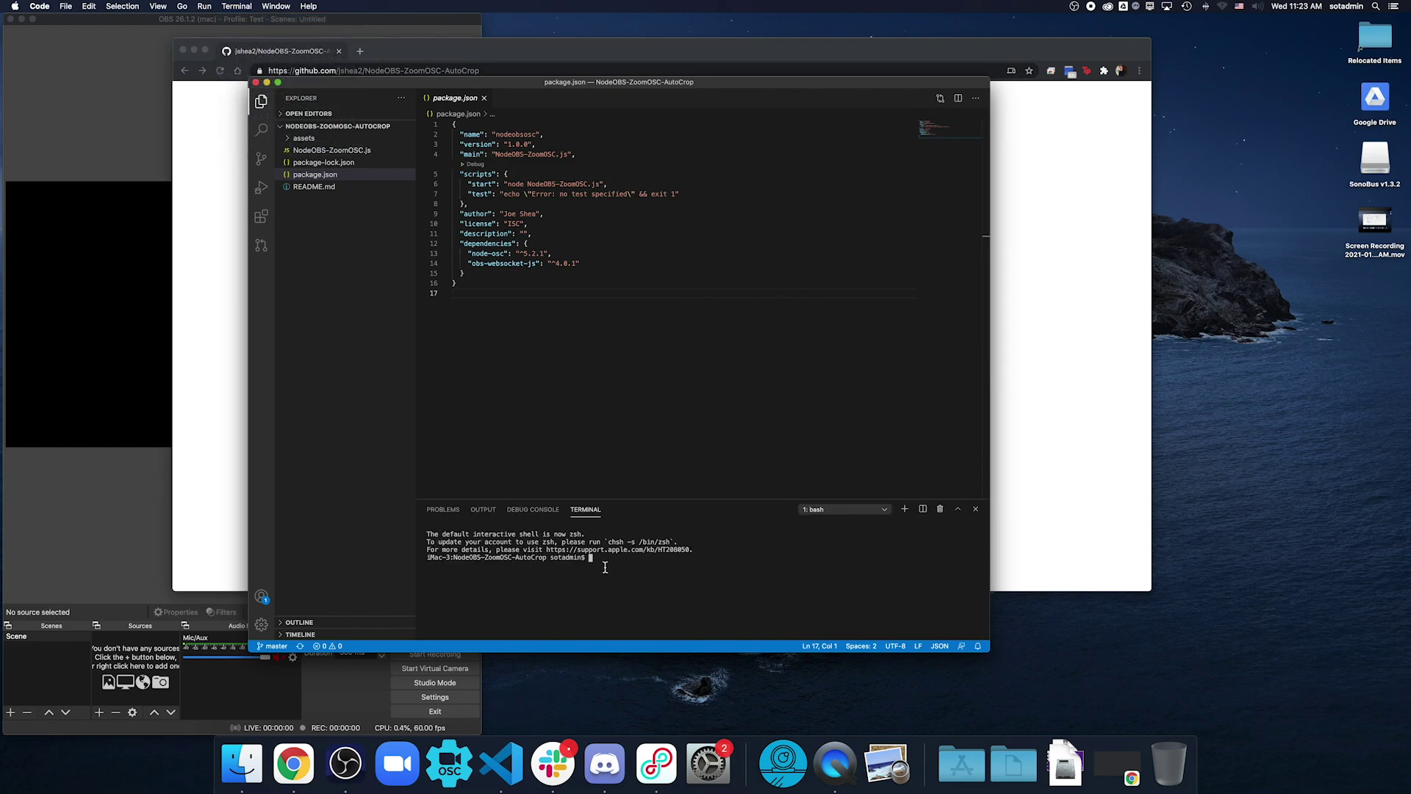
# Run sudo npm install in the integrated terminal and verify the new node_modules folder.
pyautogui.write('sudo npm insta')
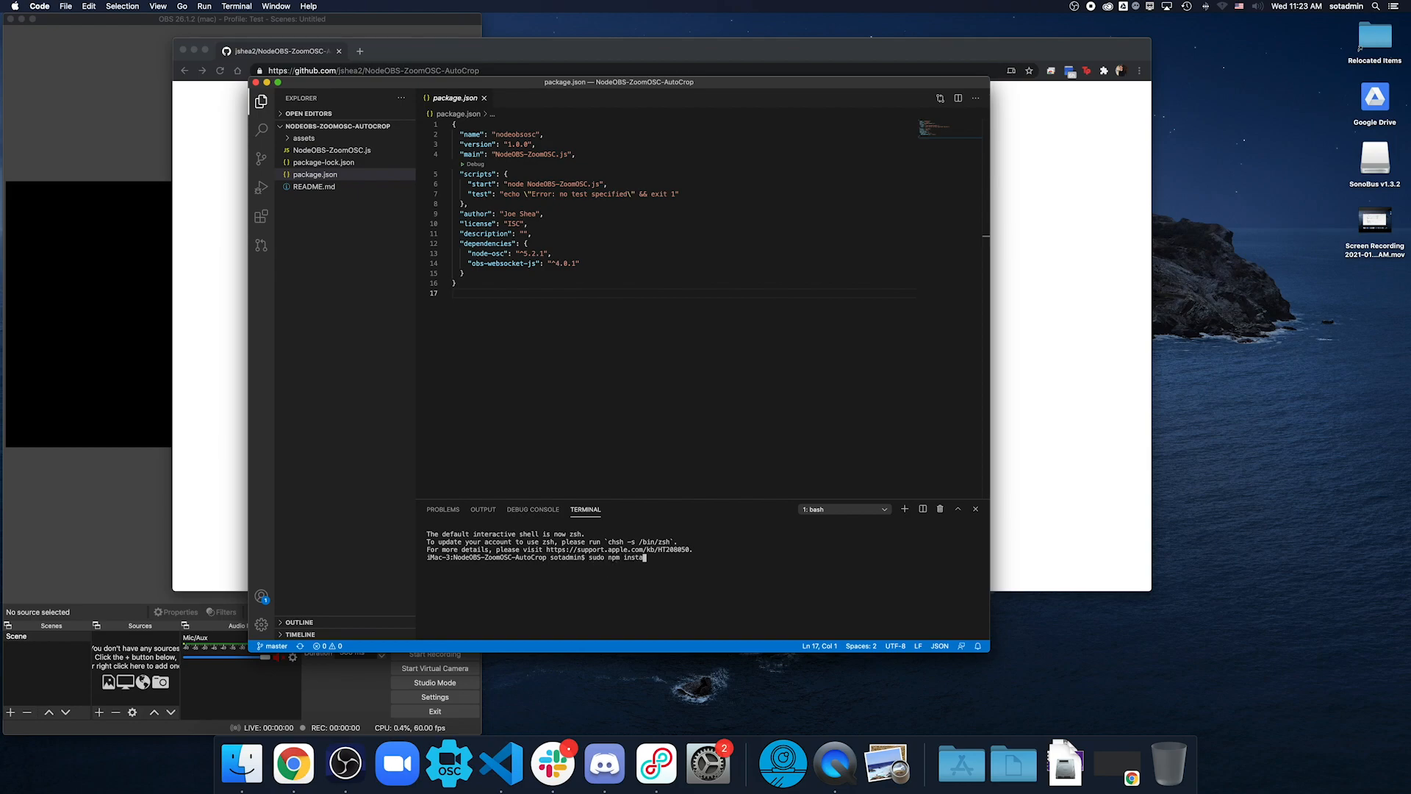
pyautogui.press('Return')
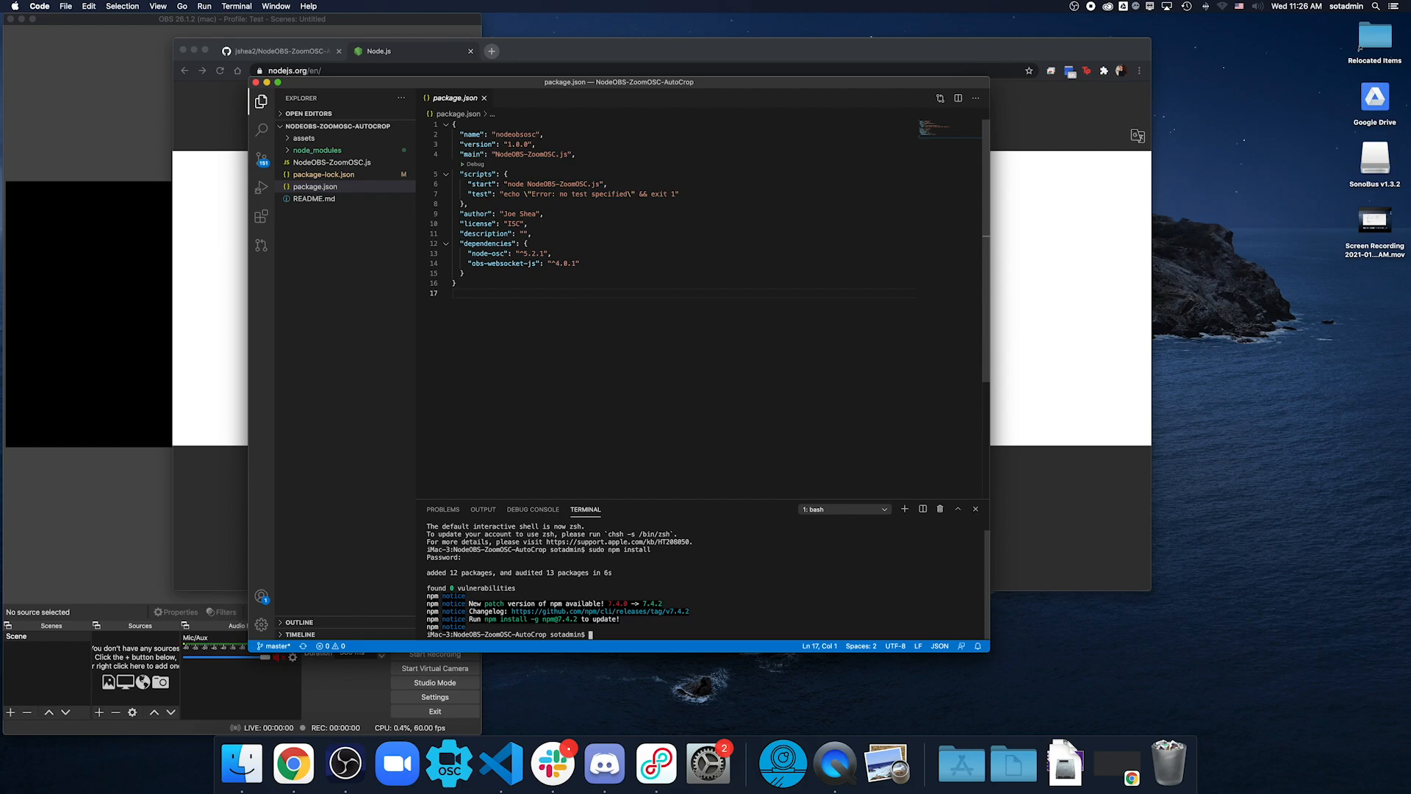
pyautogui.click(317, 149)
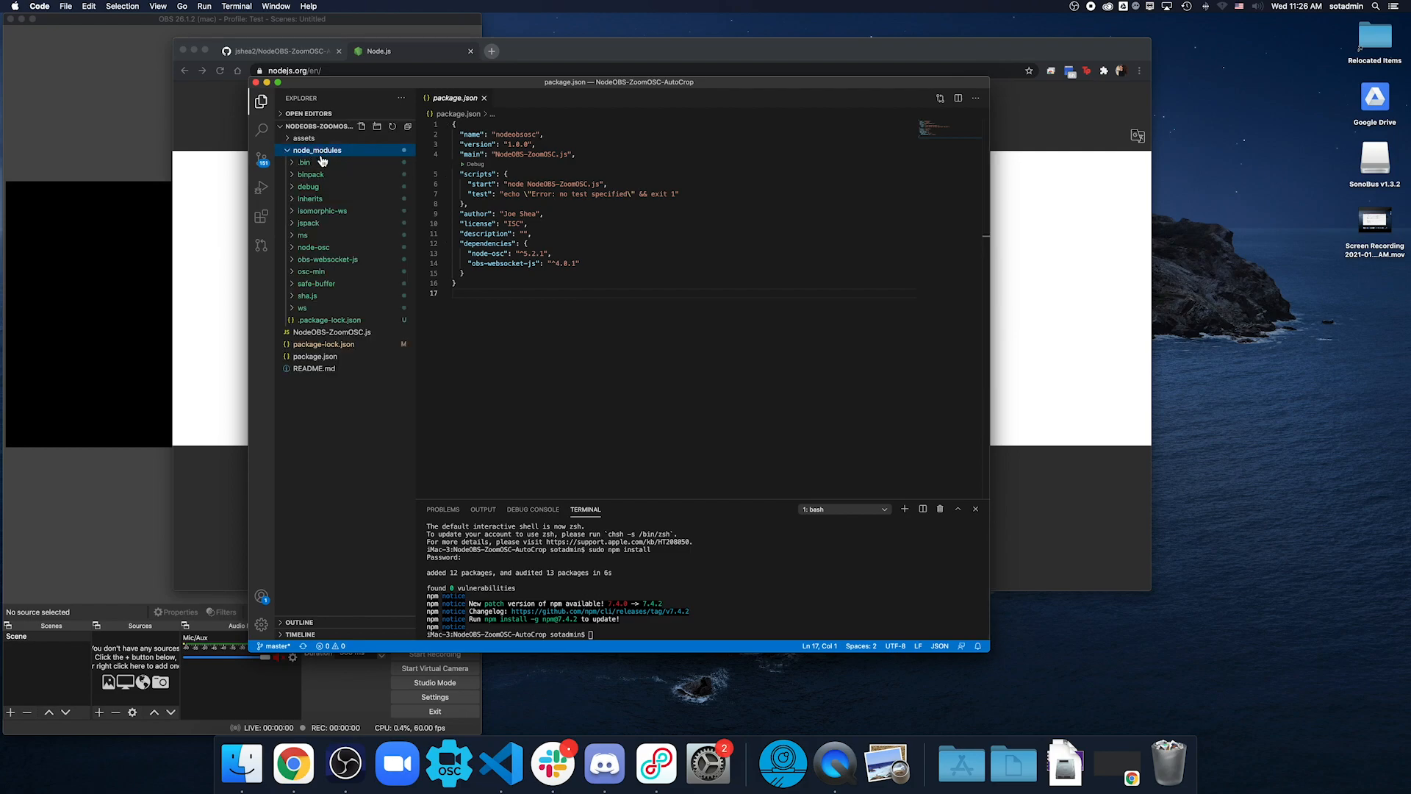
pyautogui.moveTo(340, 150)
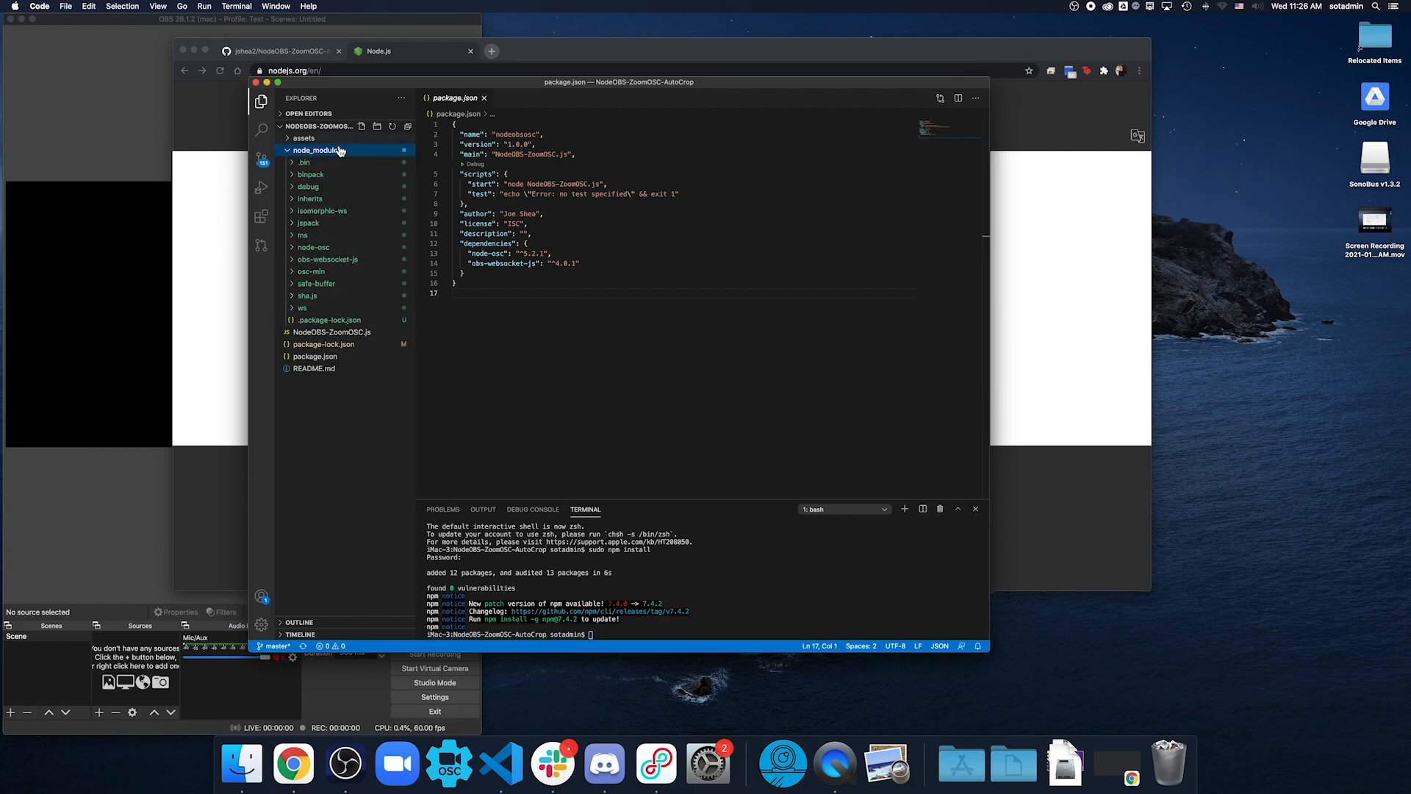
pyautogui.moveTo(339, 223)
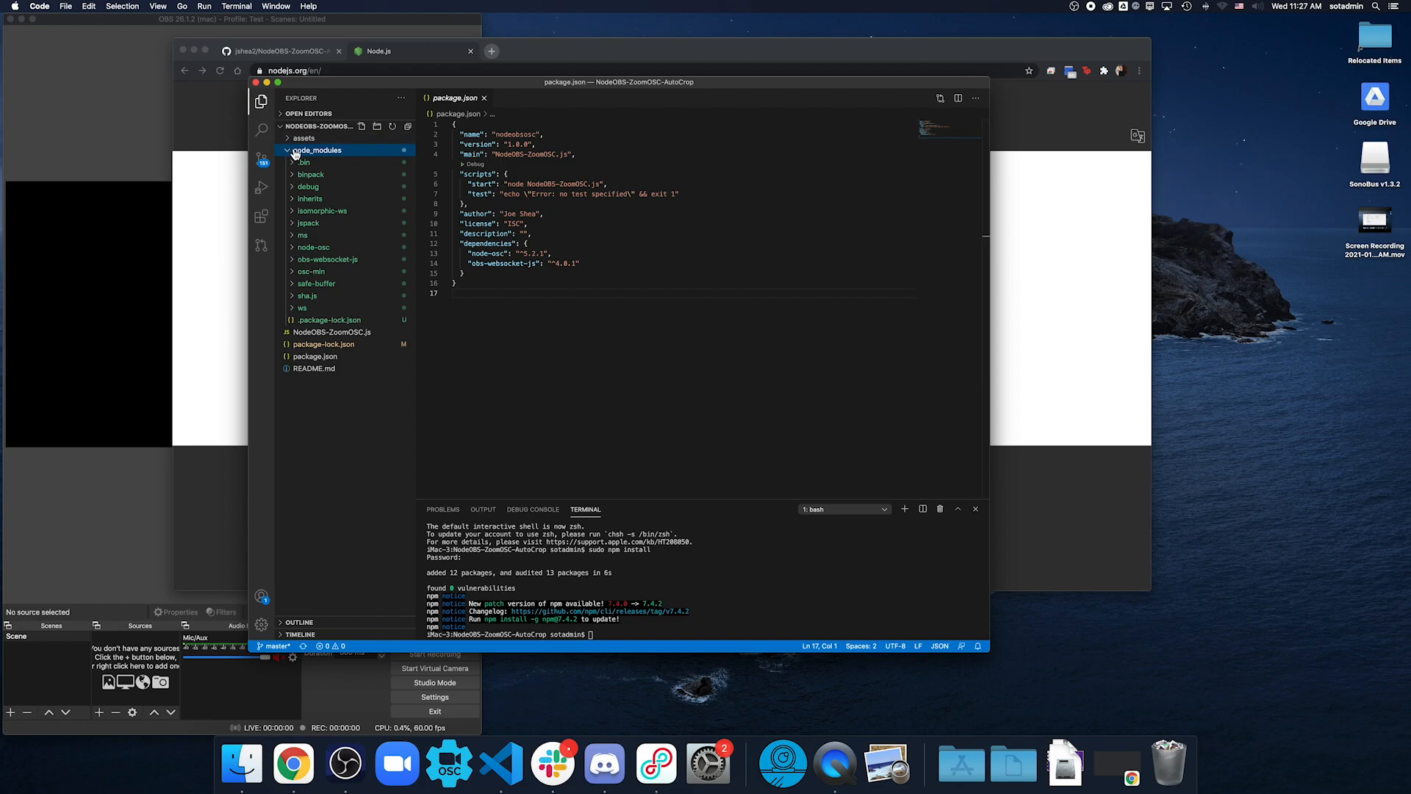
pyautogui.click(316, 149)
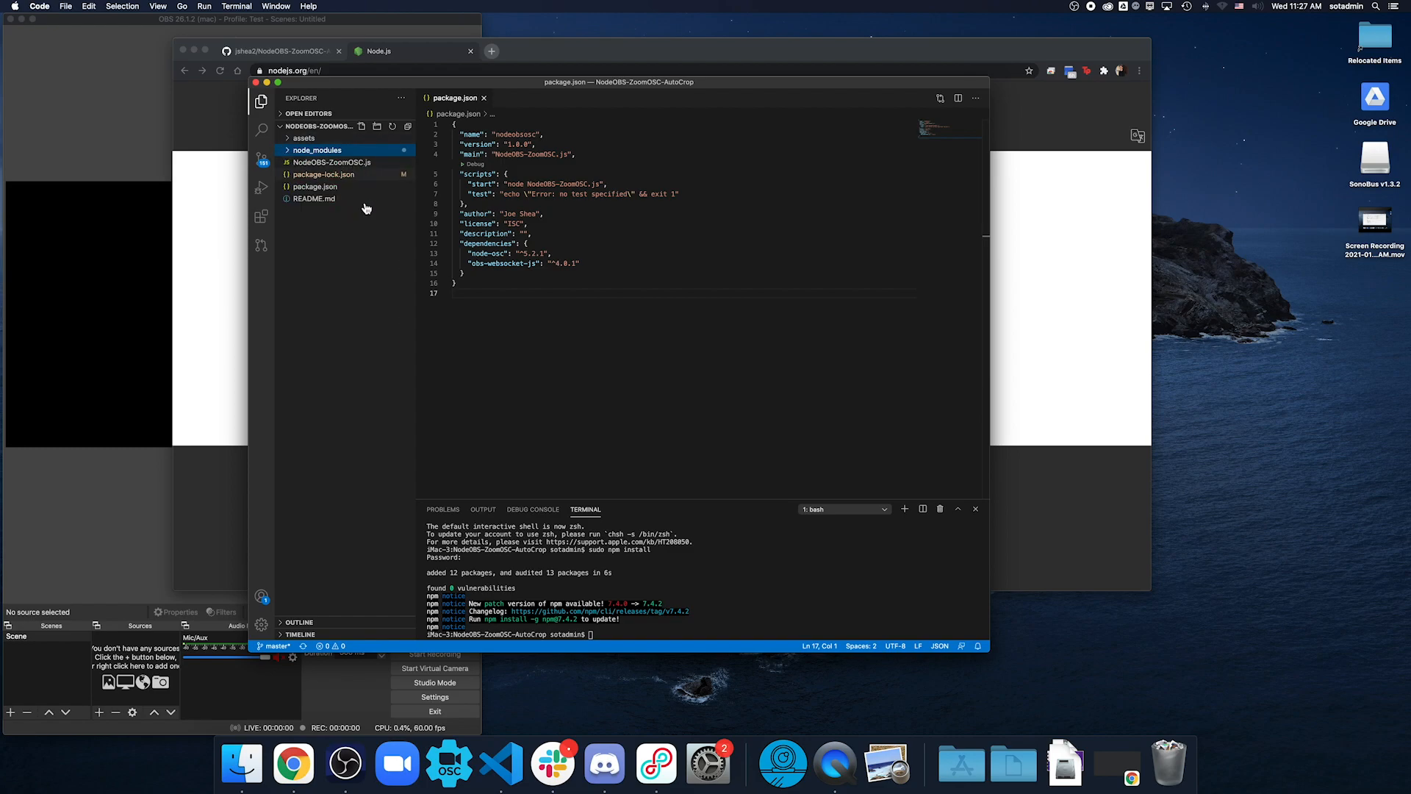
pyautogui.click(332, 162)
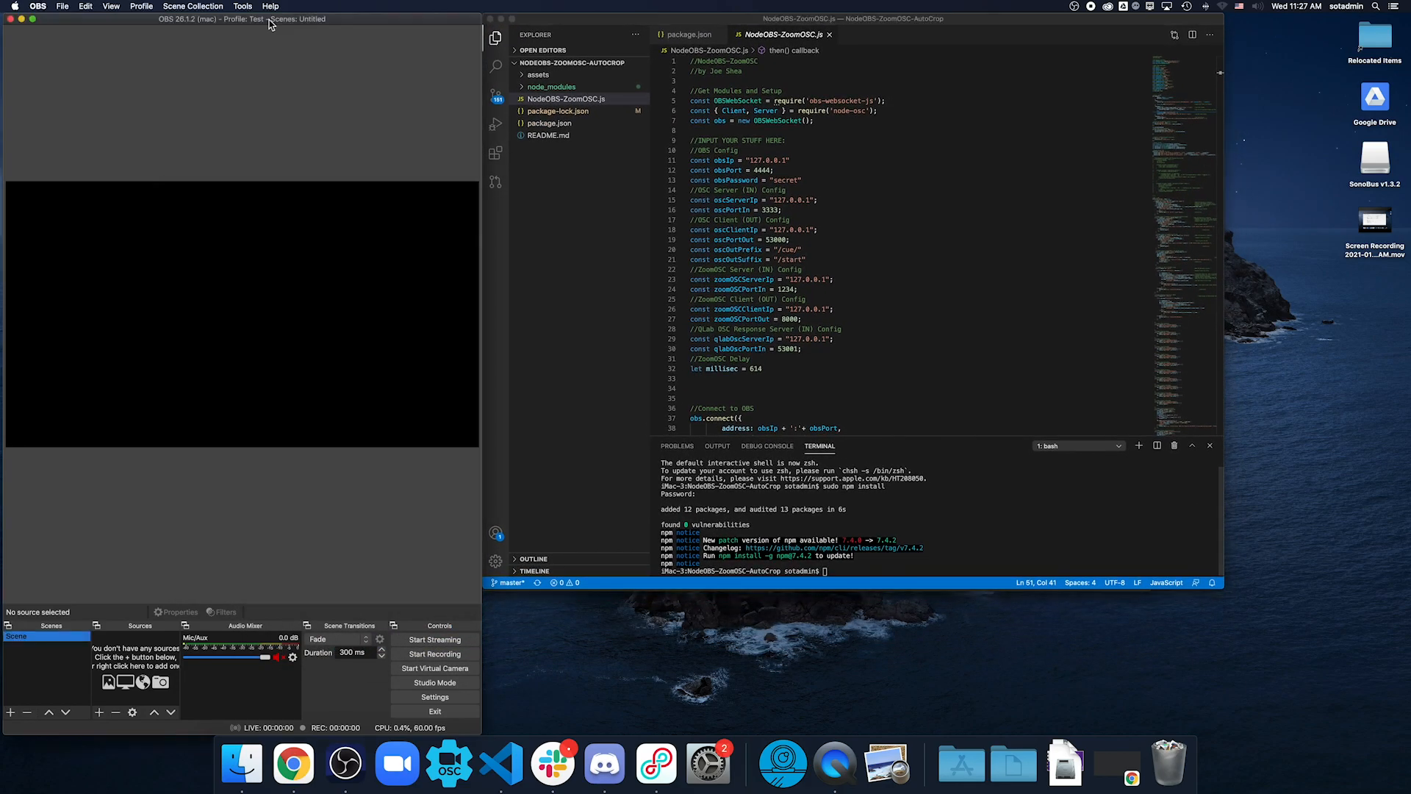
pyautogui.moveTo(225, 700)
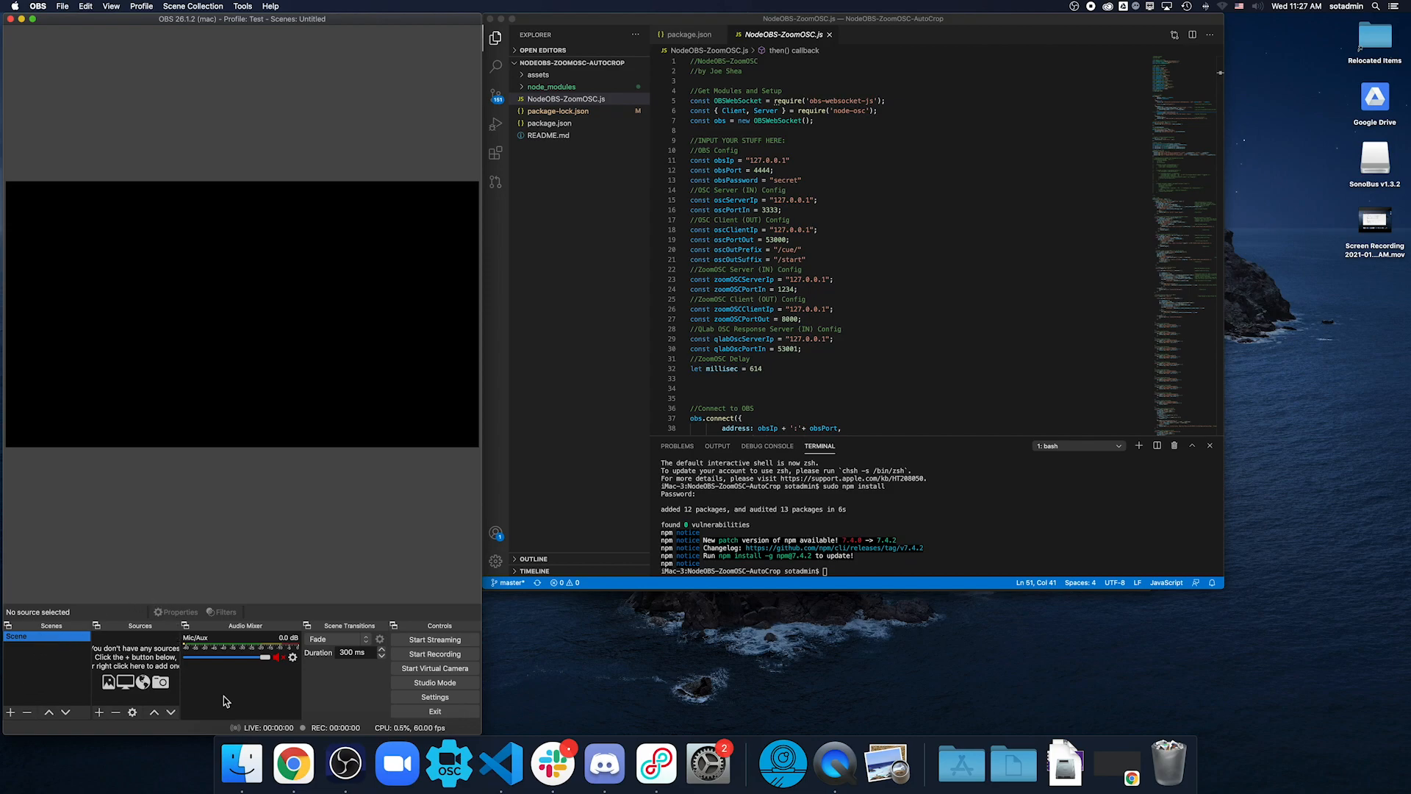
pyautogui.moveTo(299, 472)
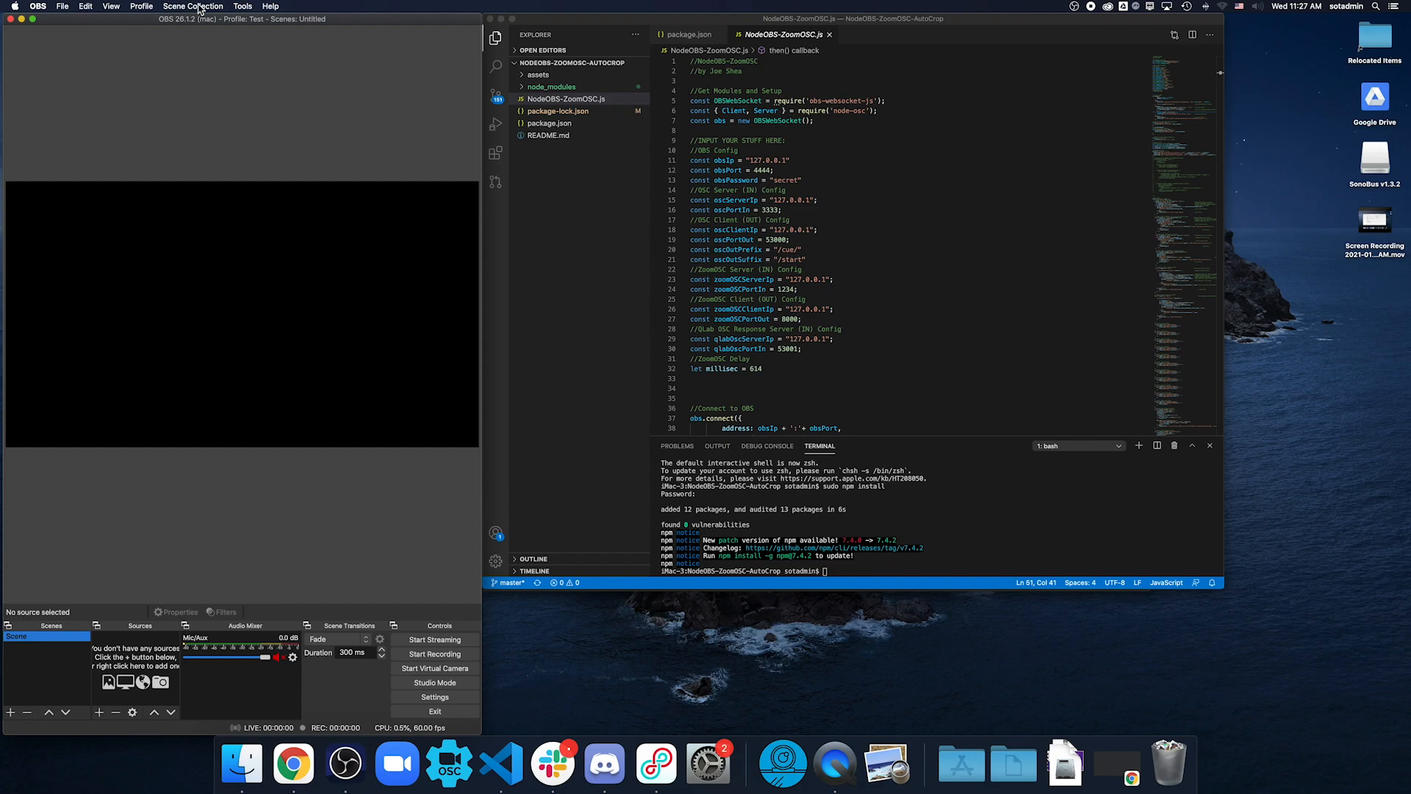
# Import assets/OBS Scene-ZoomOSC.json as a scene collection and make ZoomOSC the active collection.
pyautogui.click(192, 5)
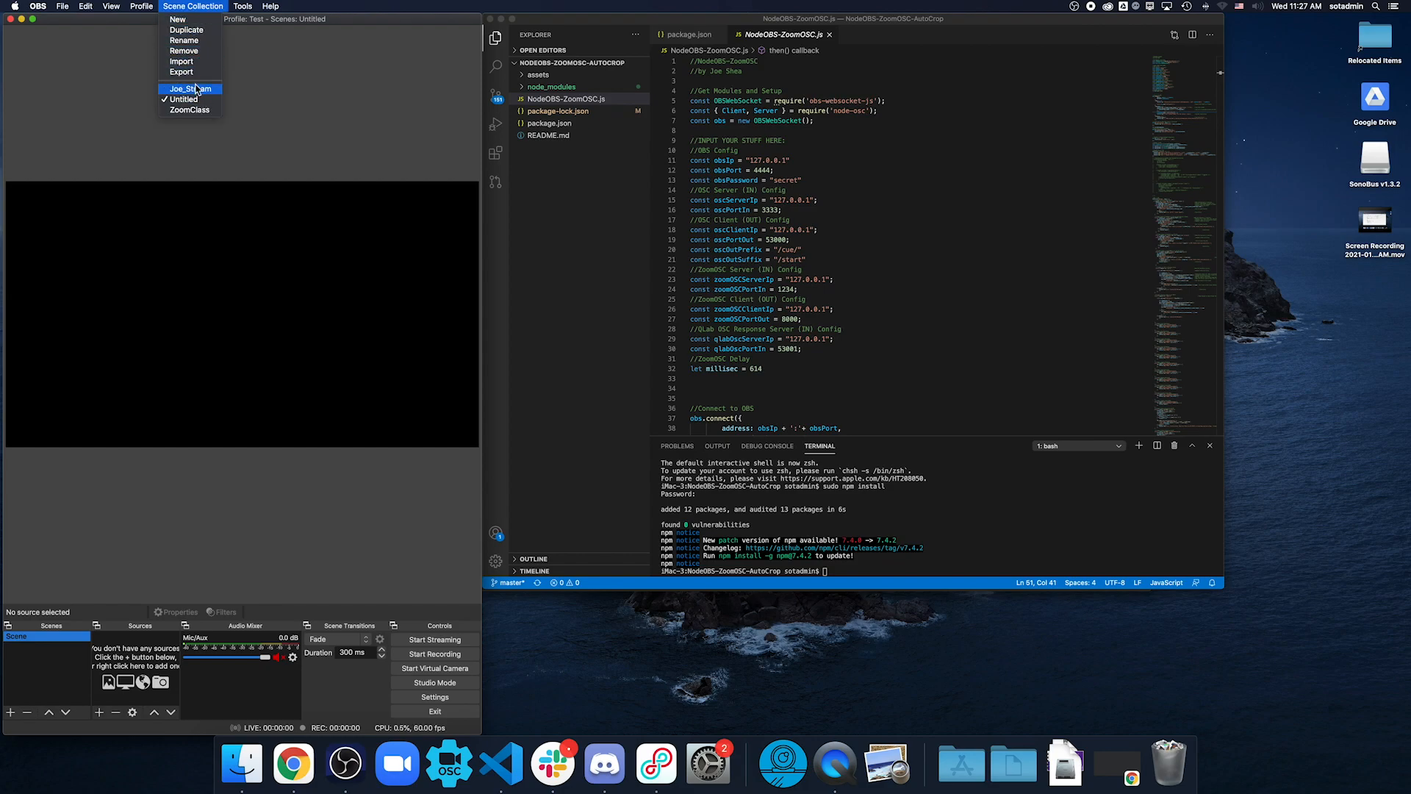
pyautogui.click(181, 61)
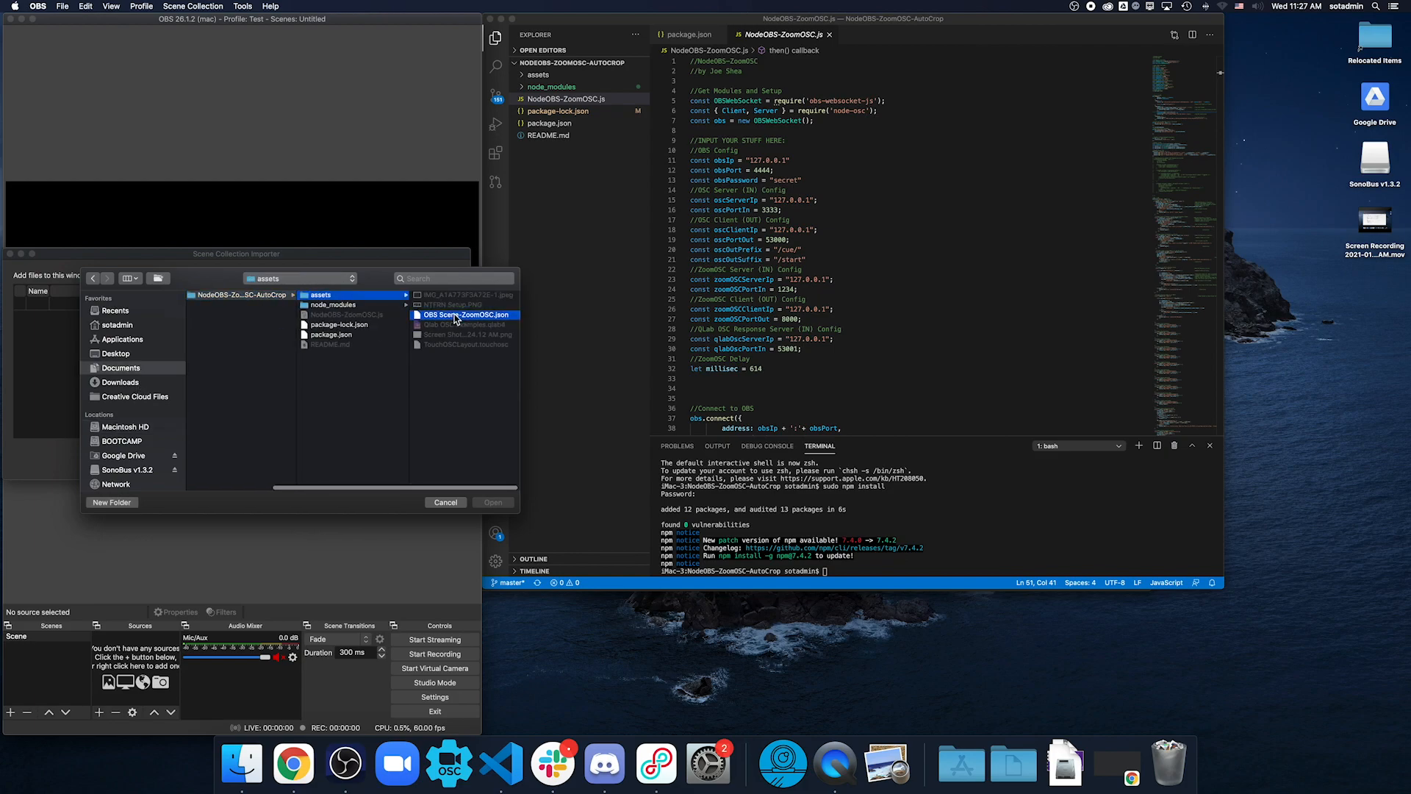
pyautogui.click(192, 7)
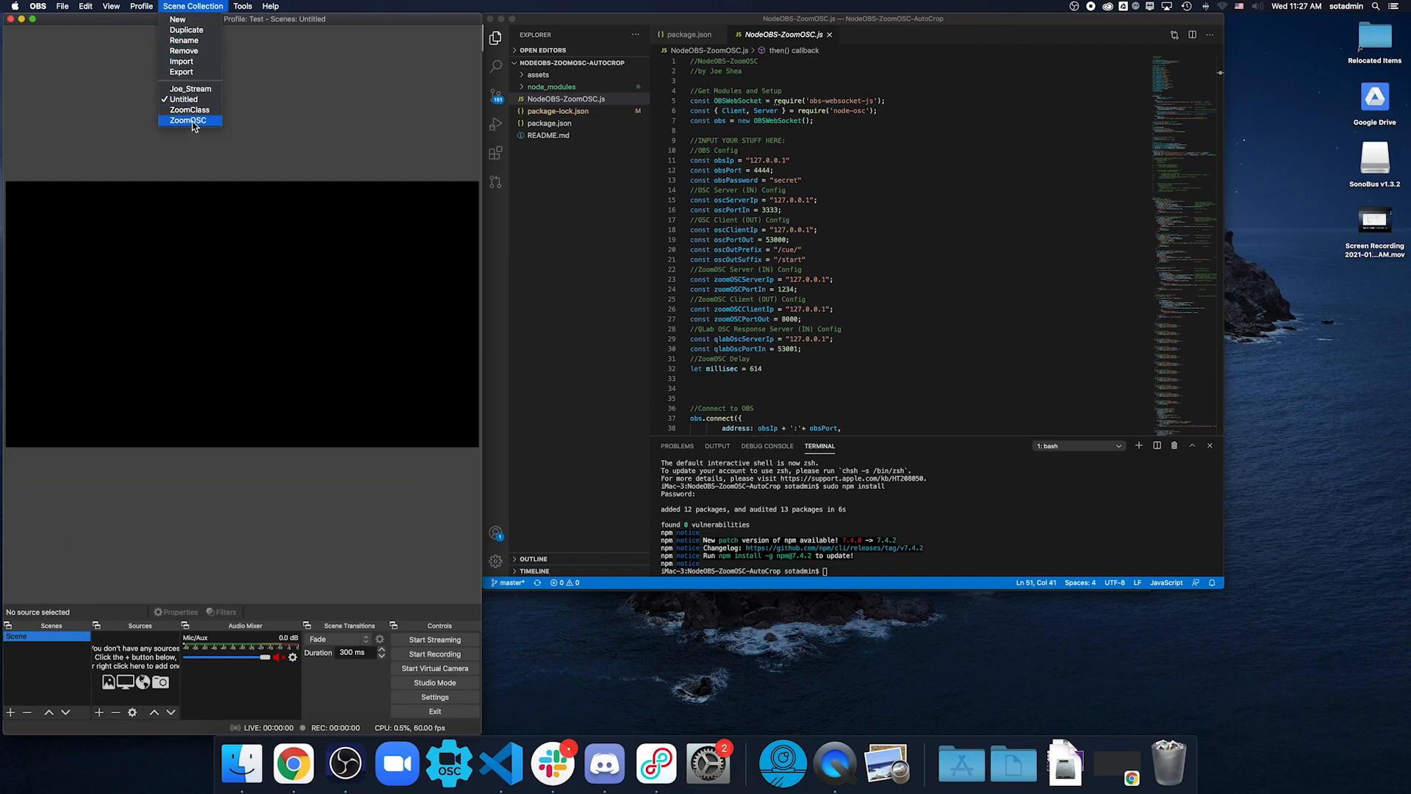
pyautogui.click(187, 120)
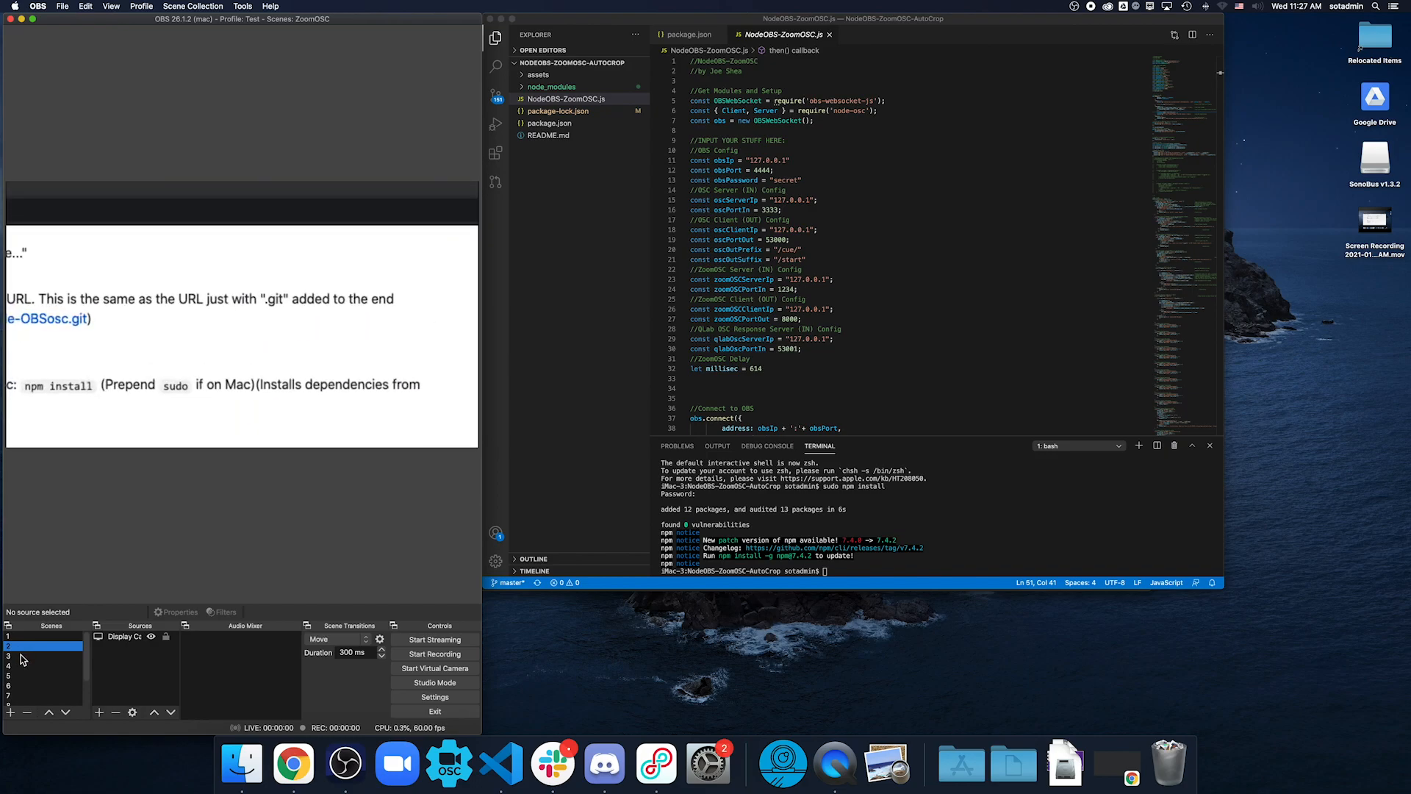
# Preview several numbered ZoomOSC scenes, ending on scene 1 with its Display Capture source selected.
pyautogui.click(43, 696)
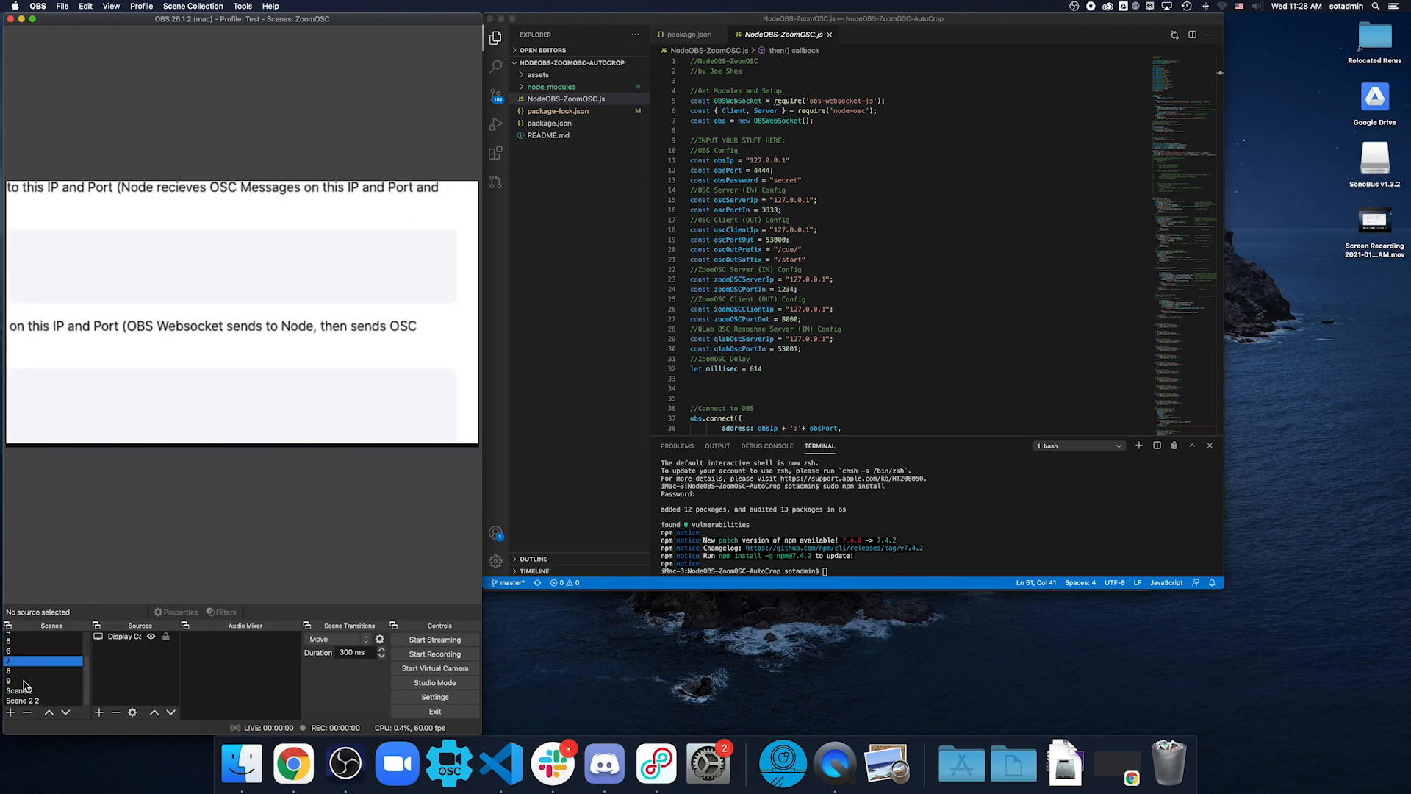
pyautogui.click(36, 637)
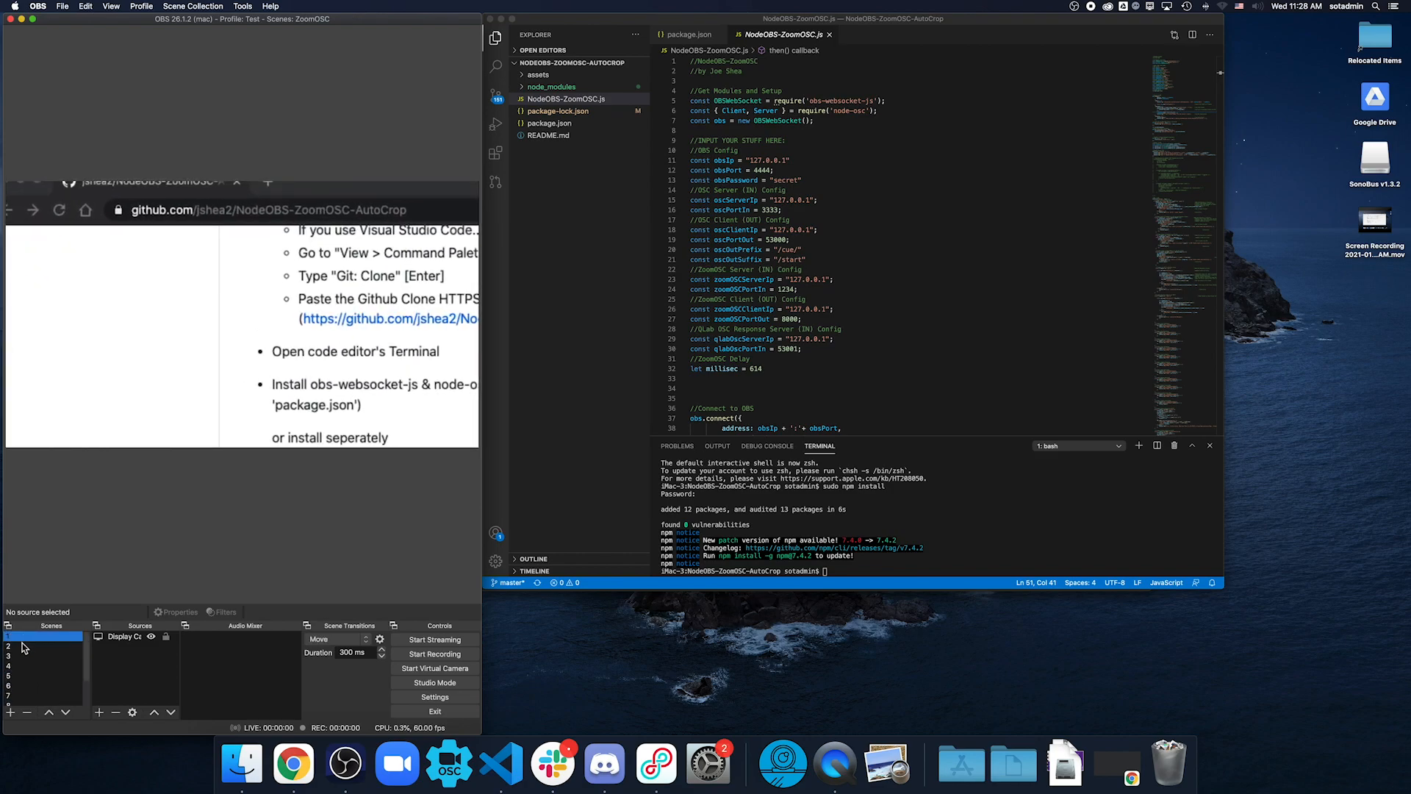
pyautogui.click(44, 648)
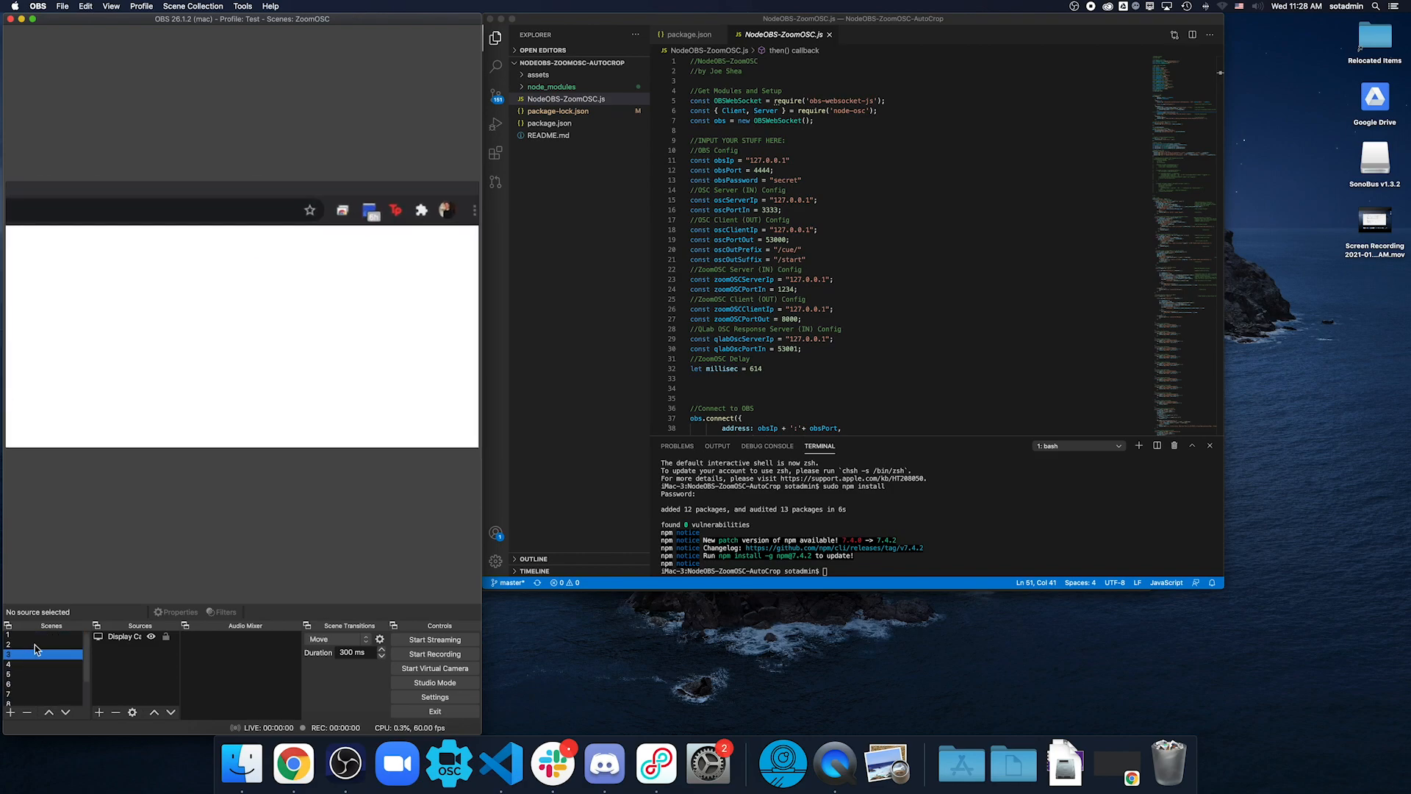
pyautogui.click(36, 646)
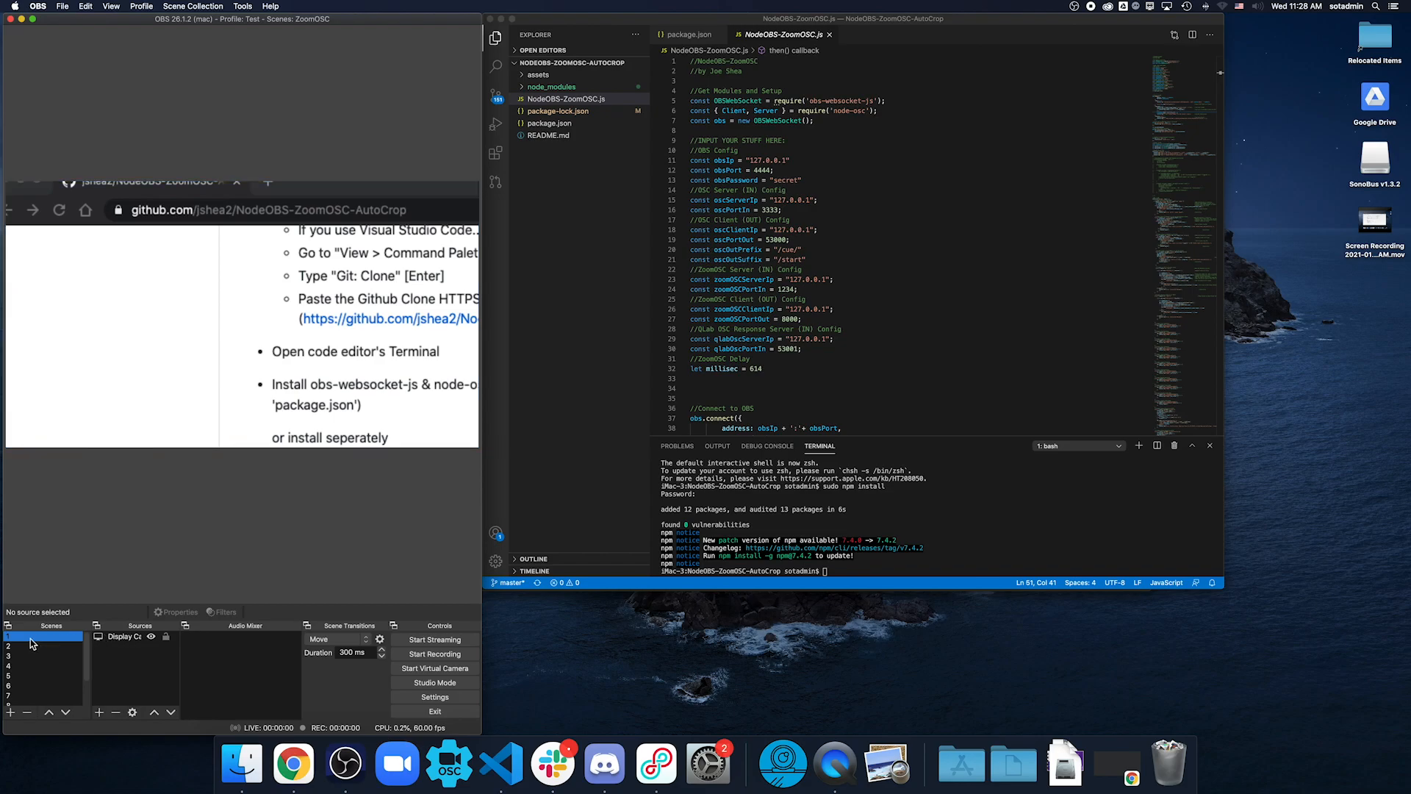
pyautogui.click(125, 636)
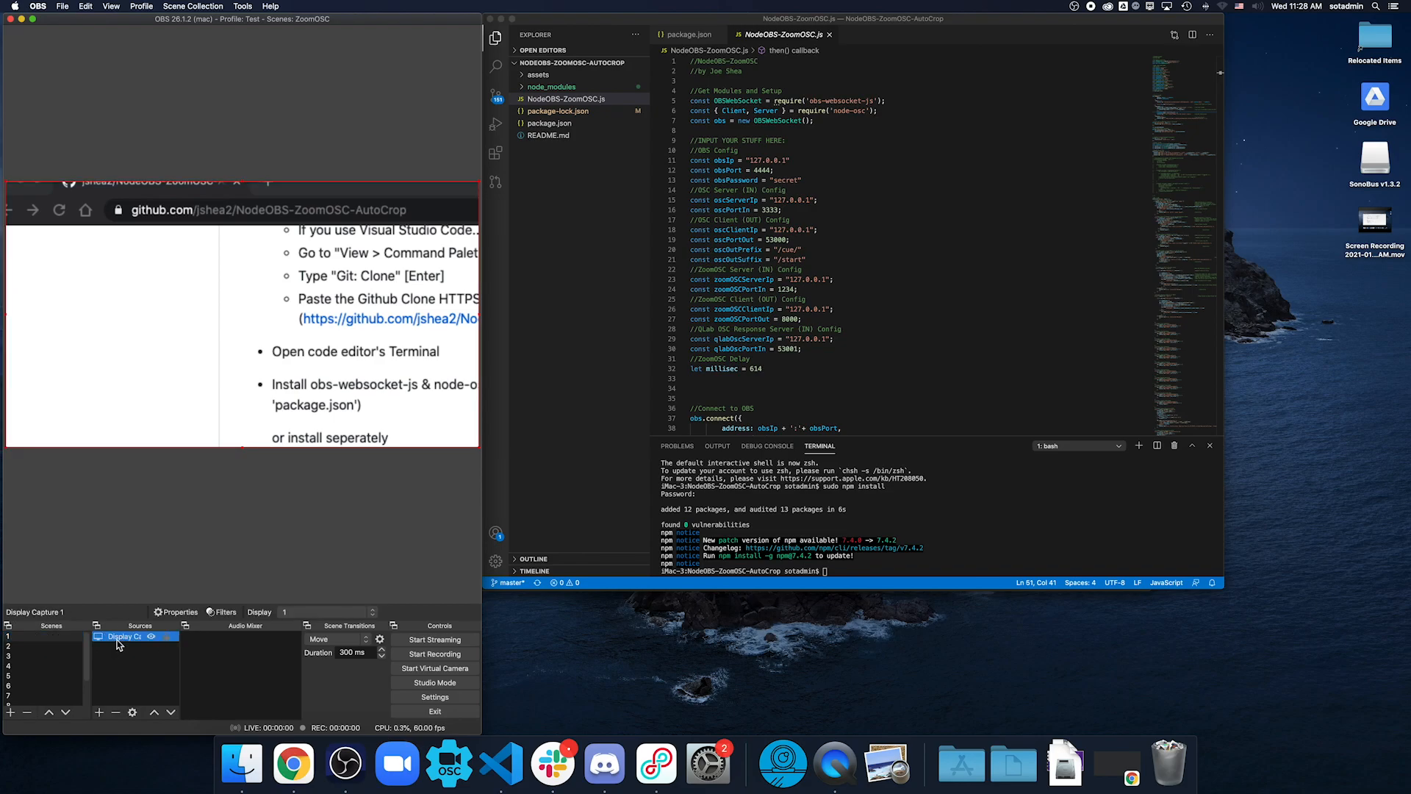